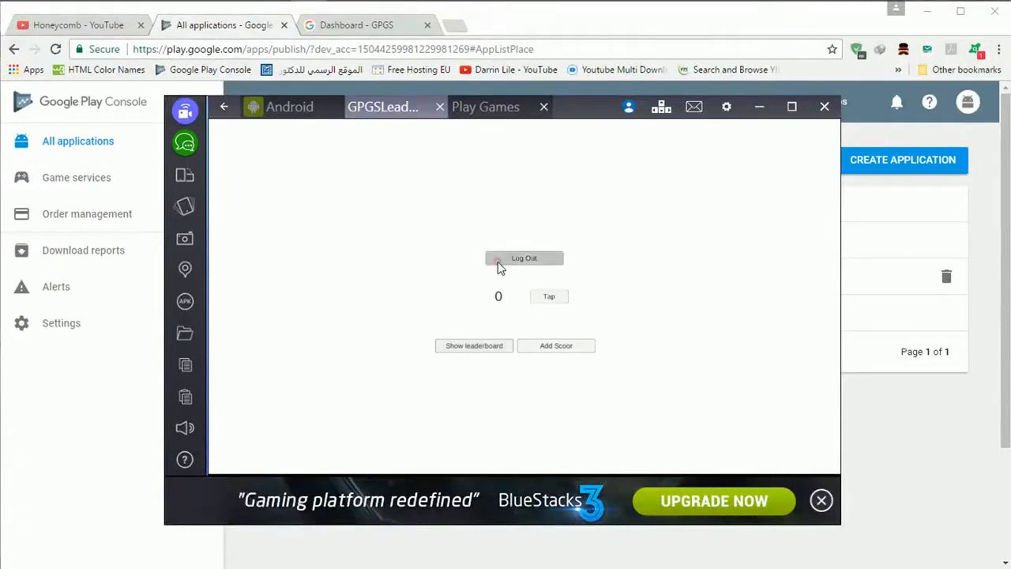
# Log the game out of Google Play Games and choose an account to sign back in
pyautogui.click(524, 258)
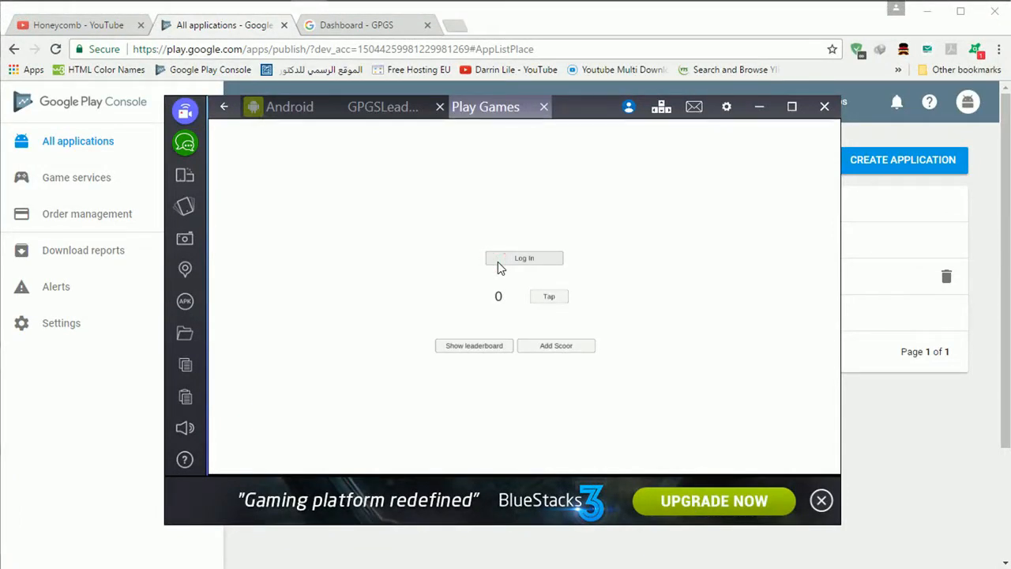
pyautogui.click(543, 107)
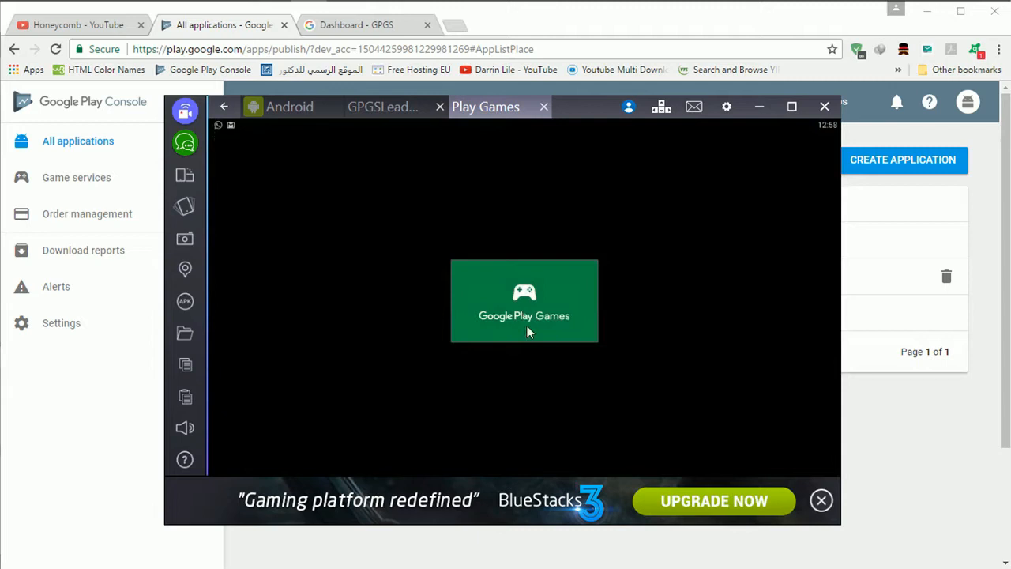
pyautogui.moveTo(525, 314)
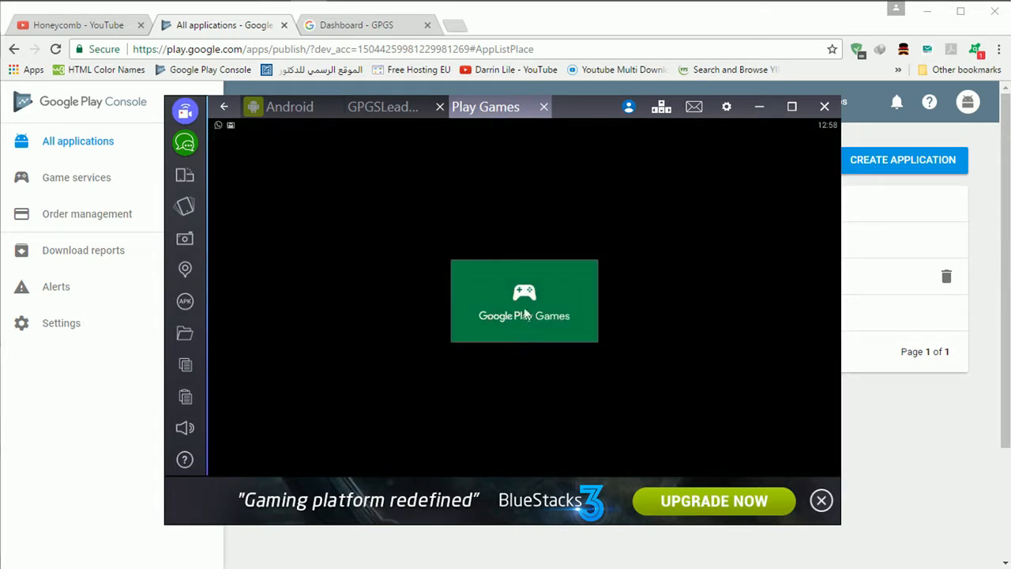
pyautogui.moveTo(533, 316)
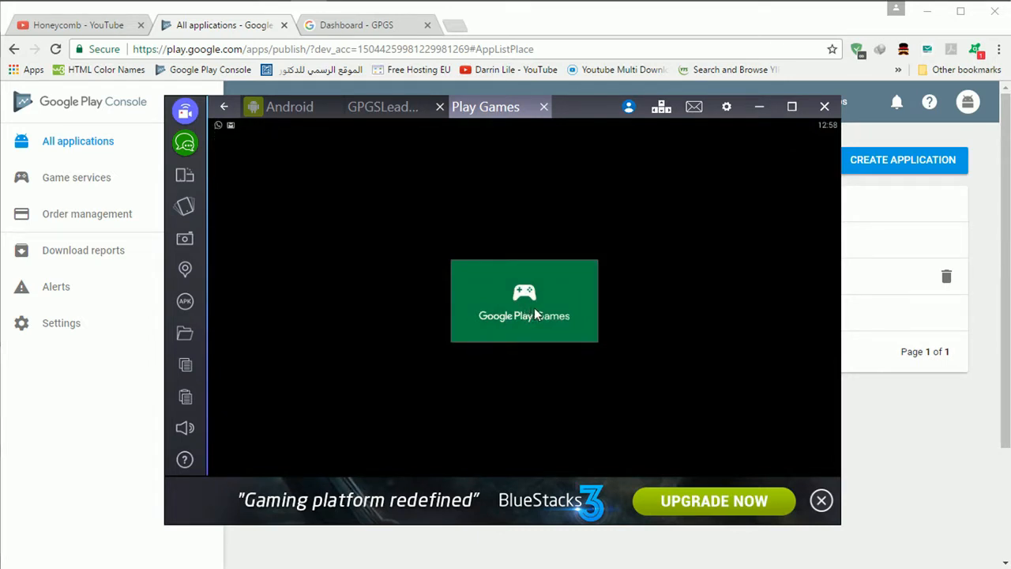
pyautogui.moveTo(542, 312)
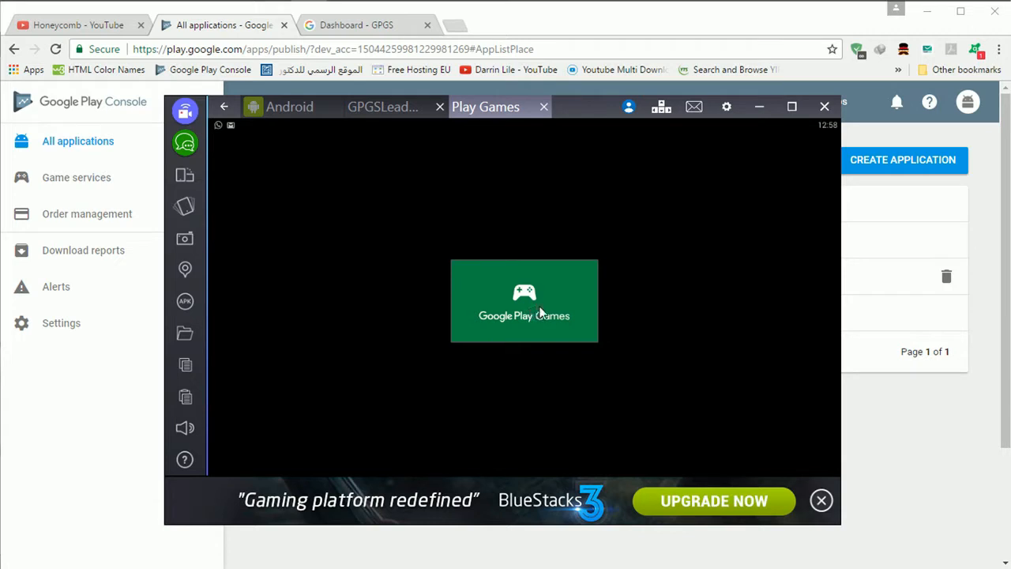
pyautogui.click(523, 300)
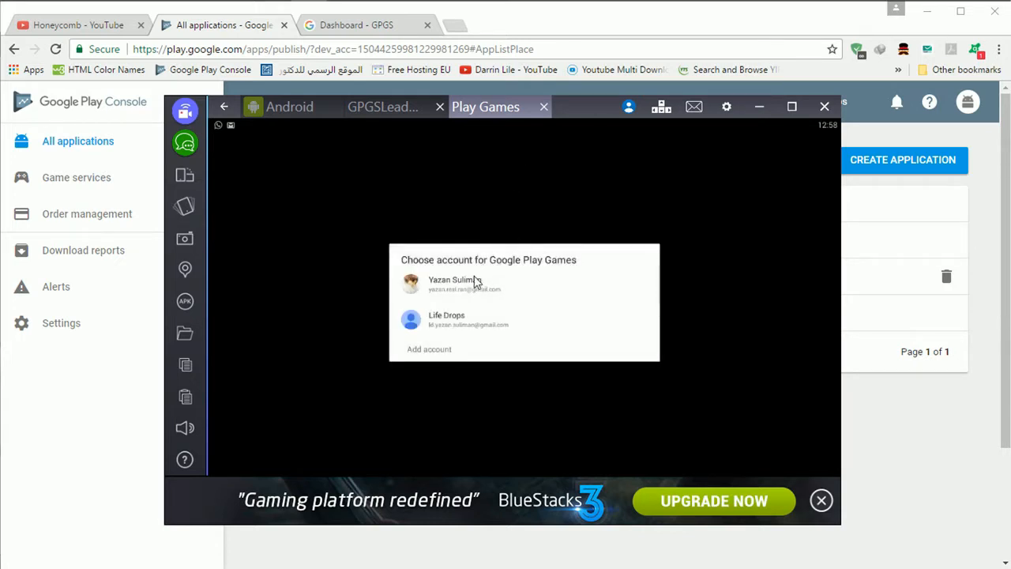
pyautogui.click(450, 282)
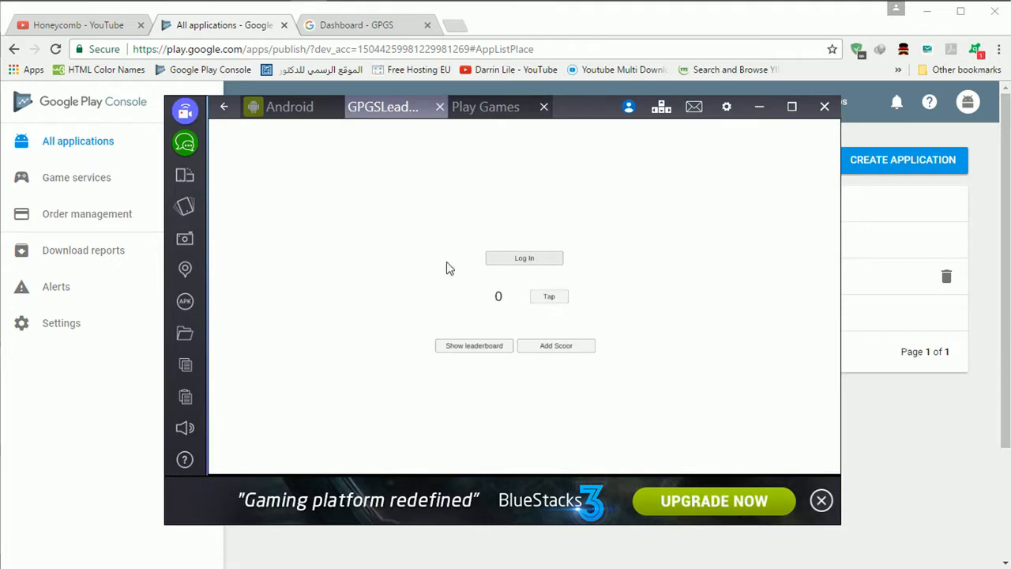
# Sign in to Google Play Games, view the score leaderboard, and return to the game
pyautogui.click(524, 258)
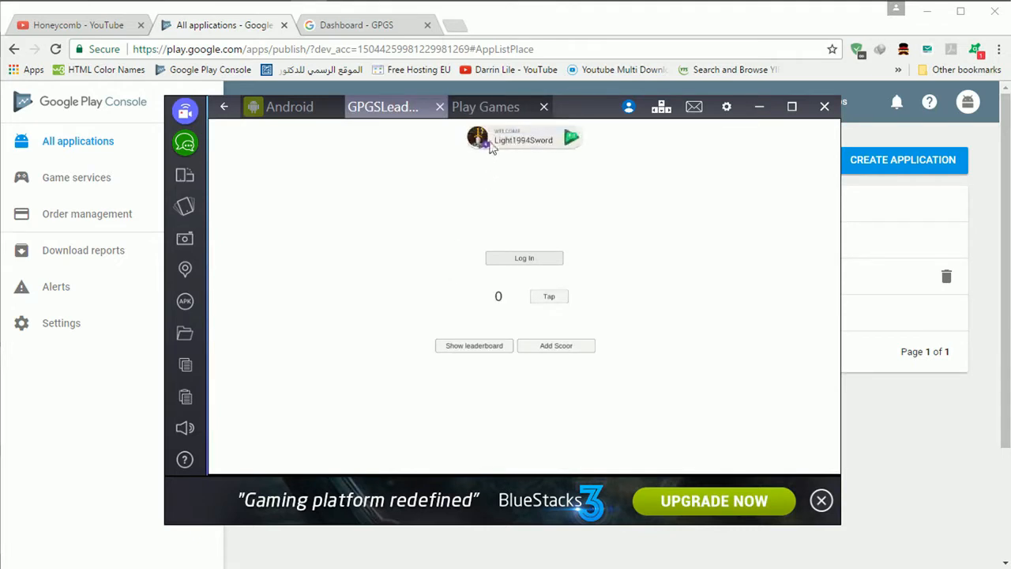
pyautogui.click(524, 257)
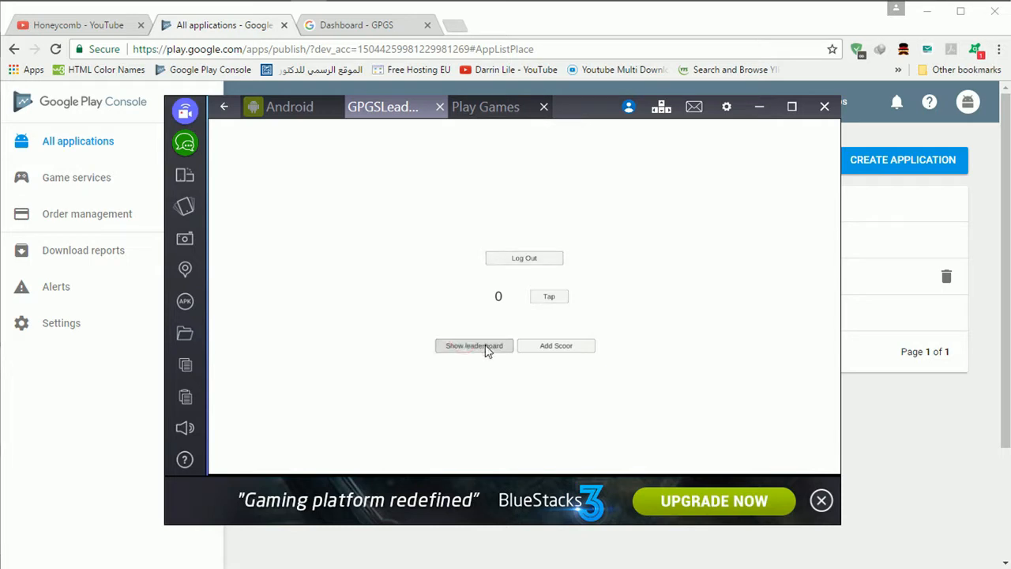
pyautogui.click(485, 107)
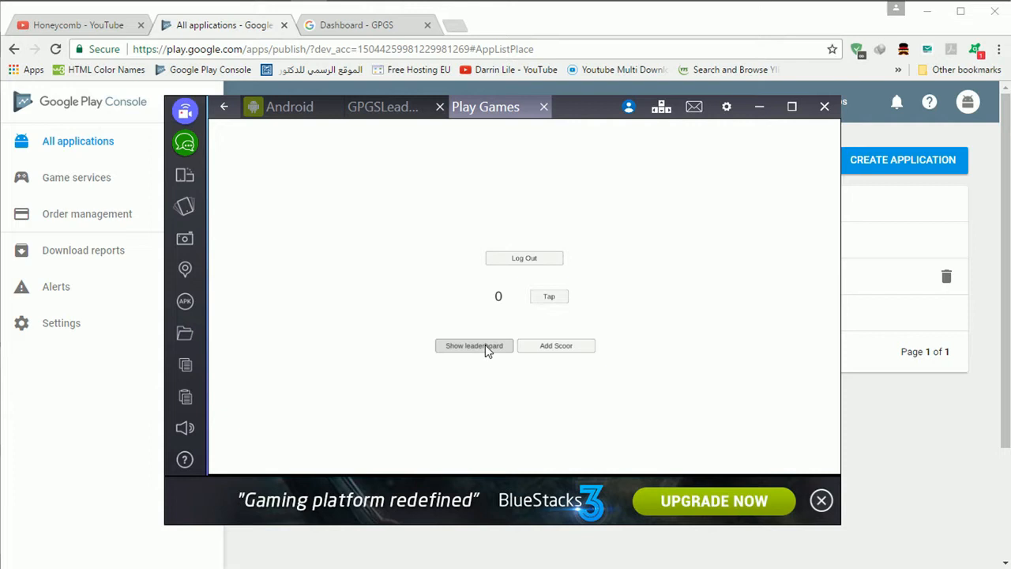
pyautogui.click(543, 107)
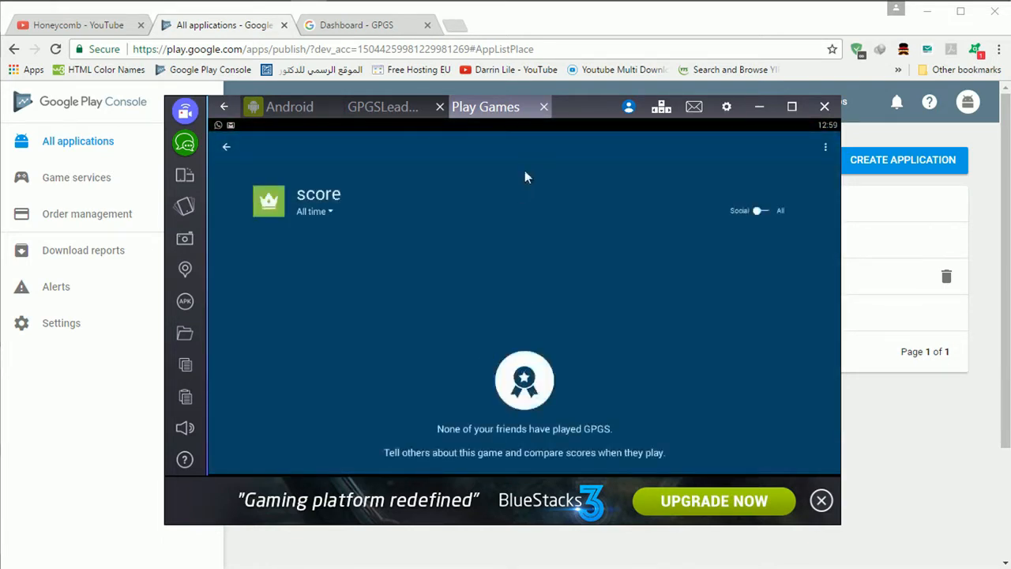
pyautogui.click(544, 106)
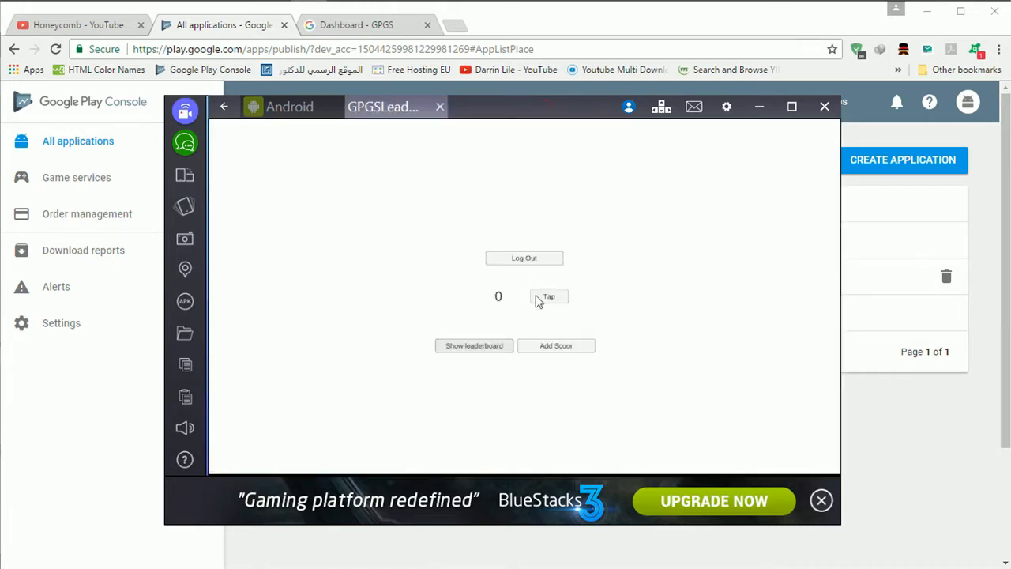
# Raise the tap counter to 8 and reopen the score leaderboard
pyautogui.click(549, 301)
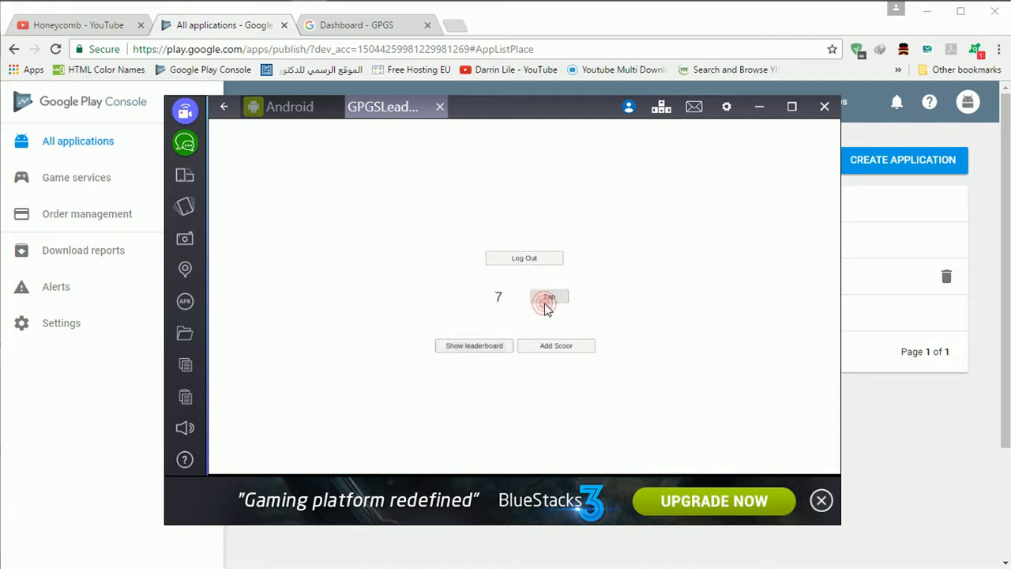
pyautogui.click(548, 299)
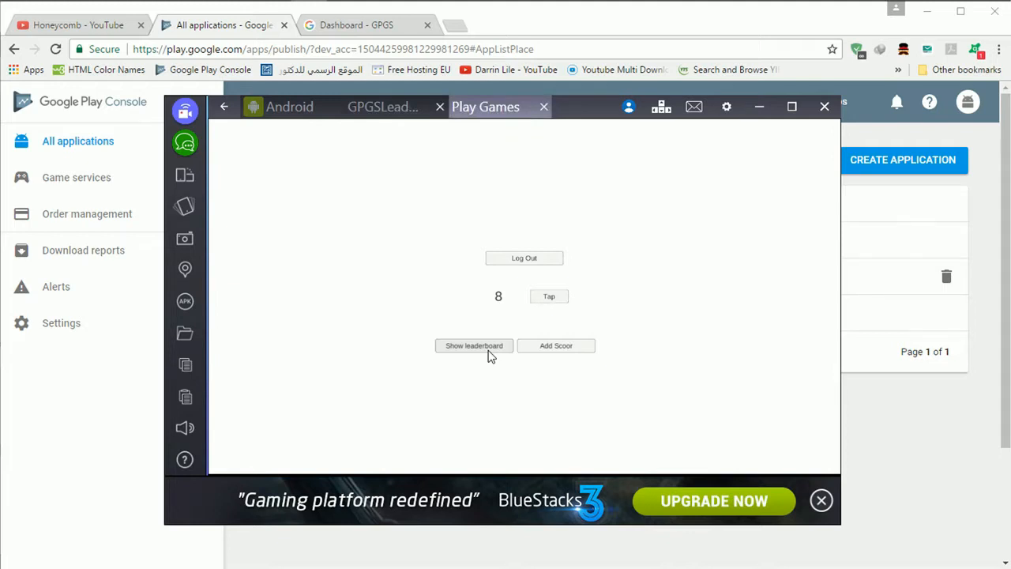
pyautogui.click(474, 345)
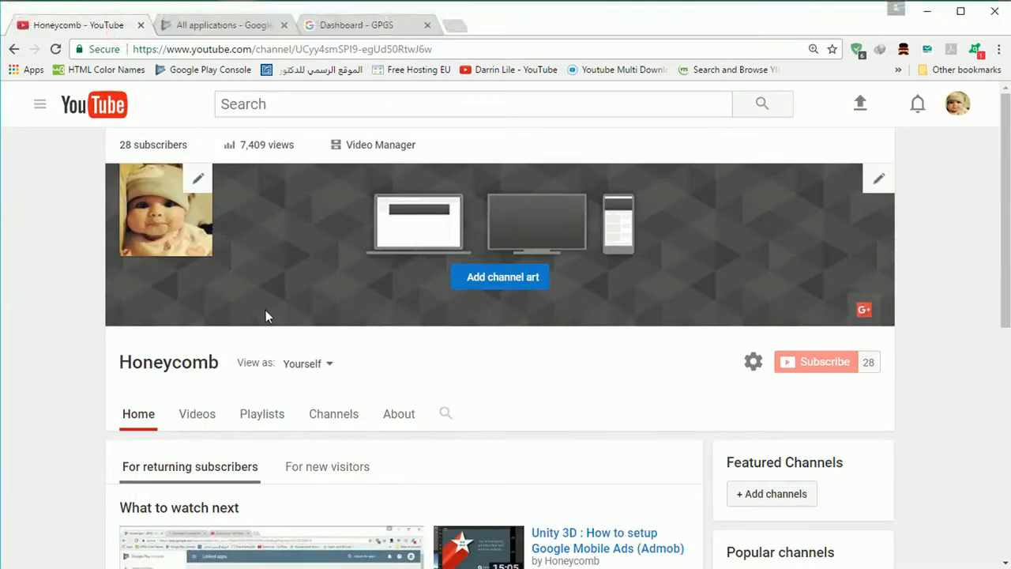
# Leave the YouTube channel for Play Console's applications list and open the GPGS draft app
pyautogui.scroll(-3)
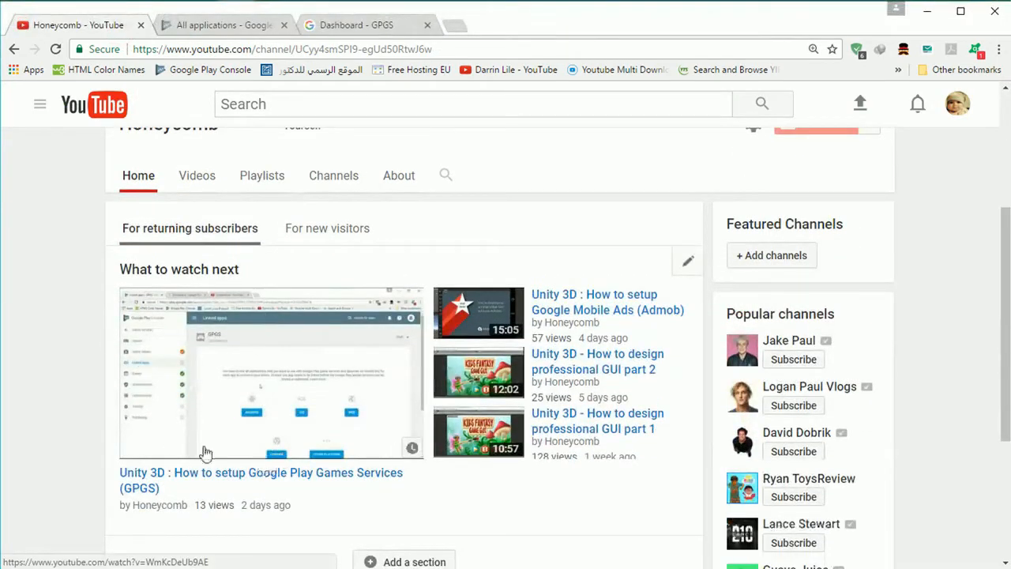
pyautogui.click(223, 24)
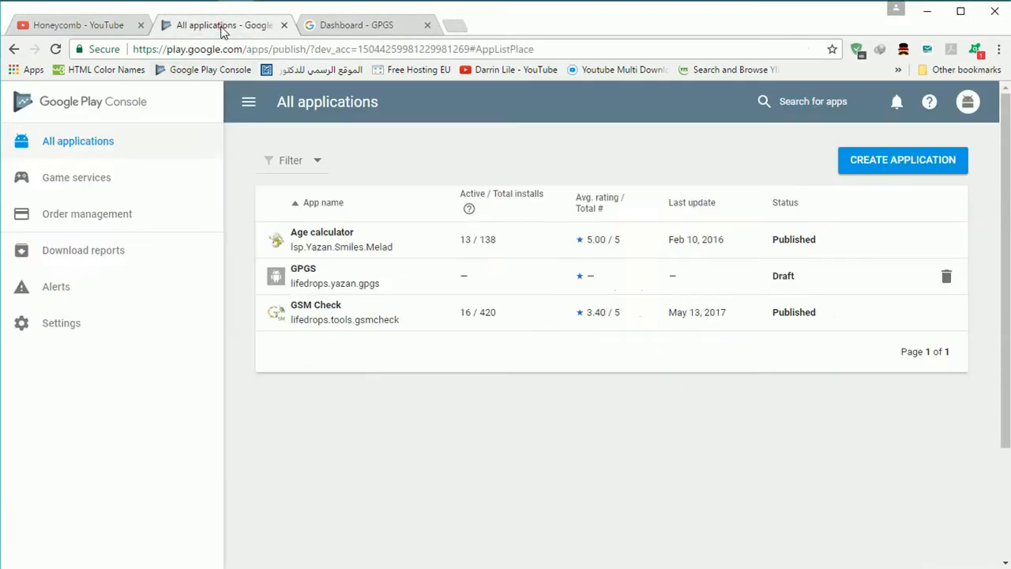
pyautogui.moveTo(328, 272)
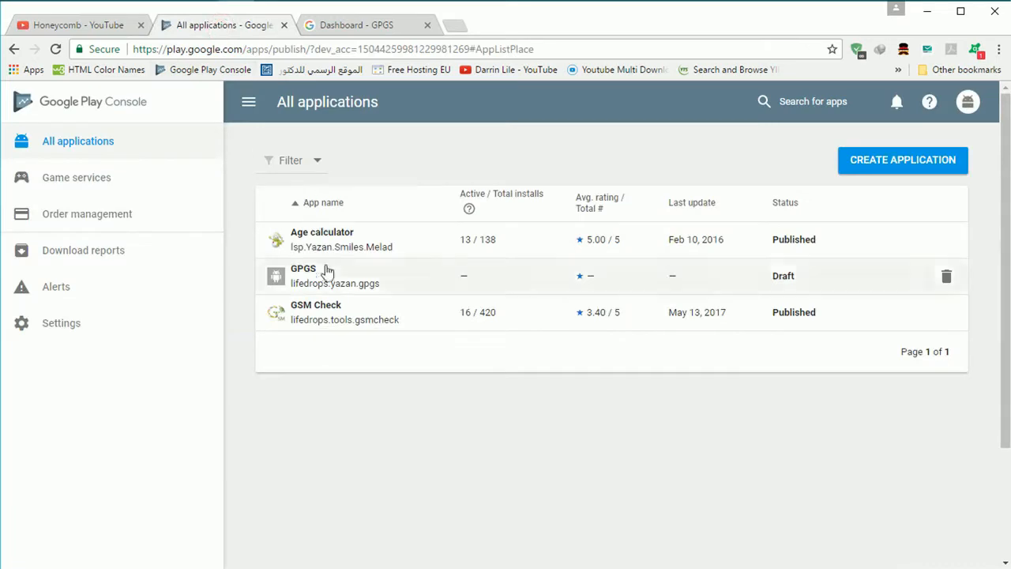
pyautogui.click(75, 177)
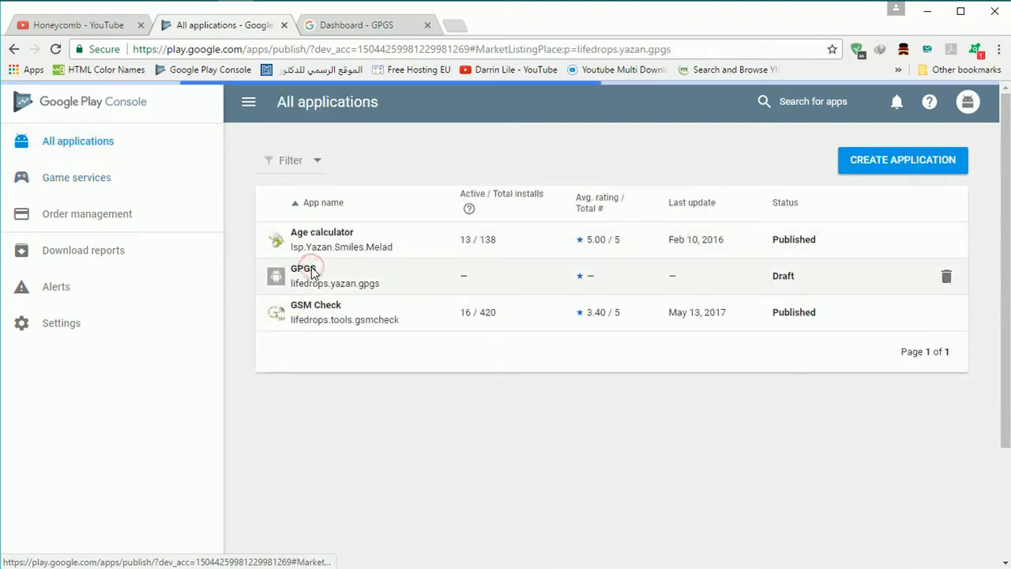
# Review the GPGS production release draft and the app signing SHA-1 certificate fingerprints
pyautogui.click(304, 276)
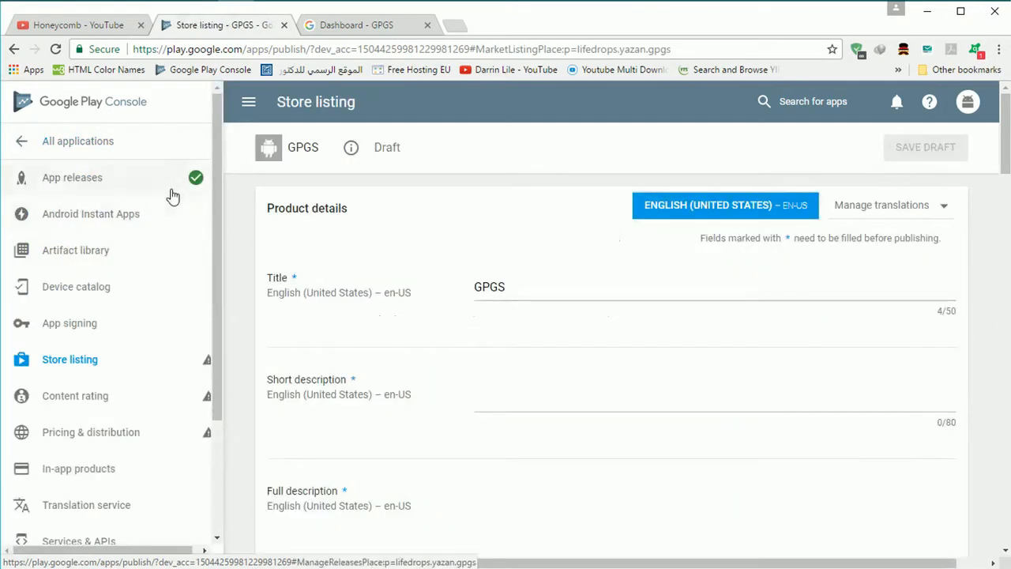
pyautogui.click(72, 177)
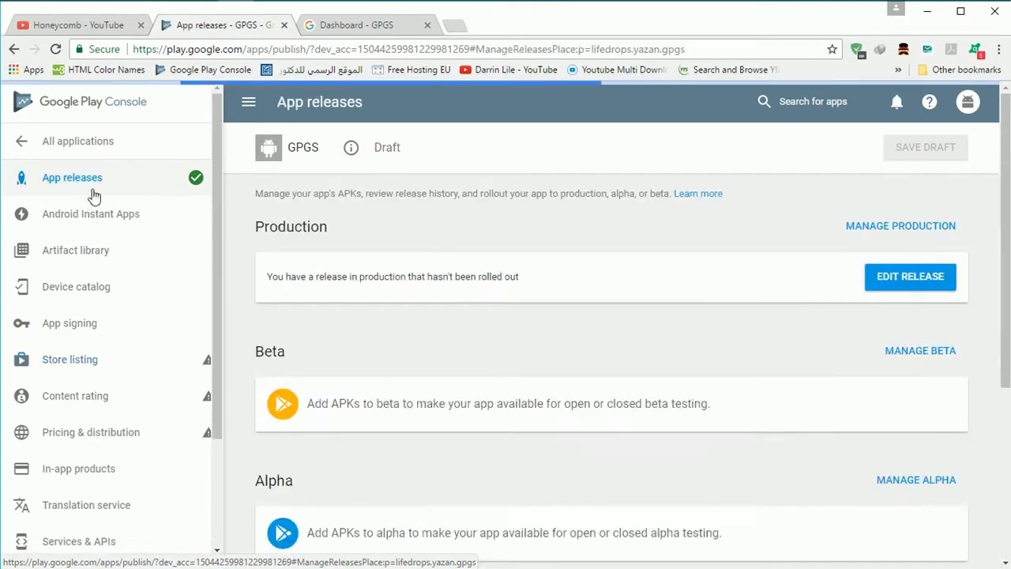
pyautogui.moveTo(911, 276)
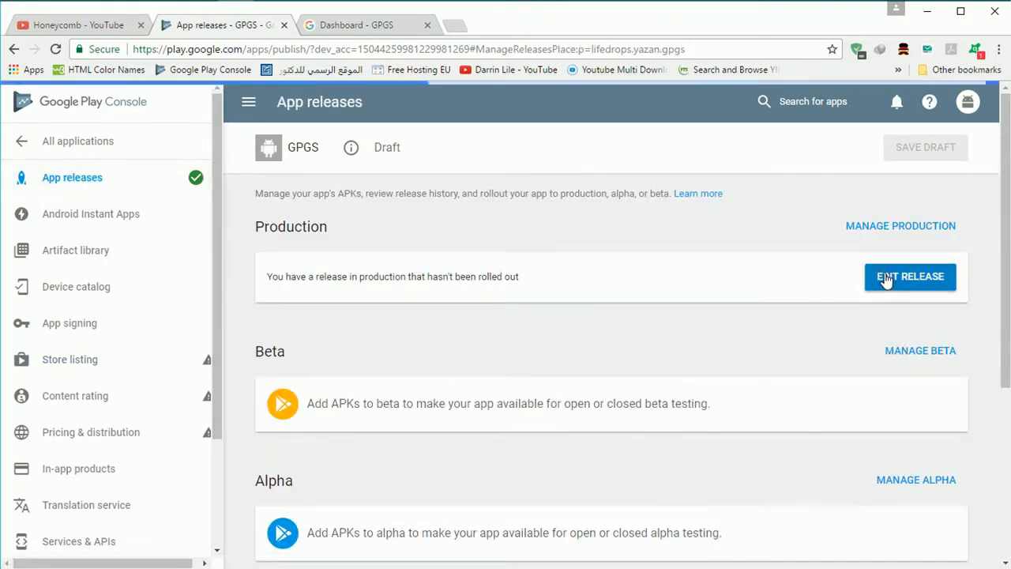
pyautogui.click(910, 277)
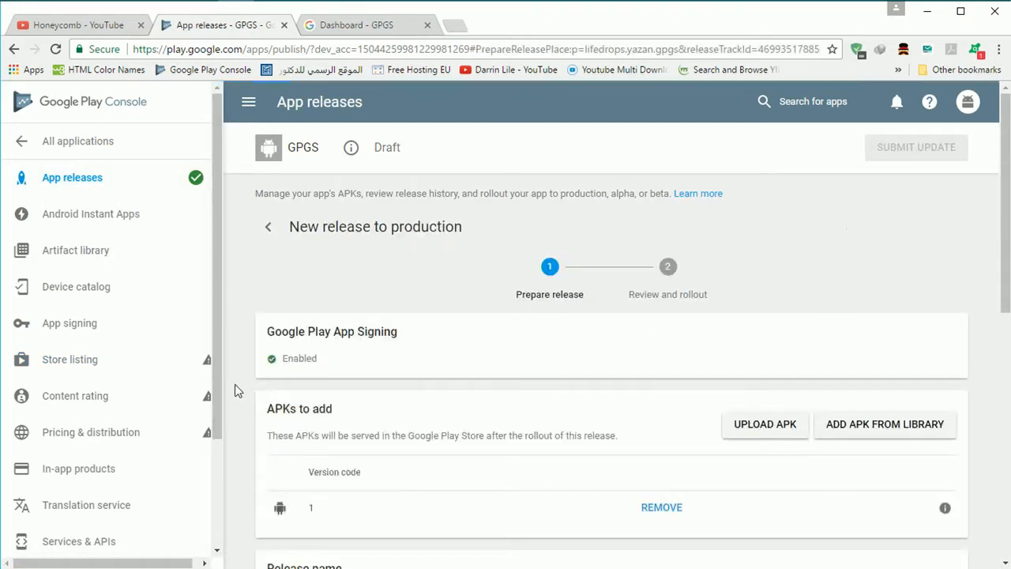
pyautogui.moveTo(314, 320)
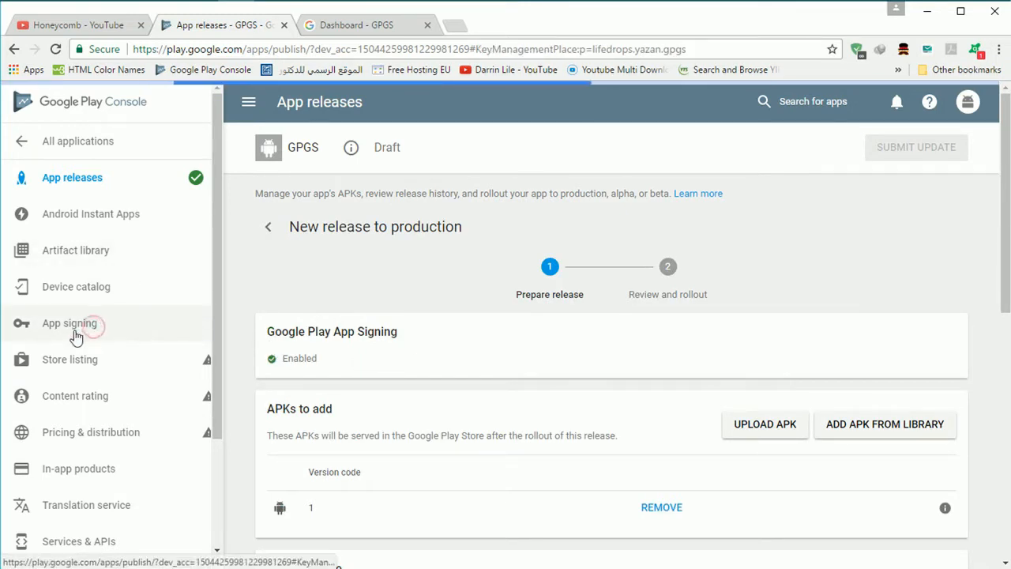
pyautogui.click(70, 323)
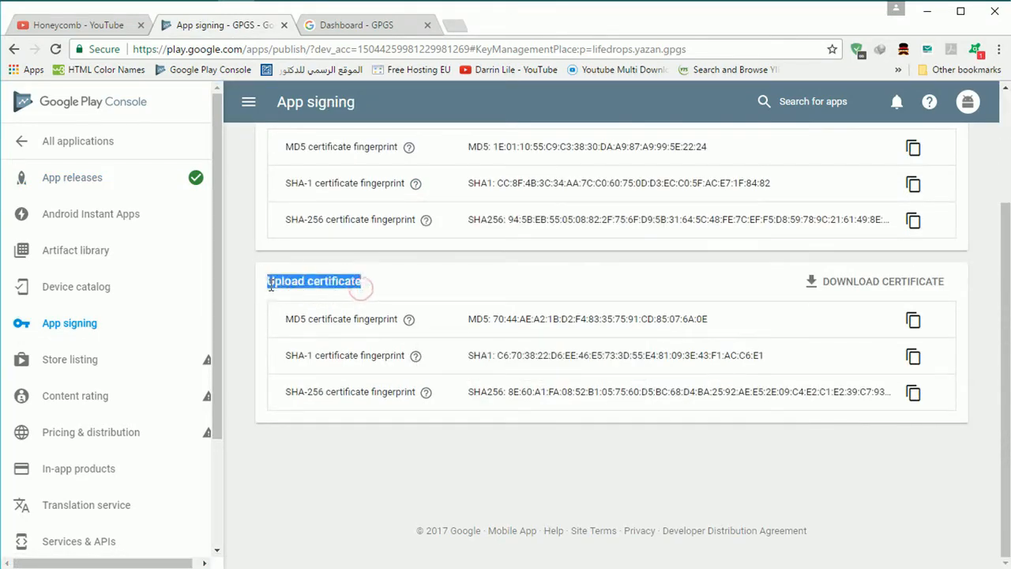
pyautogui.scroll(3)
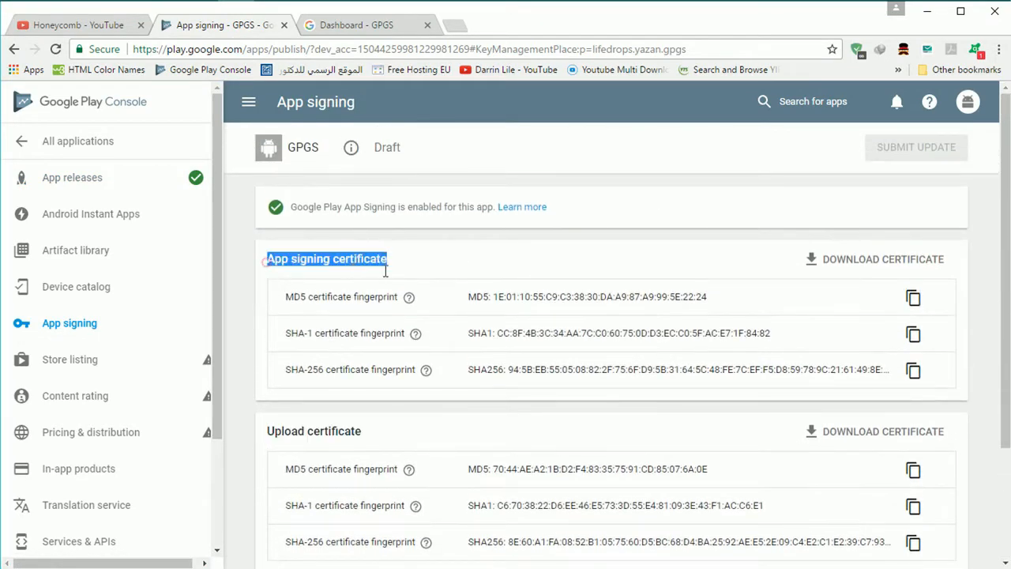
pyautogui.scroll(3)
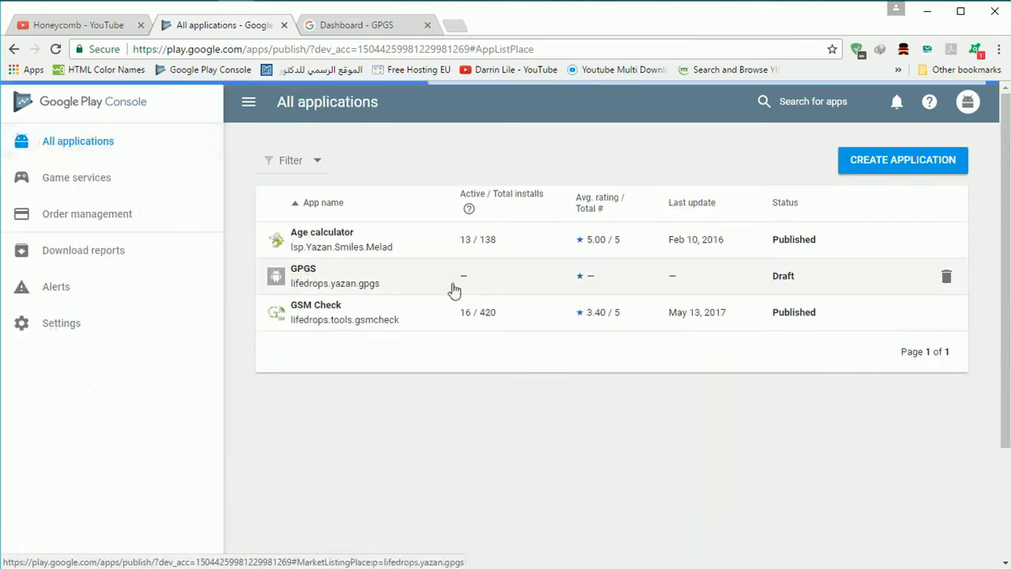
# Delete the old GPGS draft app and create a new application titled GPGS
pyautogui.click(947, 276)
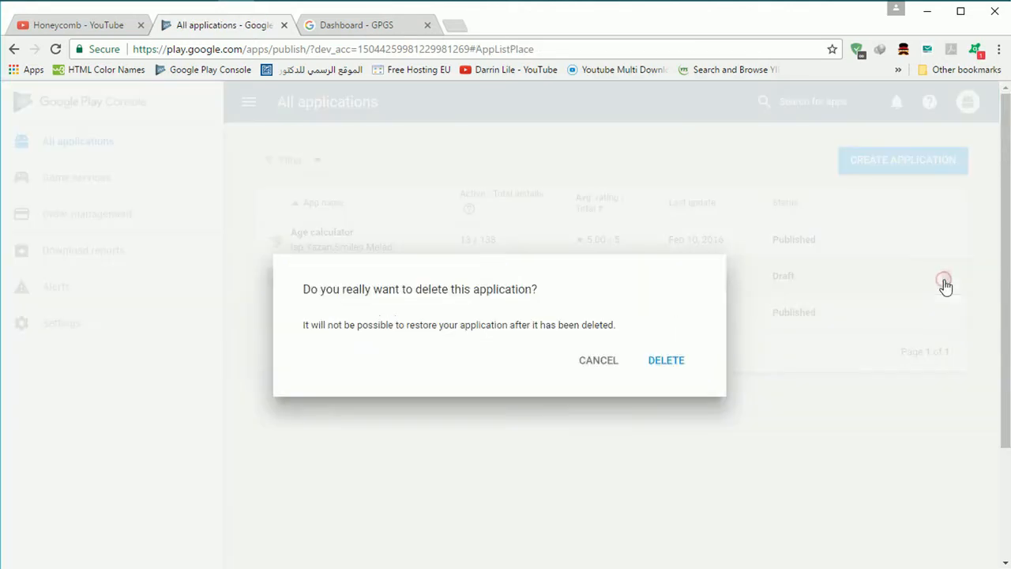
pyautogui.click(598, 360)
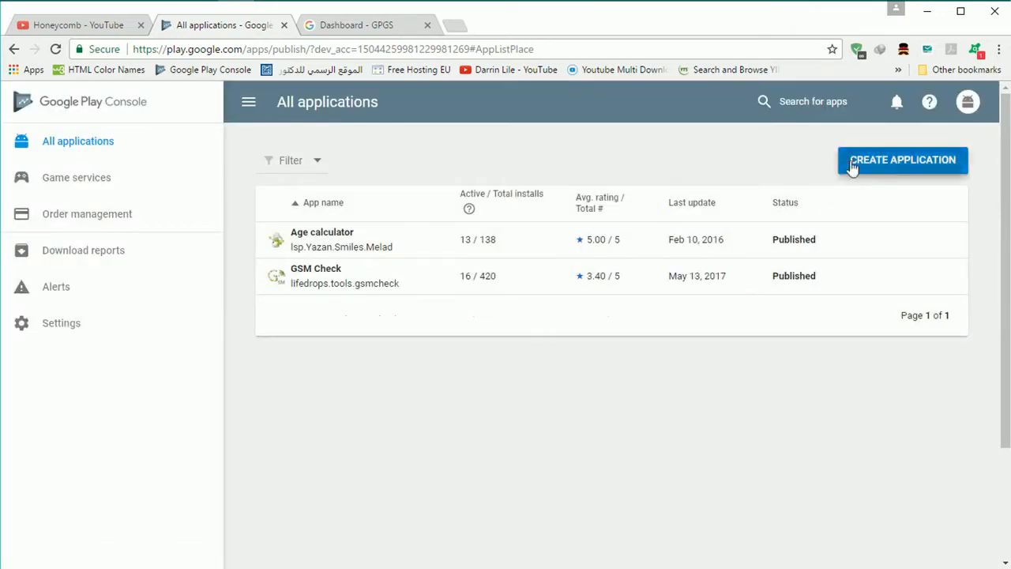
pyautogui.click(903, 159)
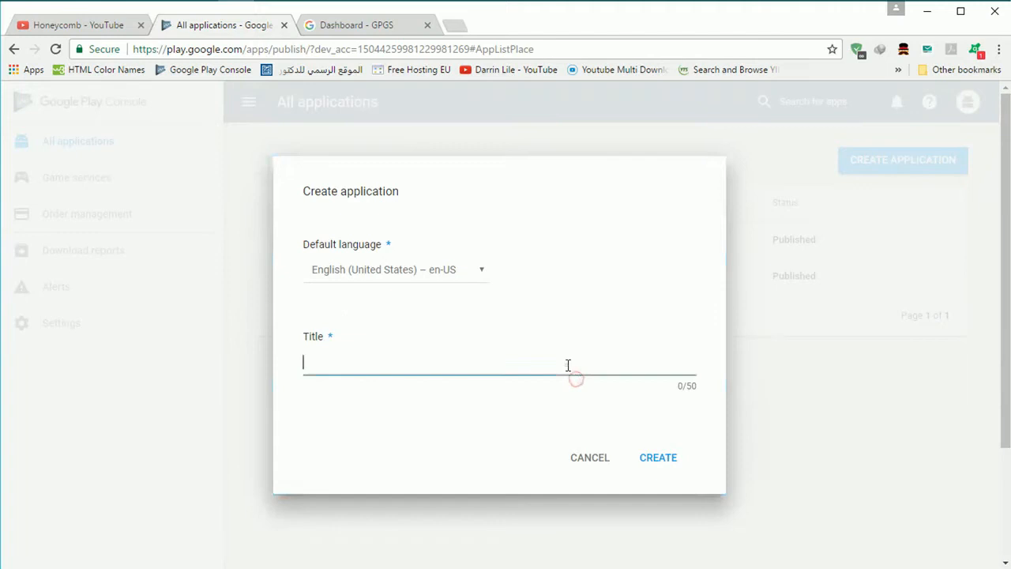
pyautogui.write('J')
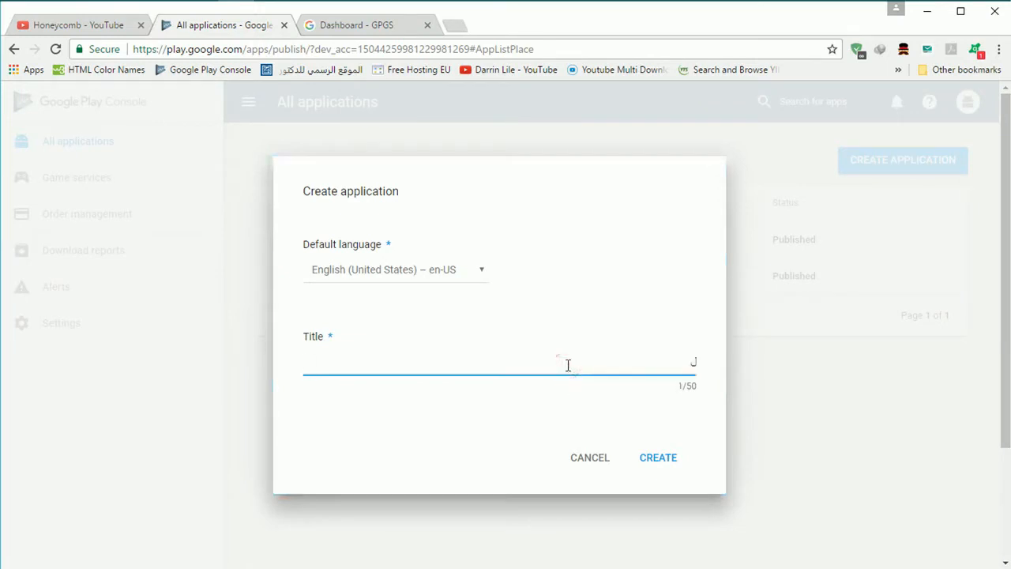
pyautogui.write('GP')
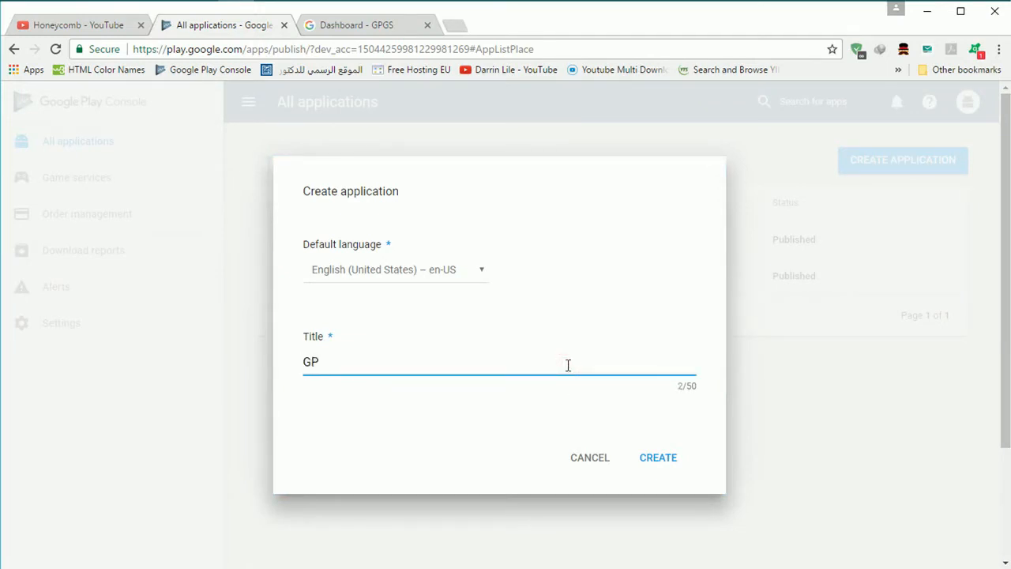
pyautogui.write('GS')
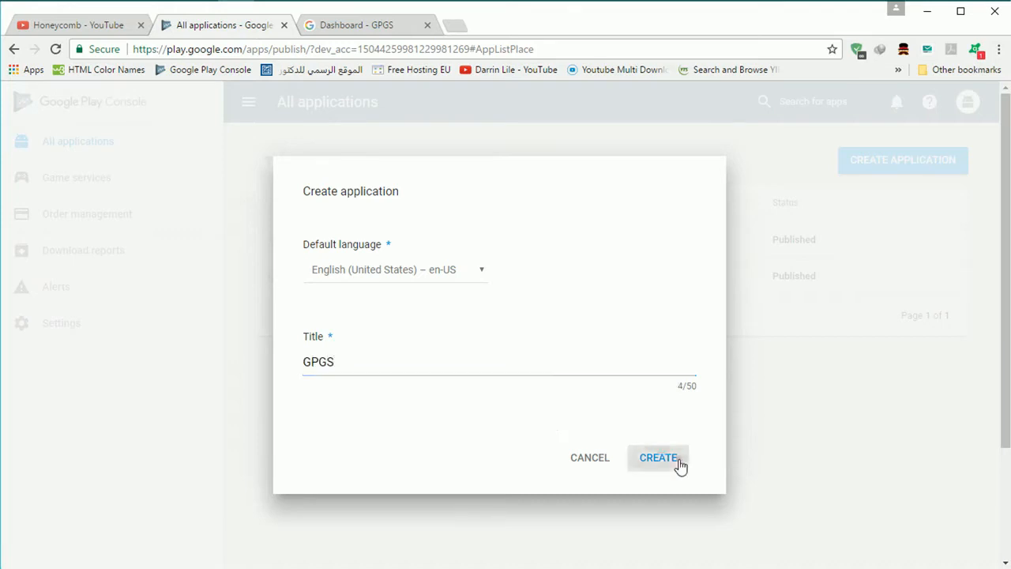
pyautogui.click(658, 458)
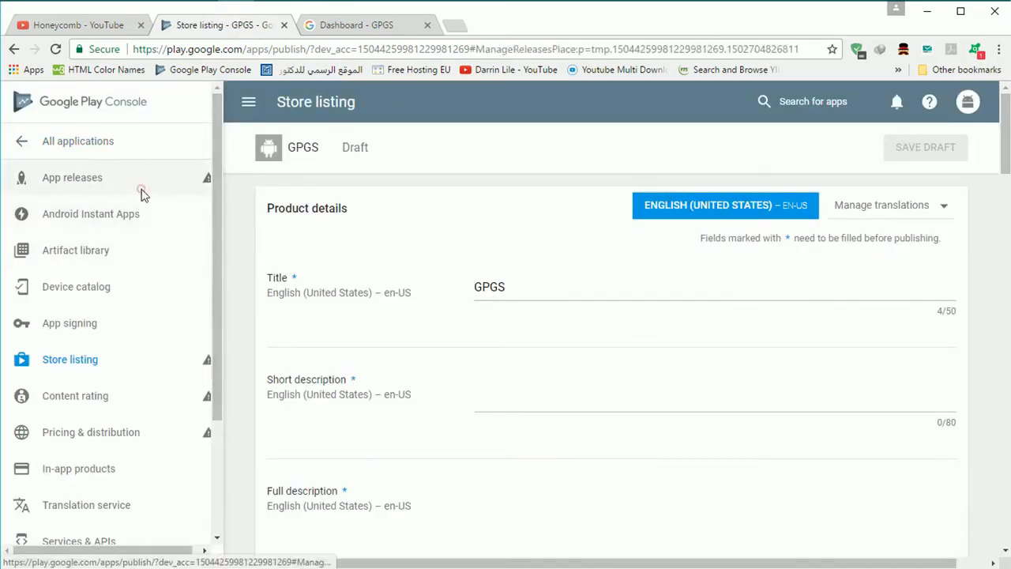
# Start a new release on the GPGS beta track
pyautogui.click(72, 177)
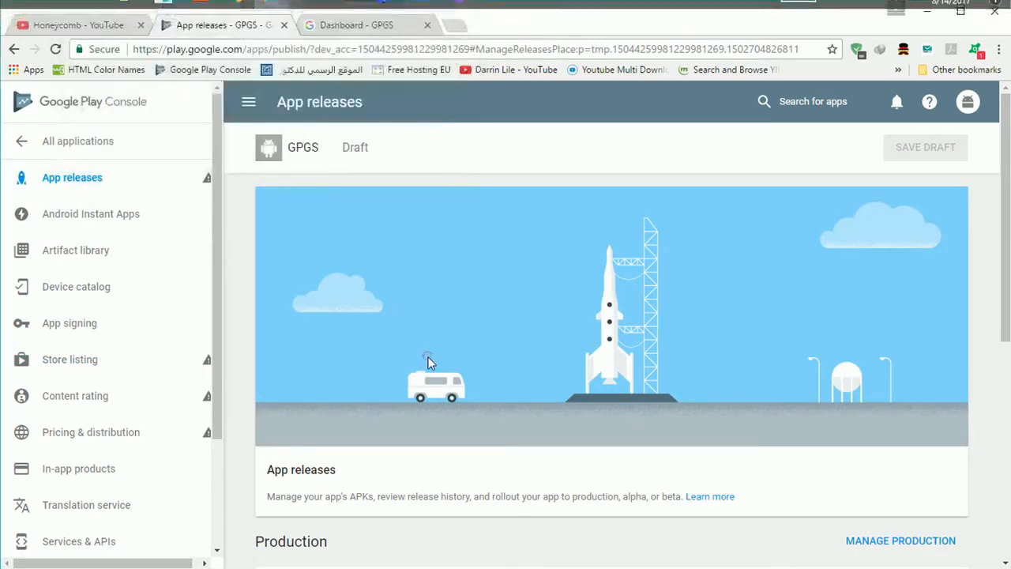
pyautogui.scroll(-3)
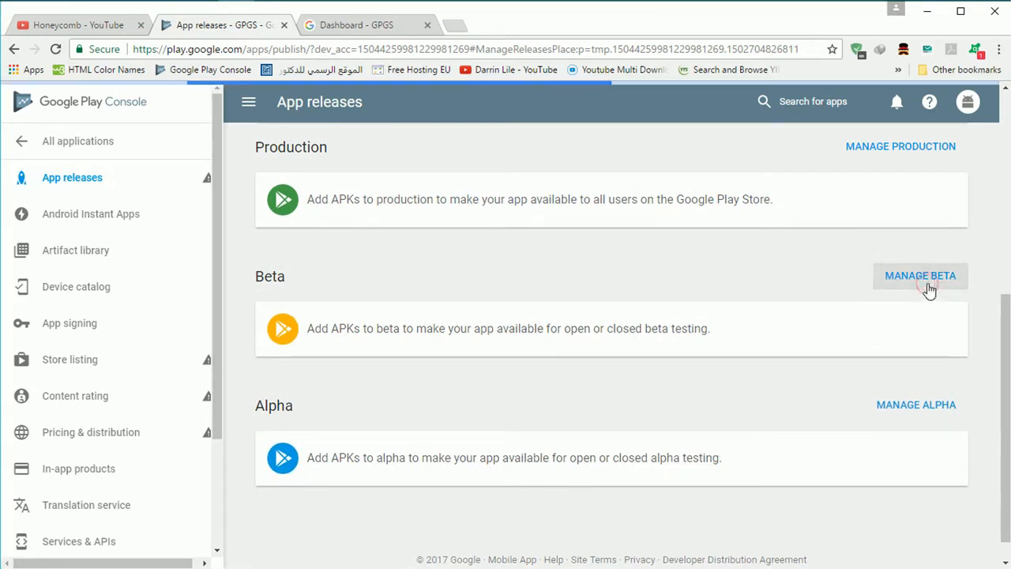
pyautogui.click(920, 276)
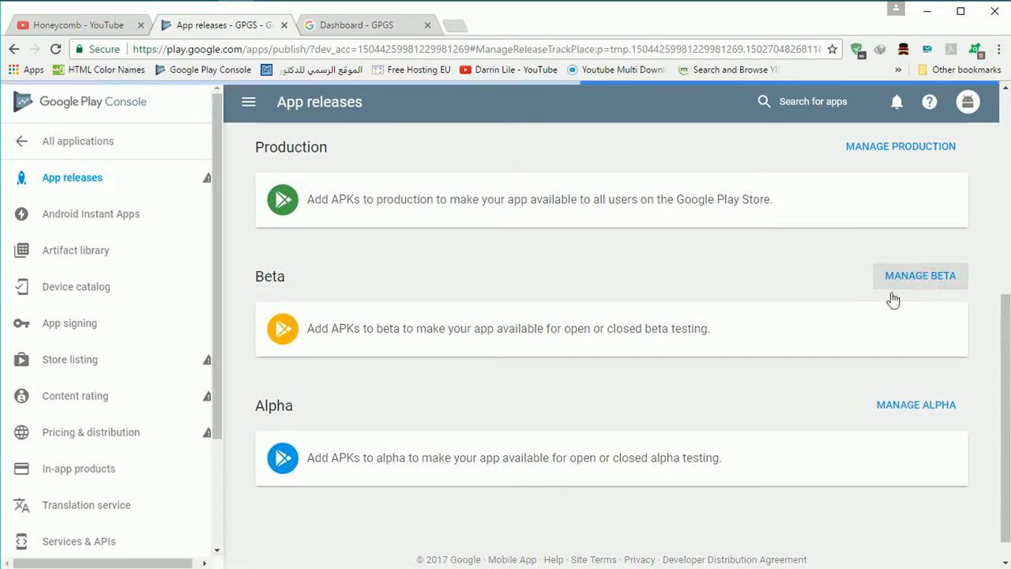
pyautogui.click(920, 276)
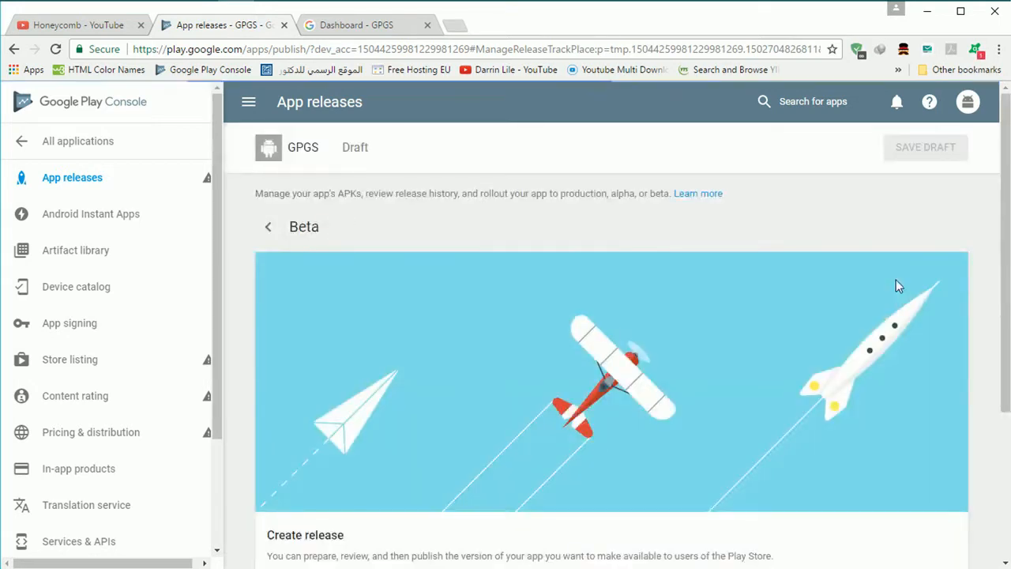
pyautogui.moveTo(731, 357)
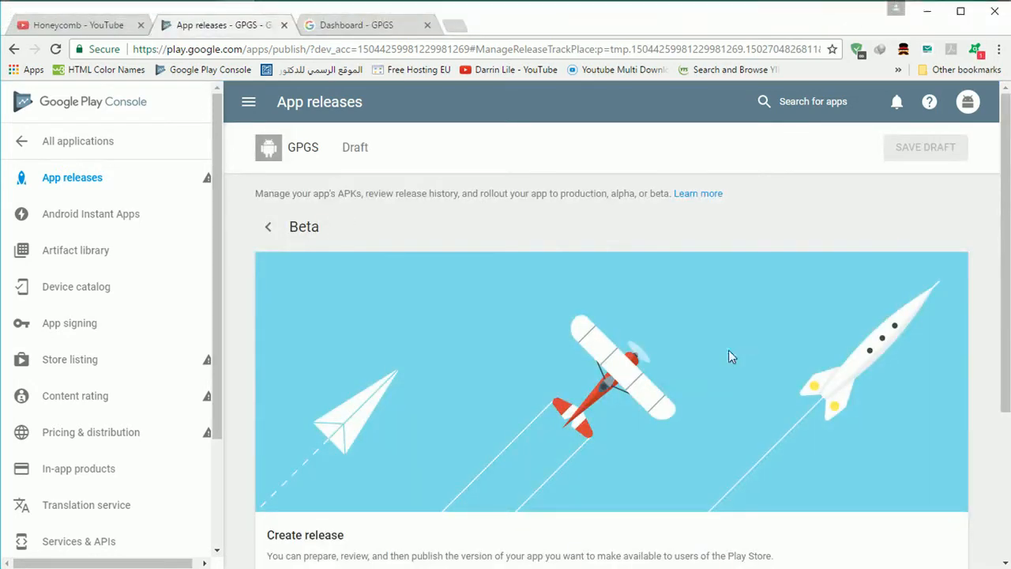
pyautogui.scroll(-3)
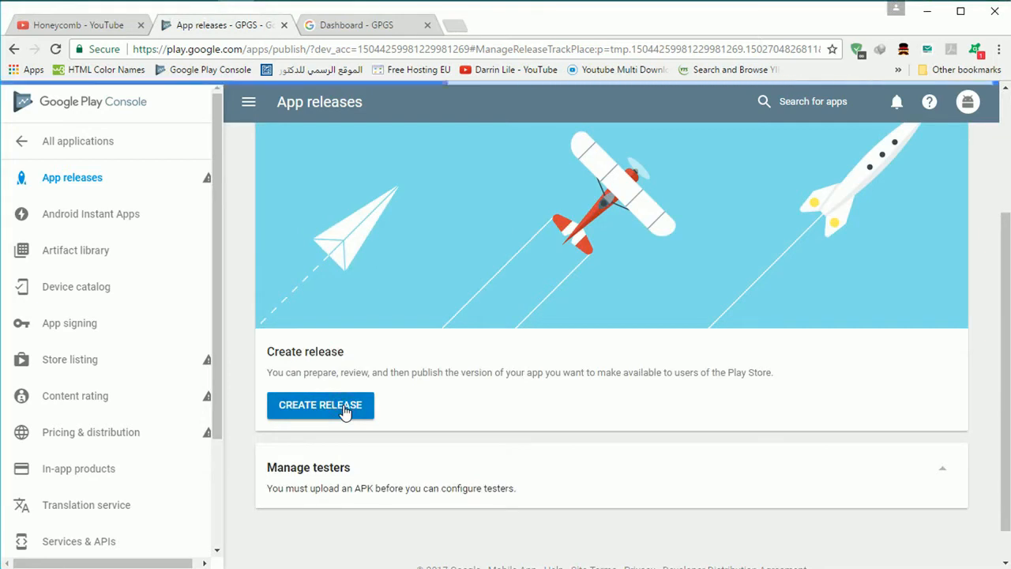
pyautogui.click(320, 404)
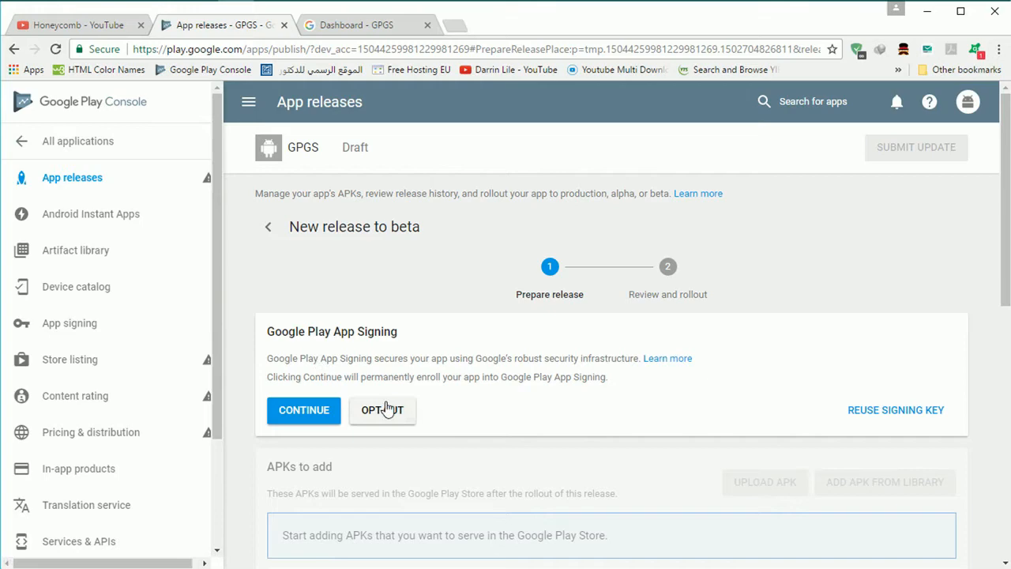
# Opt the beta release out of Play App Signing and begin uploading the built APK
pyautogui.click(382, 409)
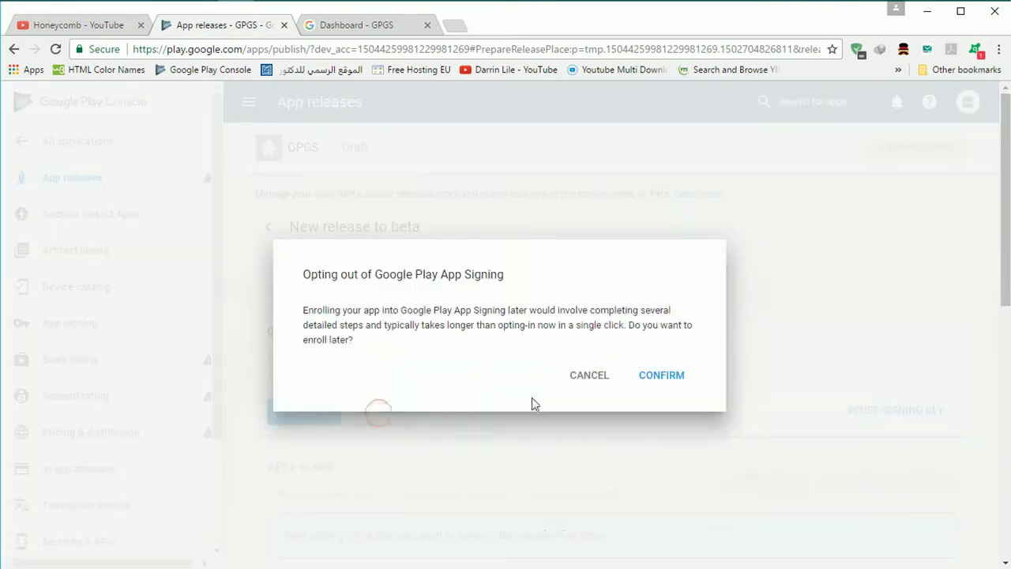
pyautogui.click(661, 374)
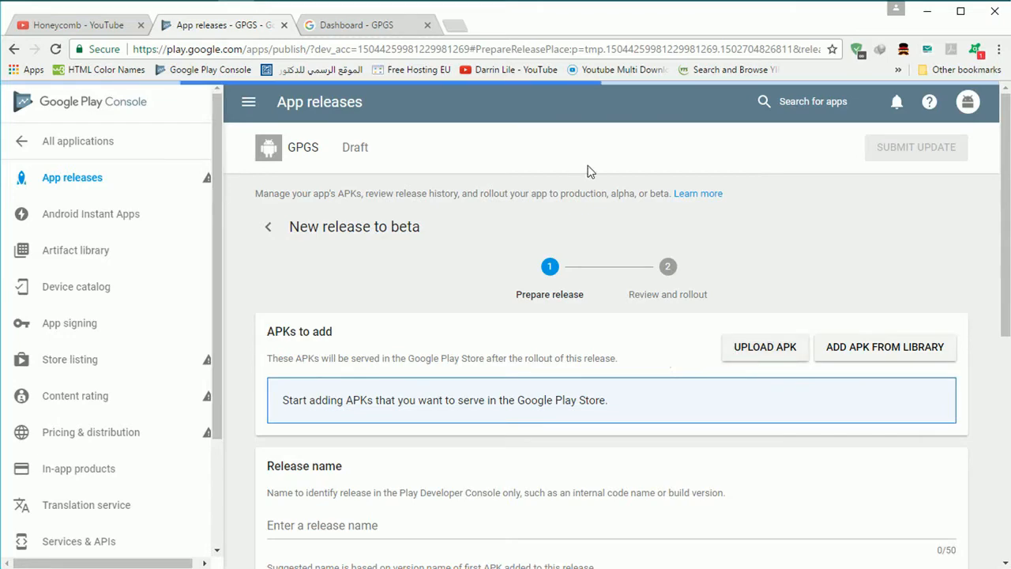
pyautogui.click(764, 347)
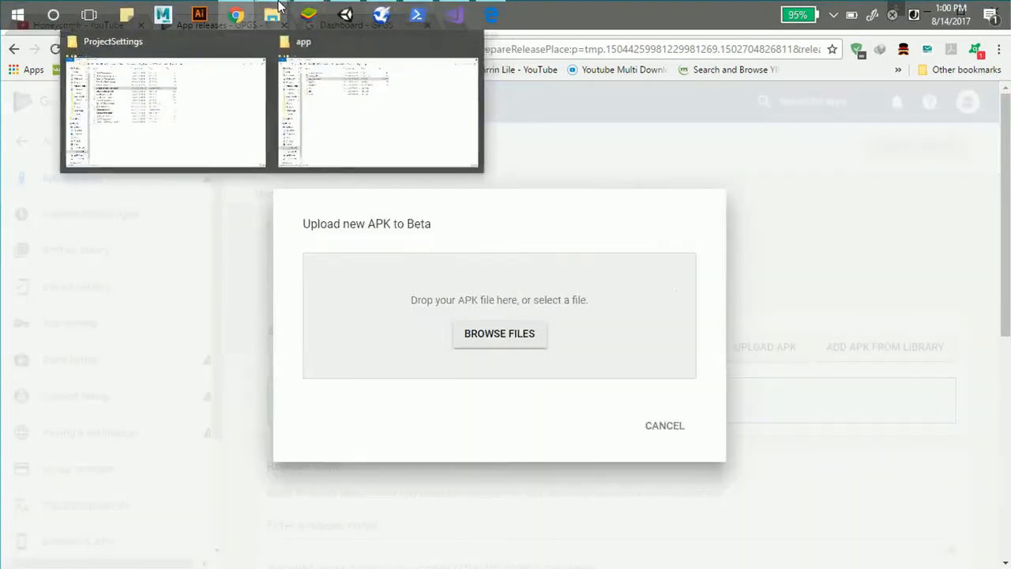
pyautogui.click(379, 111)
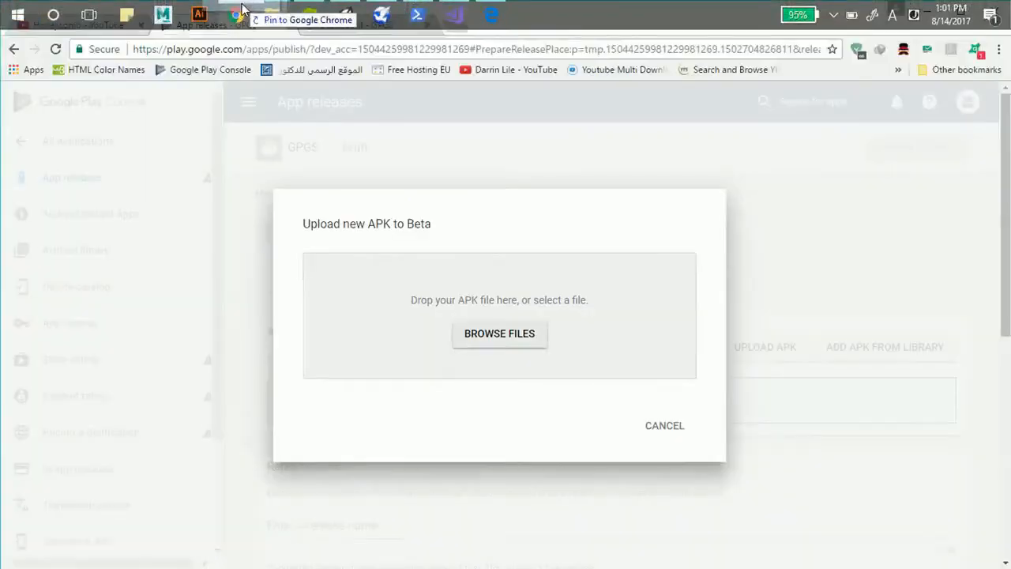
# Upload the built APK to the beta release as version code 1, release name 1.0
pyautogui.click(499, 333)
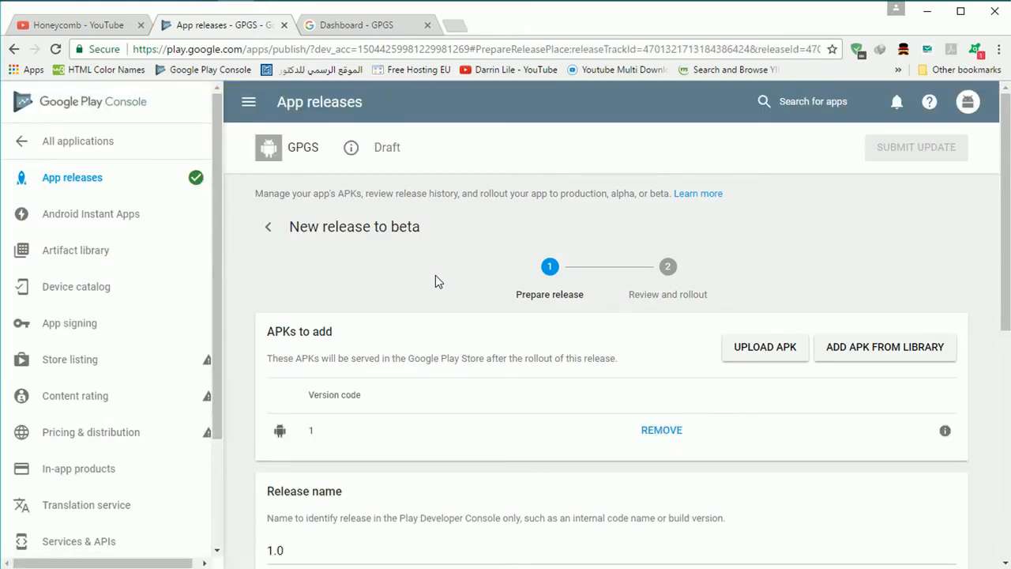
# Look over GPGS's app signing and store listing pages, then return to All applications
pyautogui.scroll(-3)
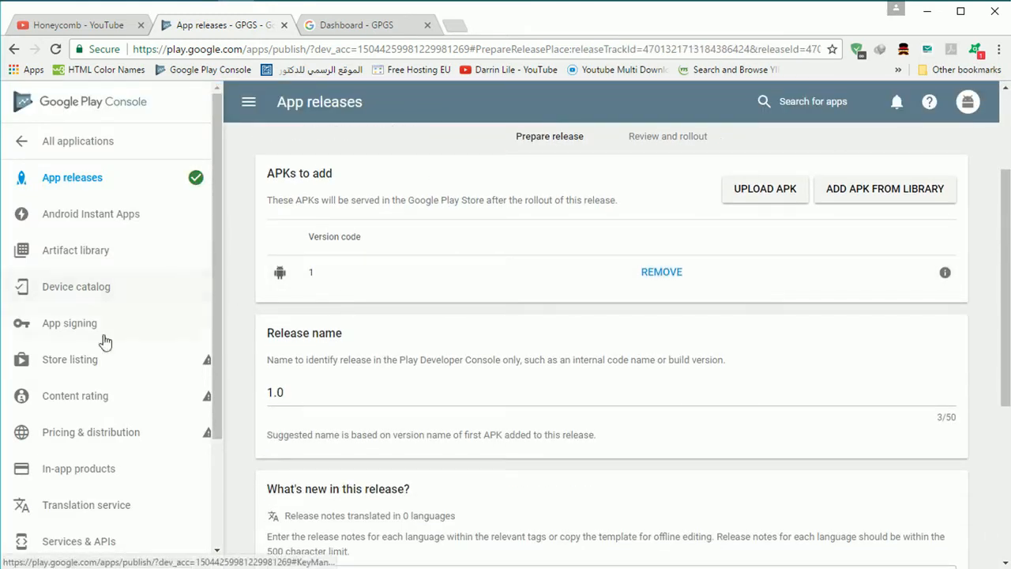
pyautogui.click(69, 323)
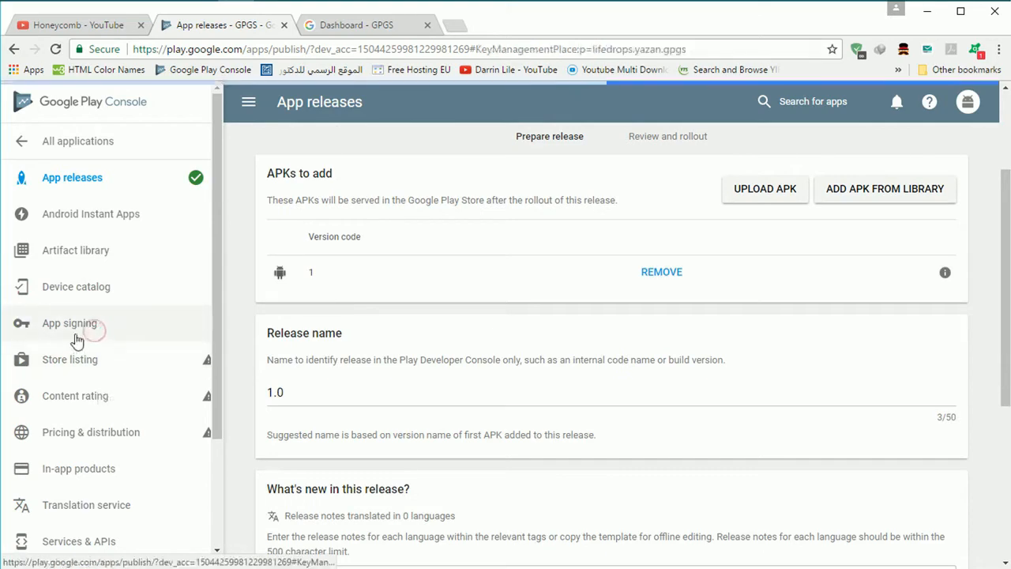
pyautogui.click(70, 323)
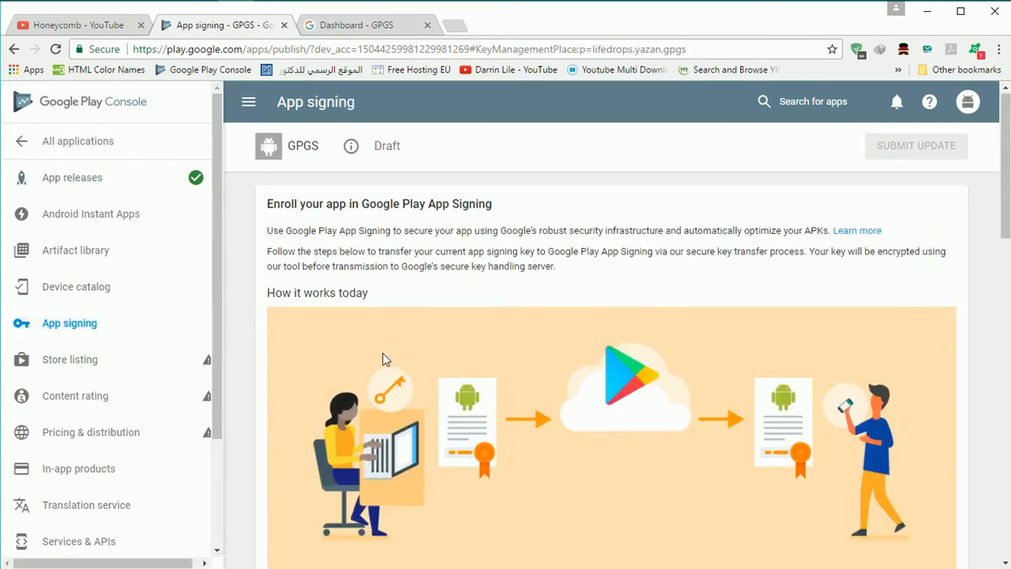
pyautogui.scroll(-3)
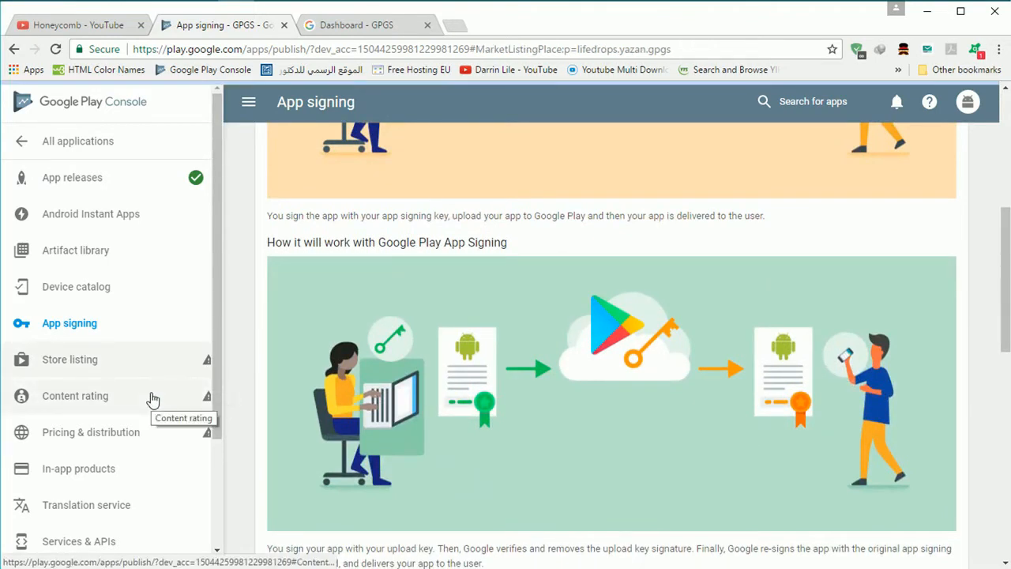
pyautogui.click(69, 359)
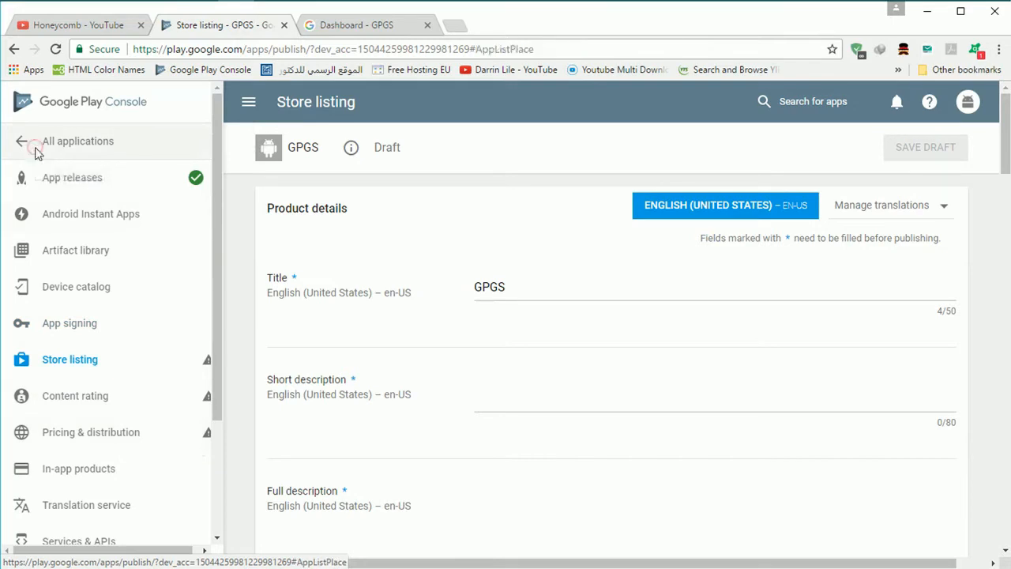
pyautogui.click(78, 140)
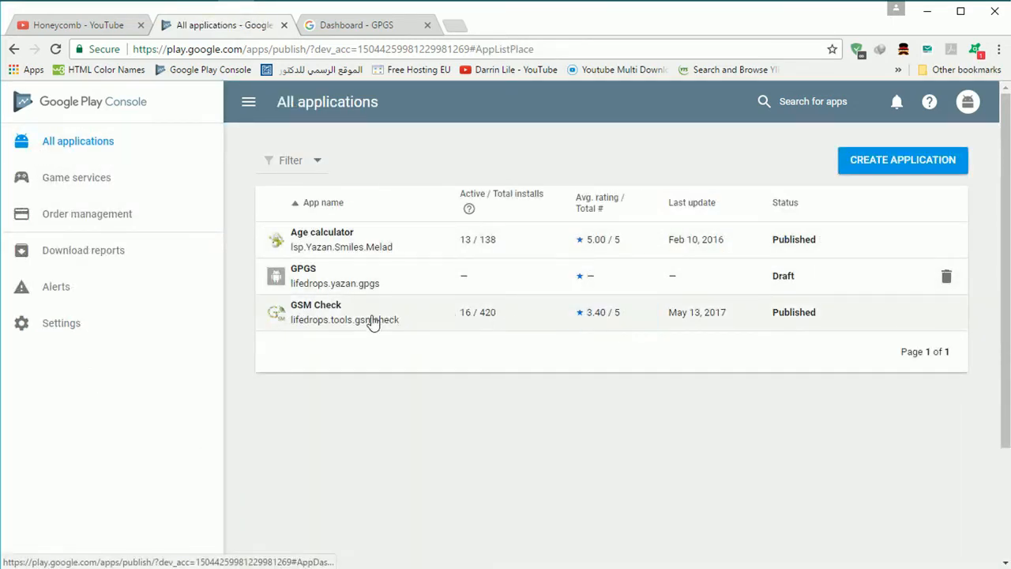
# Open the GPGS game's details and review its linked Android app
pyautogui.click(75, 177)
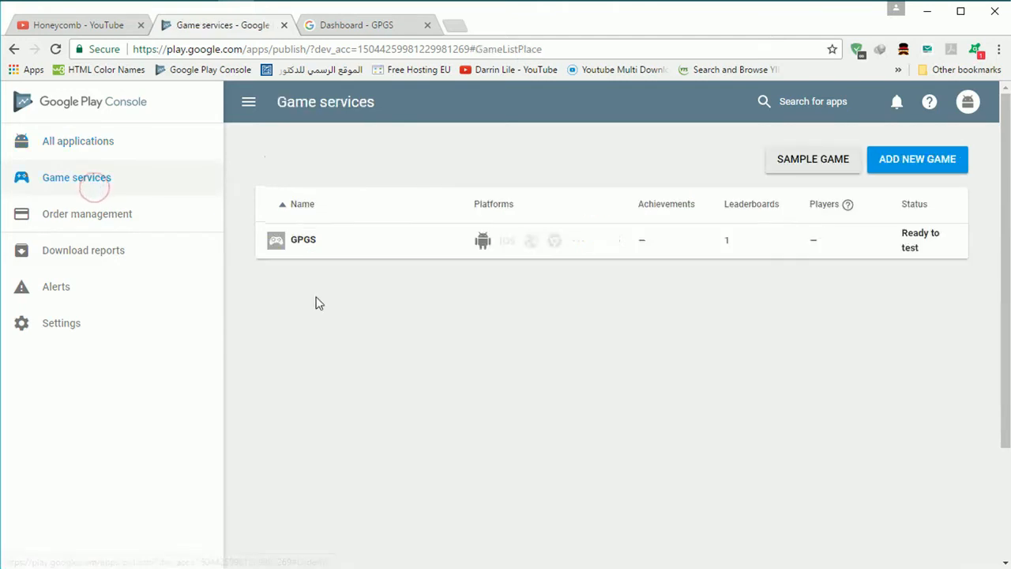
pyautogui.click(304, 239)
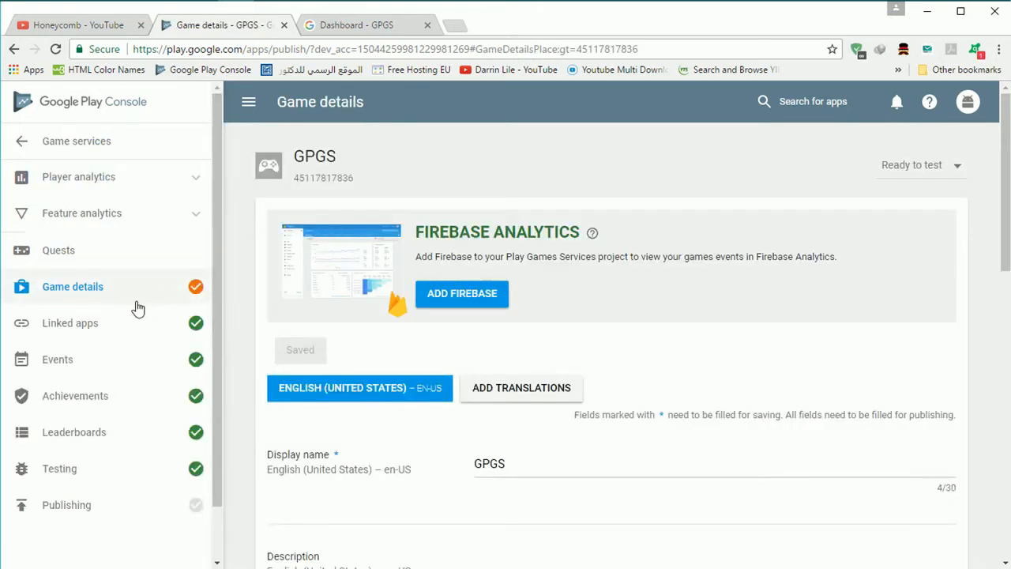
pyautogui.click(69, 322)
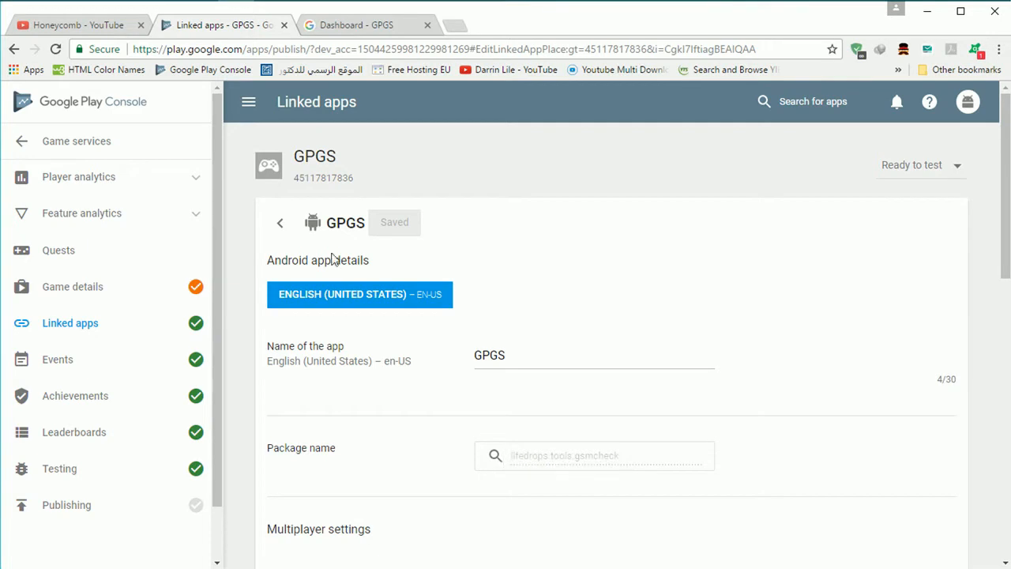
pyautogui.click(279, 222)
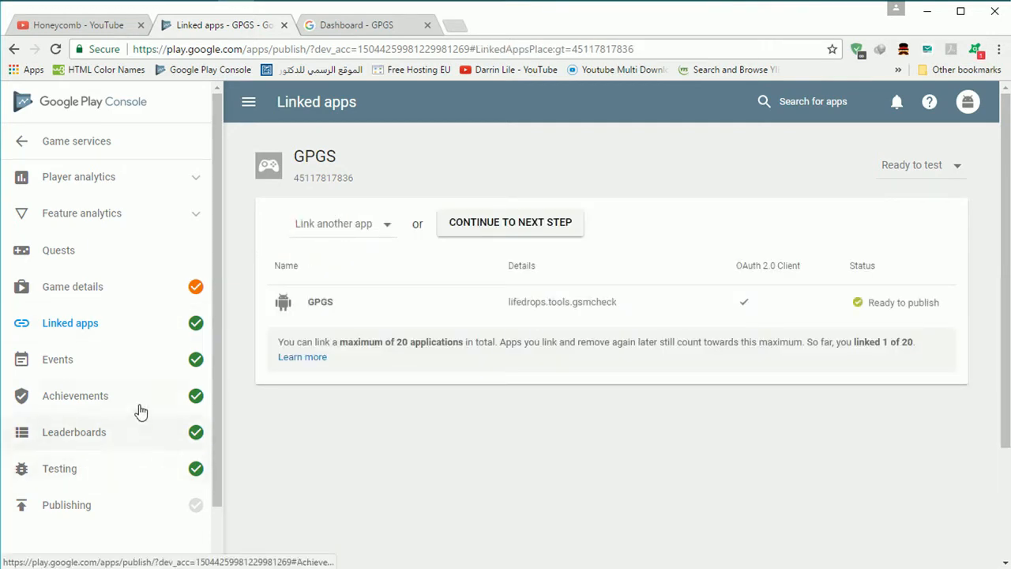
# Review the game's achievements and score leaderboard, and get its resource IDs
pyautogui.click(75, 395)
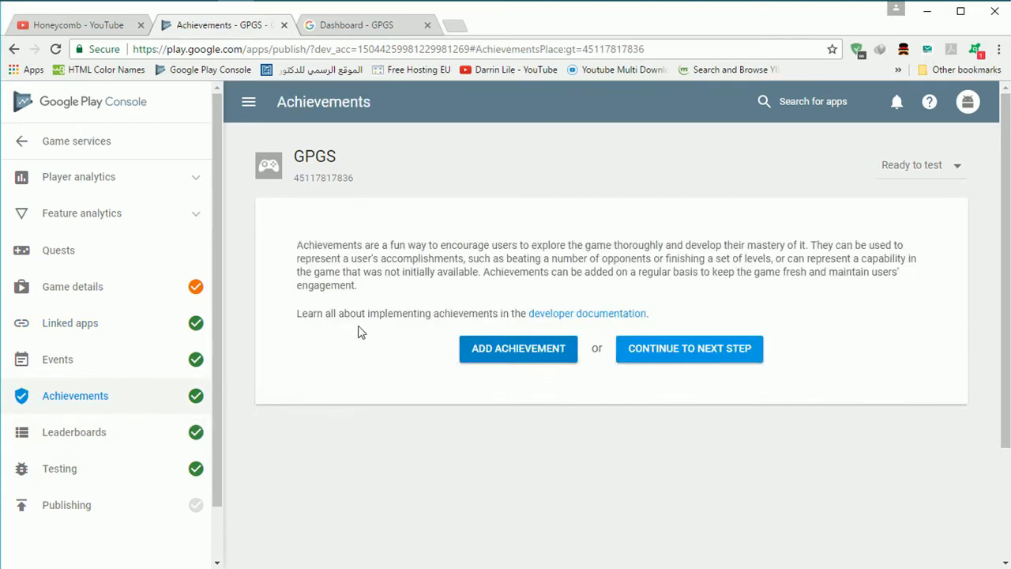
pyautogui.moveTo(196, 468)
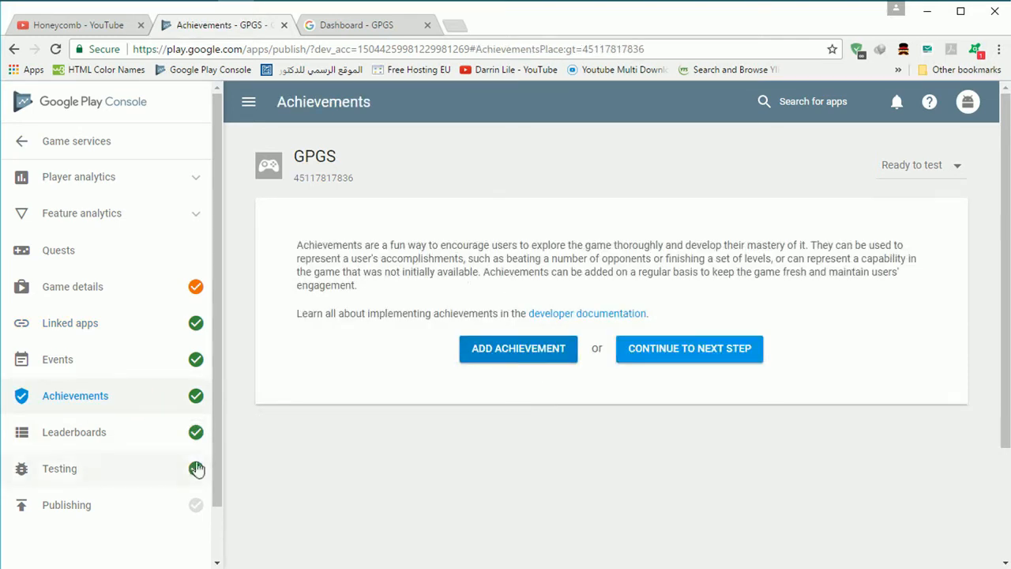
pyautogui.click(74, 432)
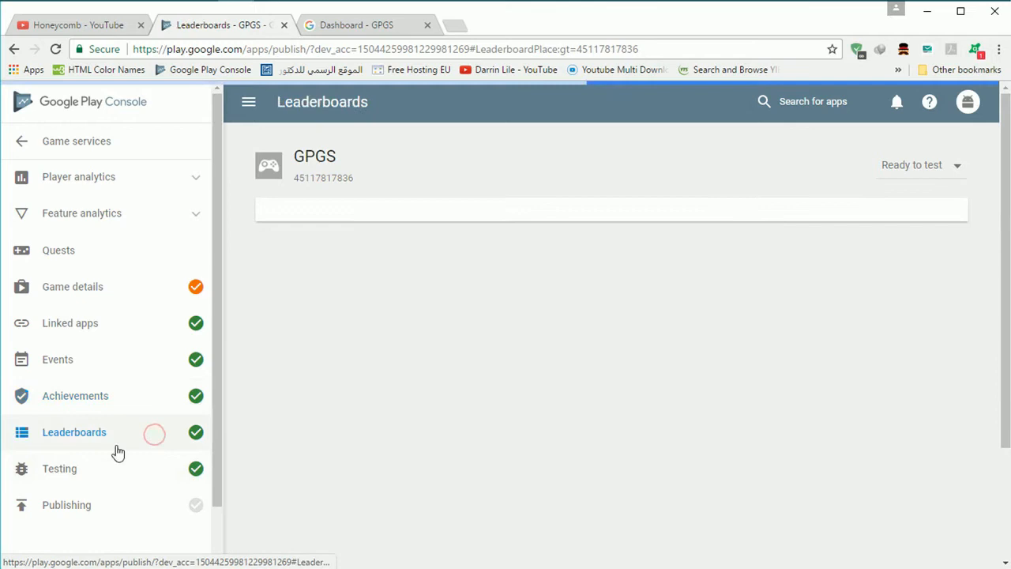
pyautogui.click(74, 433)
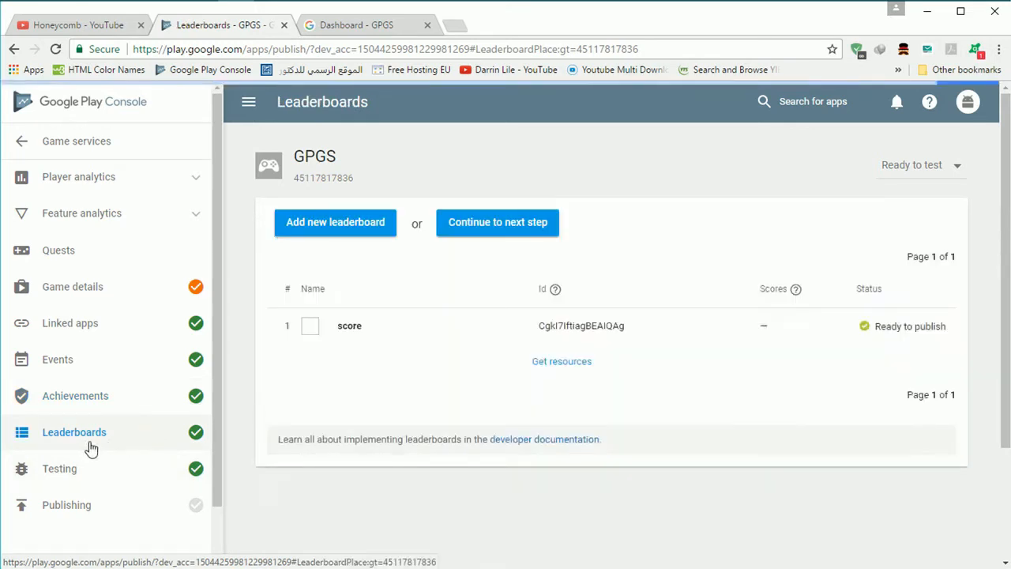
pyautogui.moveTo(561, 361)
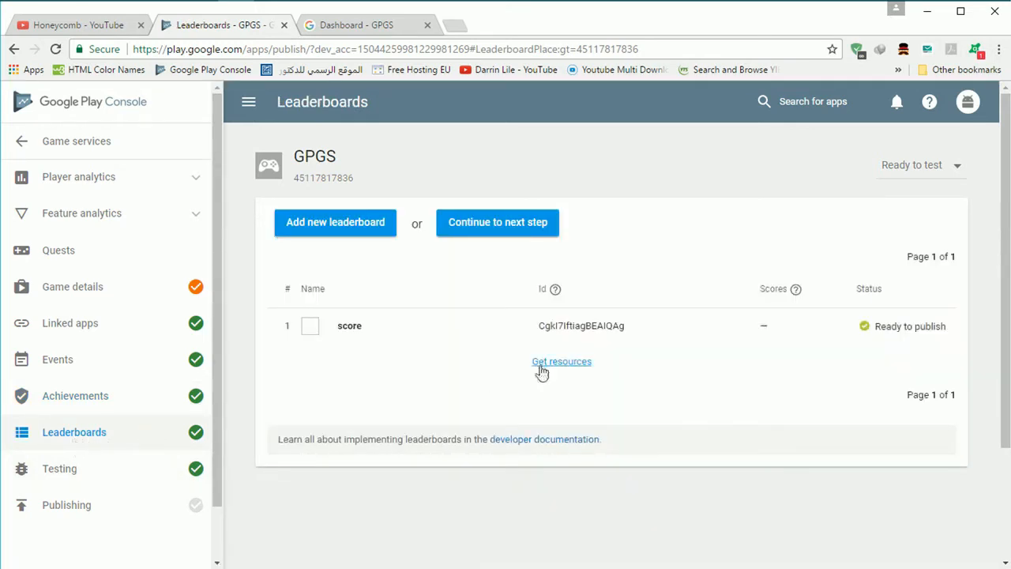
pyautogui.click(561, 361)
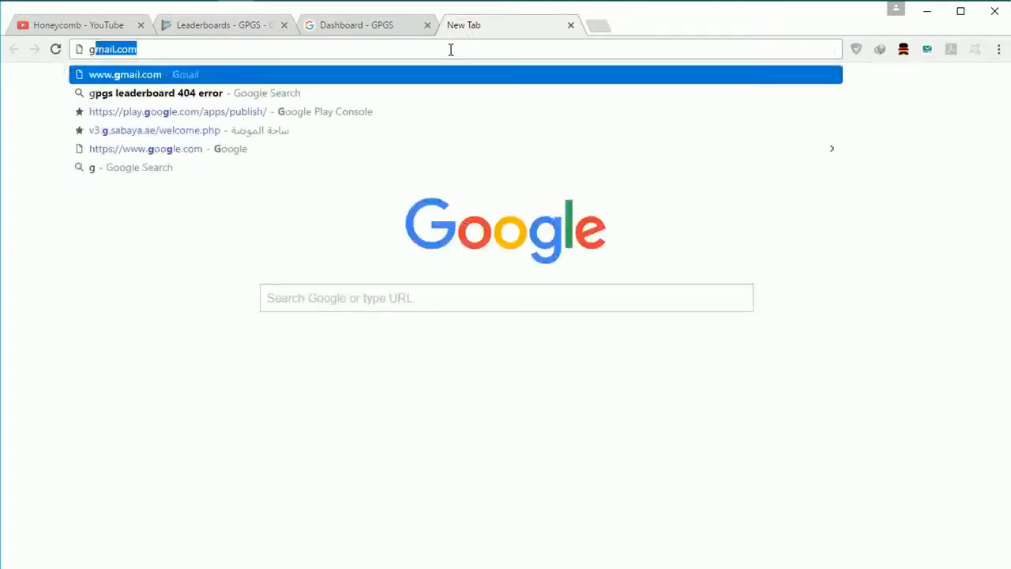
# Go to GitHub's play-games-plugin-for-unity repository and open its current-build folder
pyautogui.write('github.com')
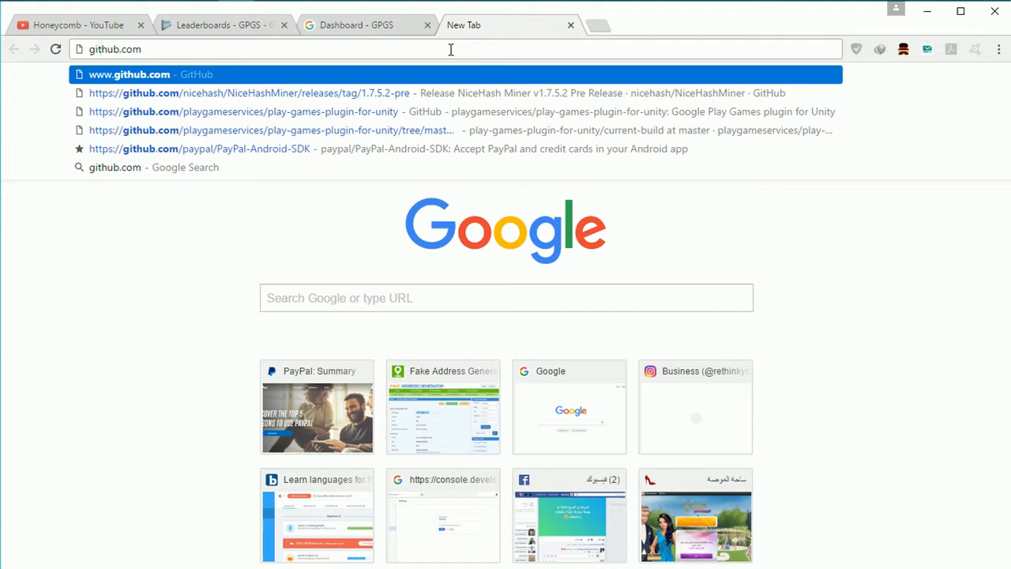
pyautogui.click(243, 112)
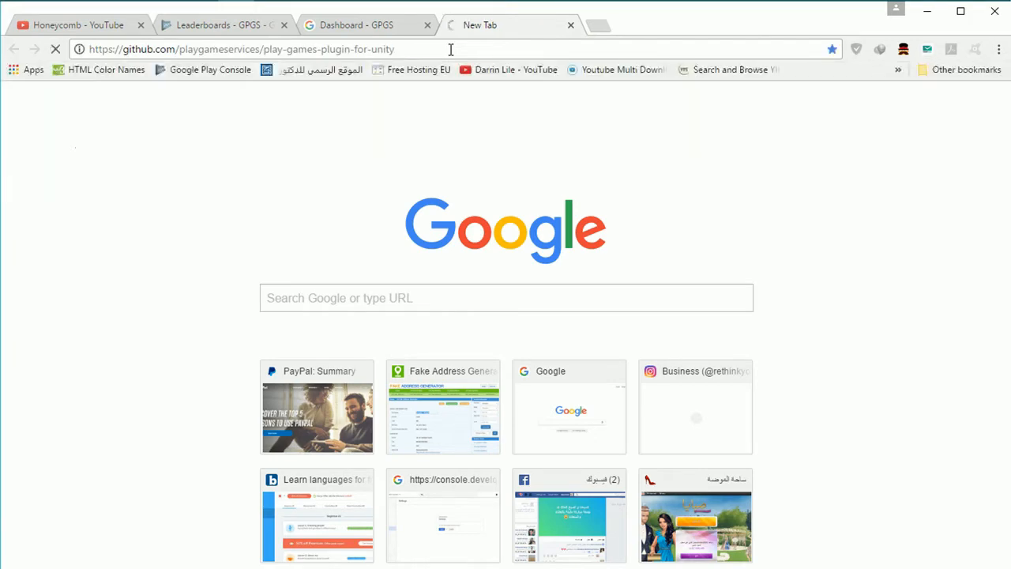
pyautogui.press('Return')
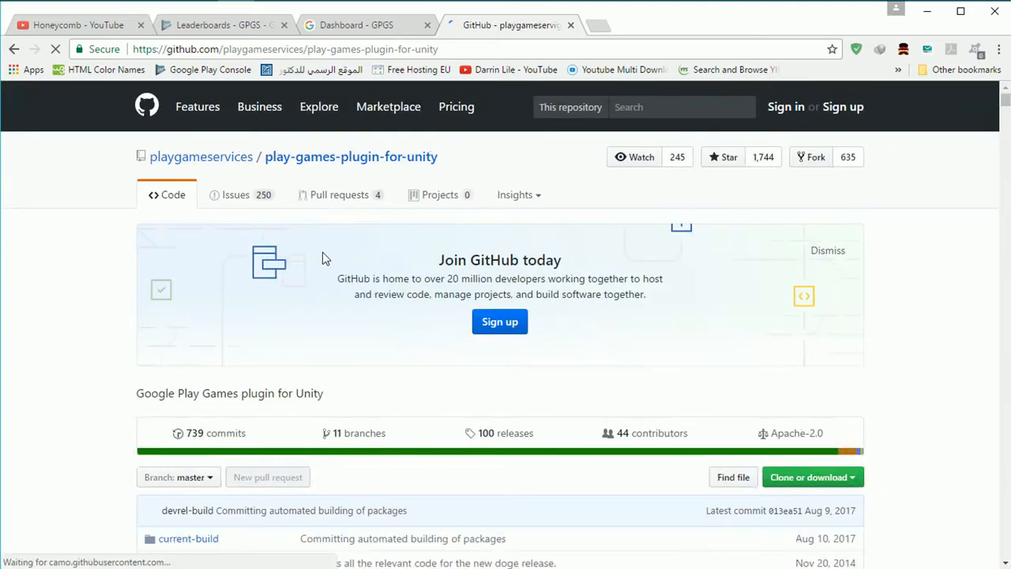
pyautogui.scroll(-3)
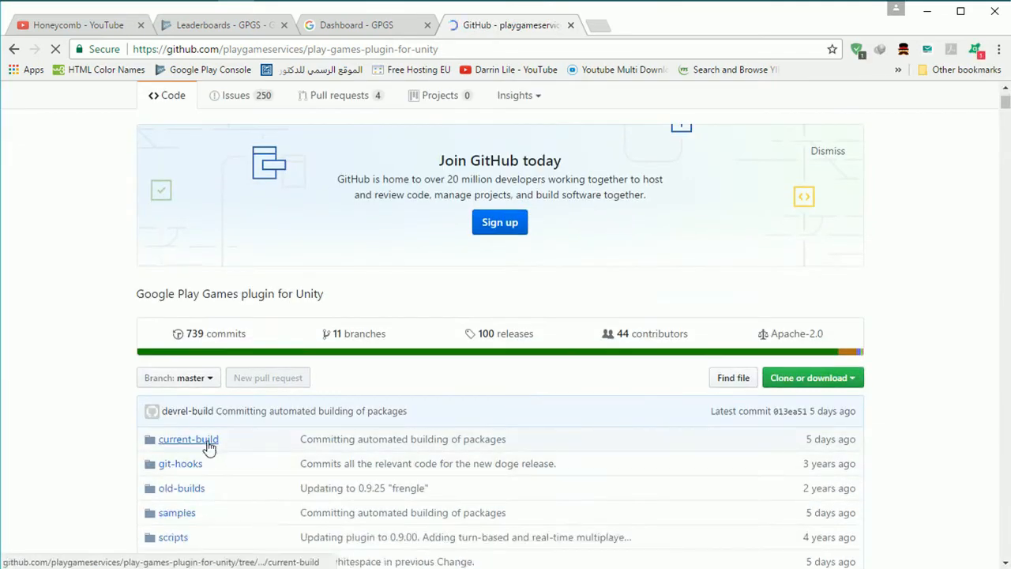
pyautogui.click(188, 438)
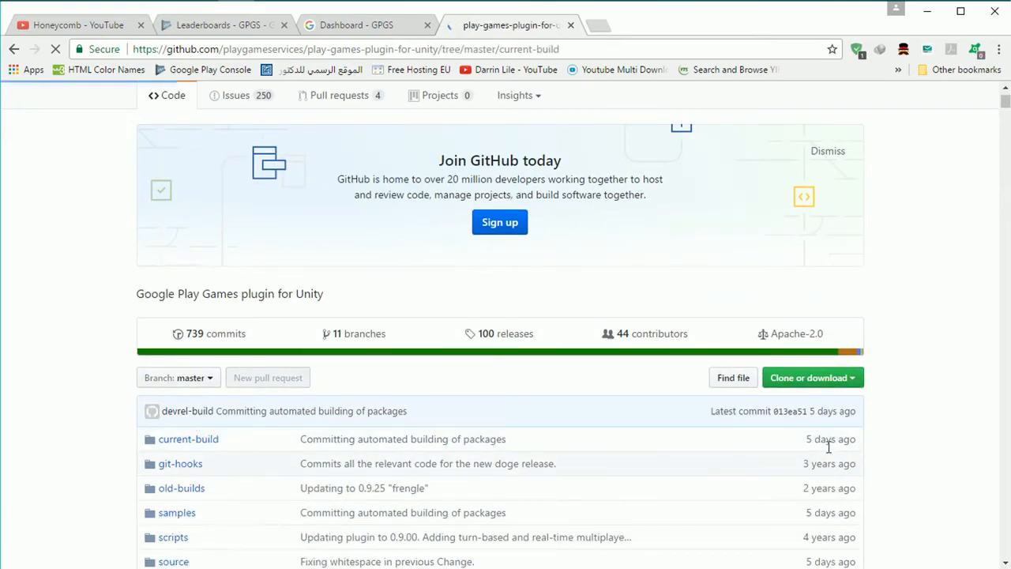
pyautogui.click(188, 439)
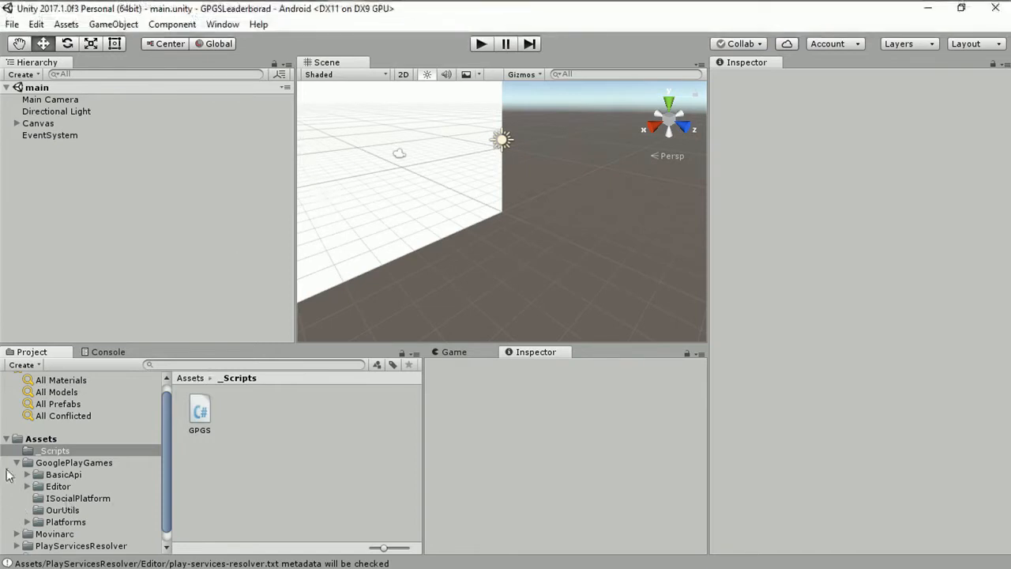
# Open the Google Play Games Android setup and inspect the generated GPGSIds script in Assets
pyautogui.click(74, 463)
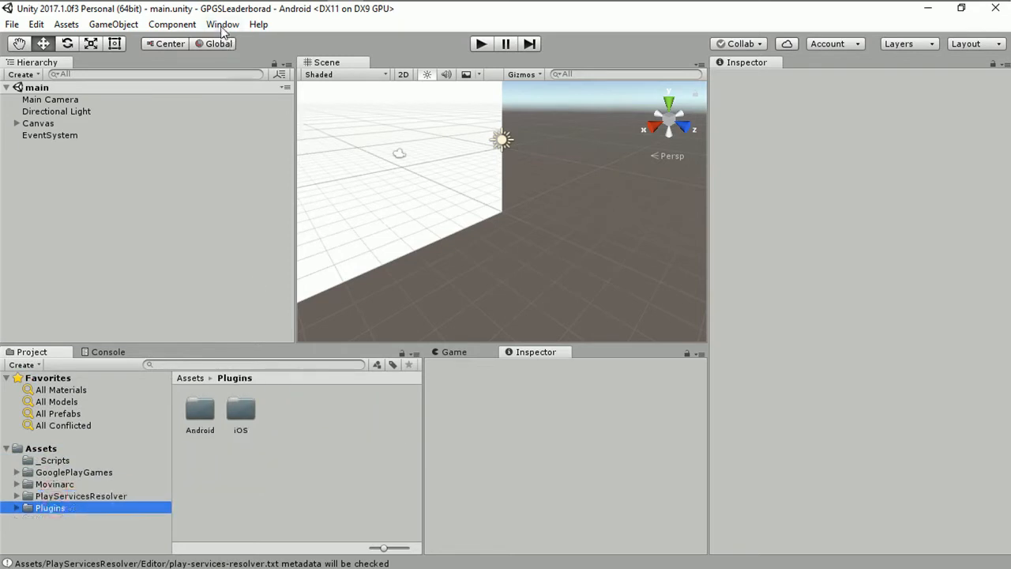
pyautogui.click(223, 23)
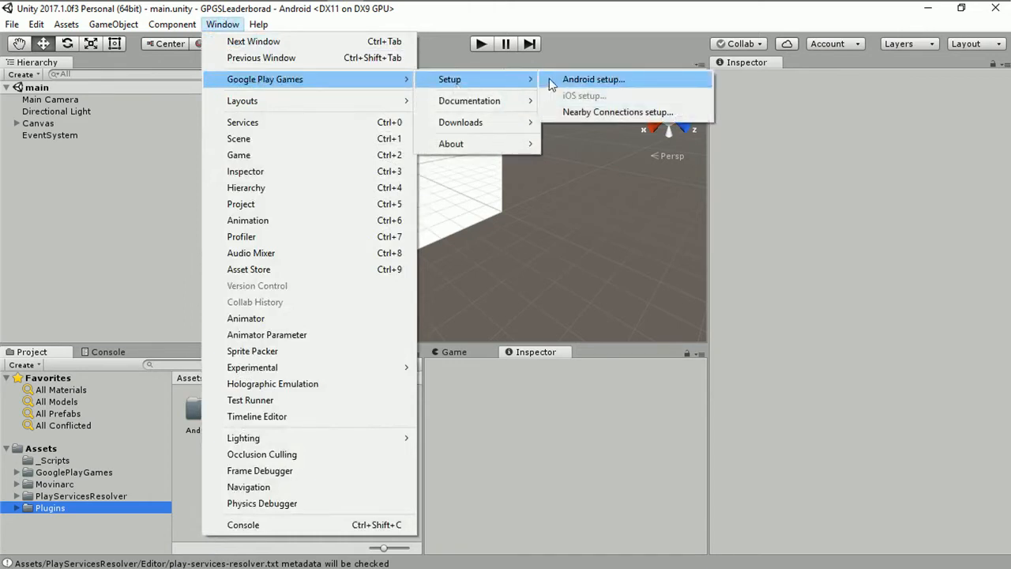
pyautogui.click(593, 79)
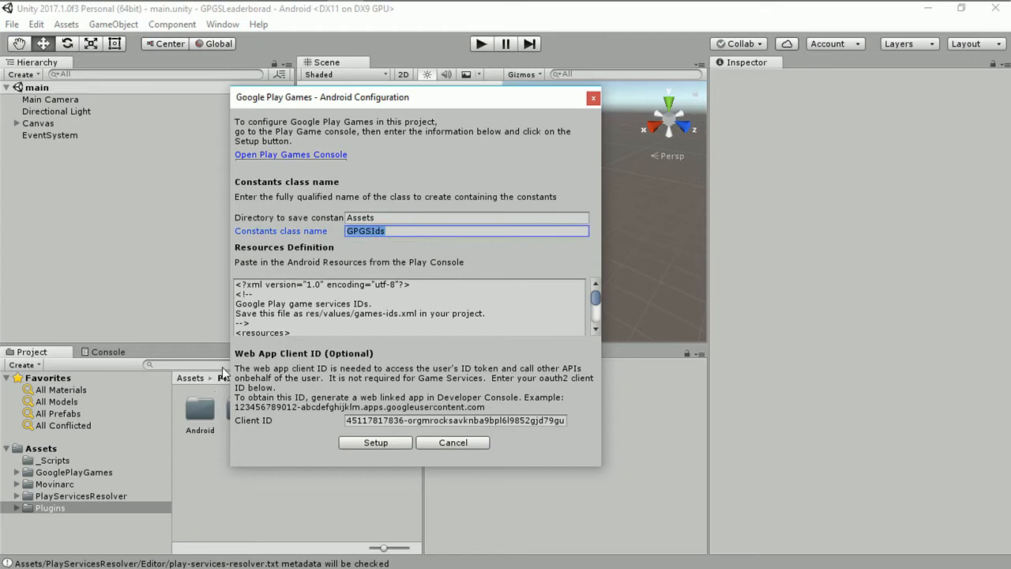
pyautogui.moveTo(444, 101)
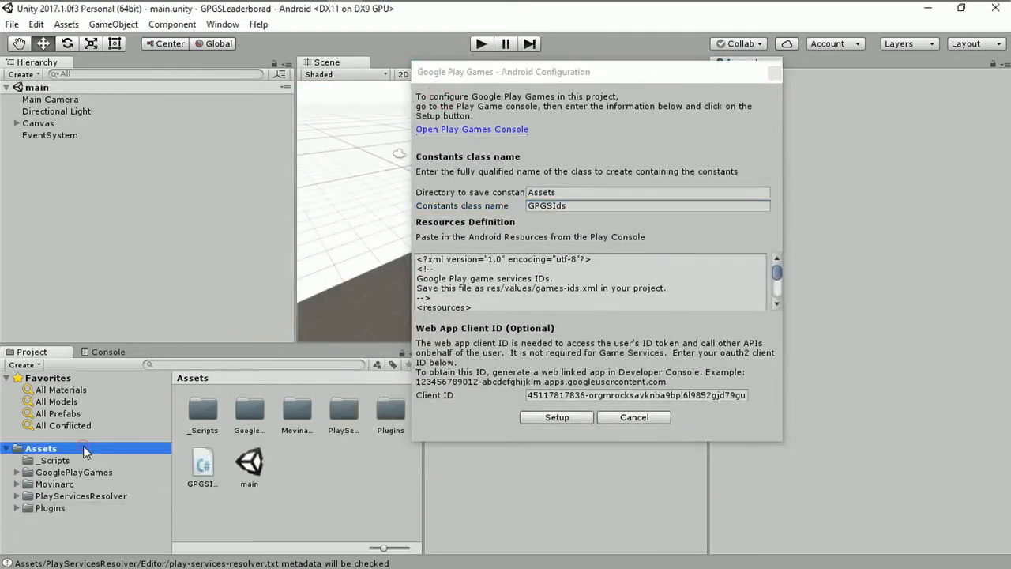
pyautogui.click(202, 466)
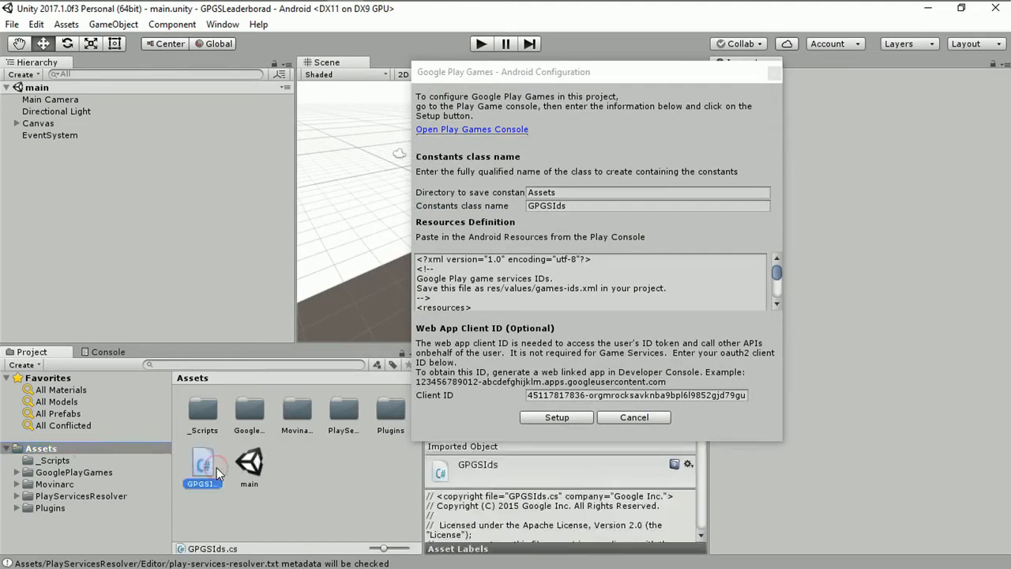
pyautogui.click(202, 464)
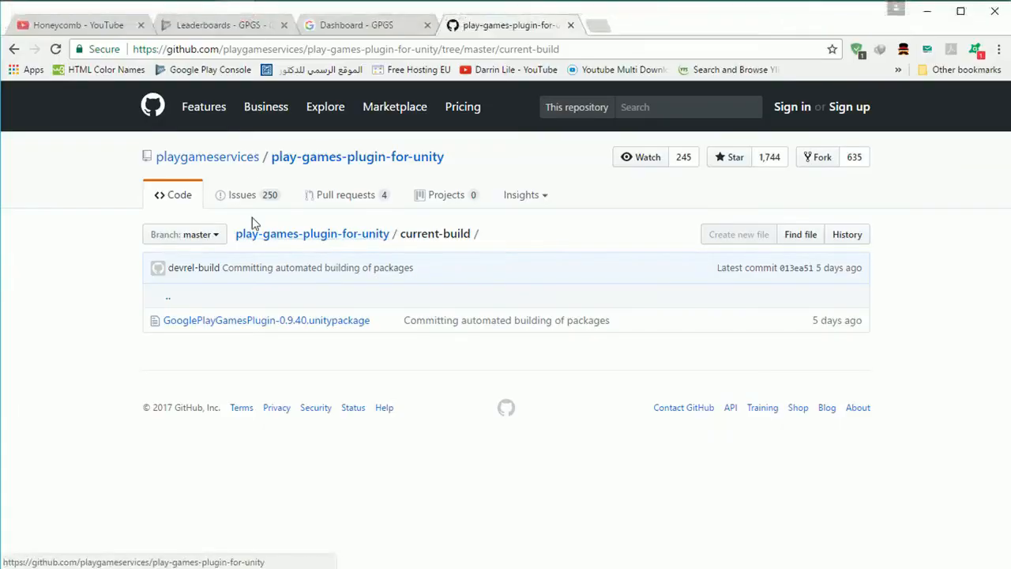
# Review the GPGS linked app's OAuth2 Client ID under Authorization, then return to Unity
pyautogui.click(221, 24)
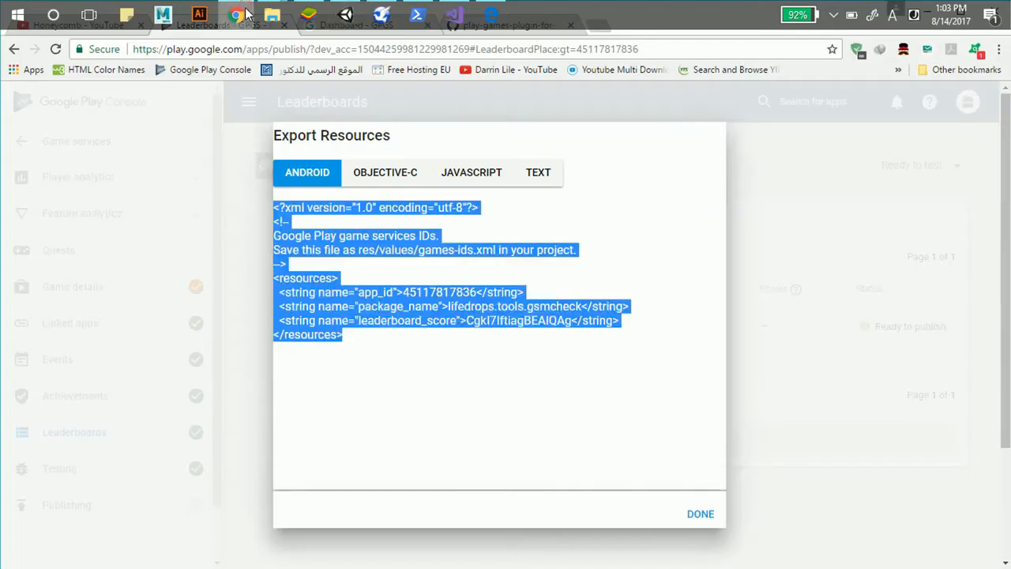
pyautogui.click(700, 514)
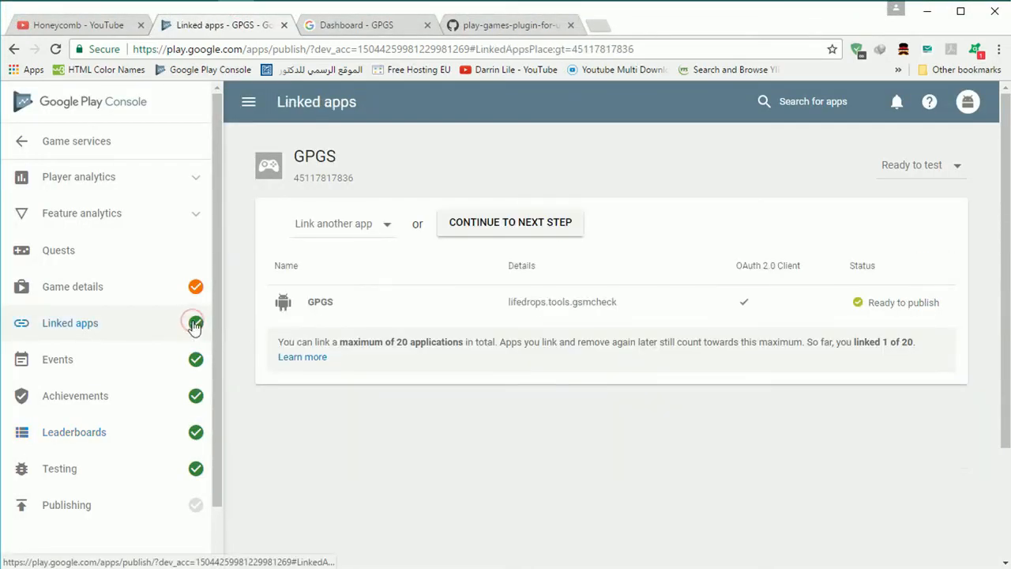
pyautogui.click(320, 302)
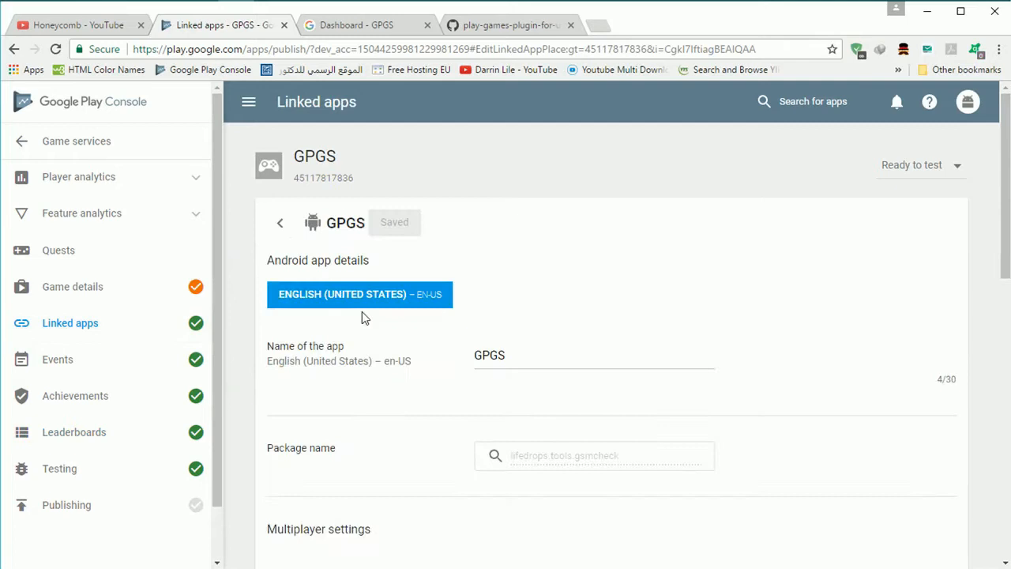
pyautogui.scroll(-3)
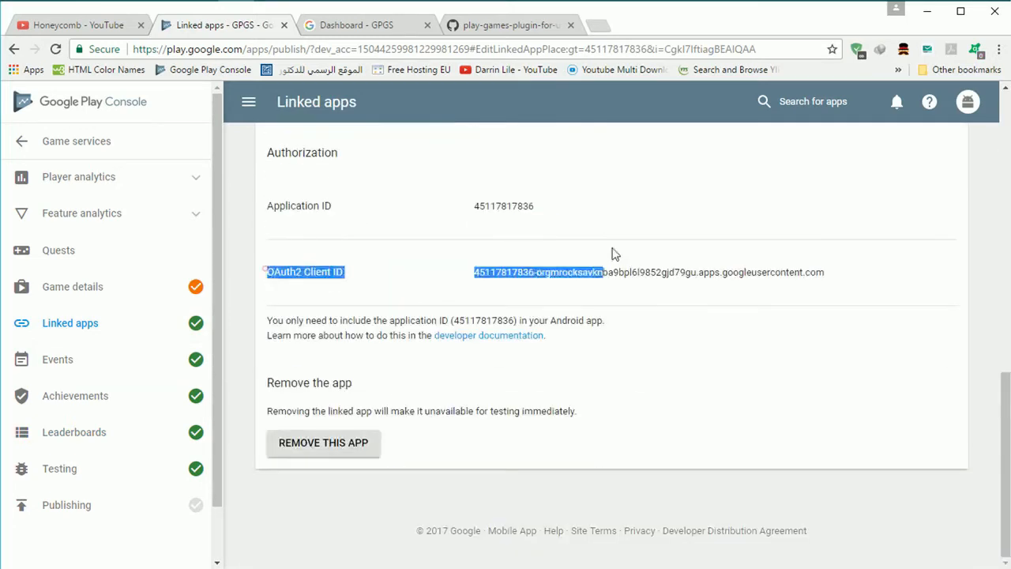
pyautogui.click(455, 266)
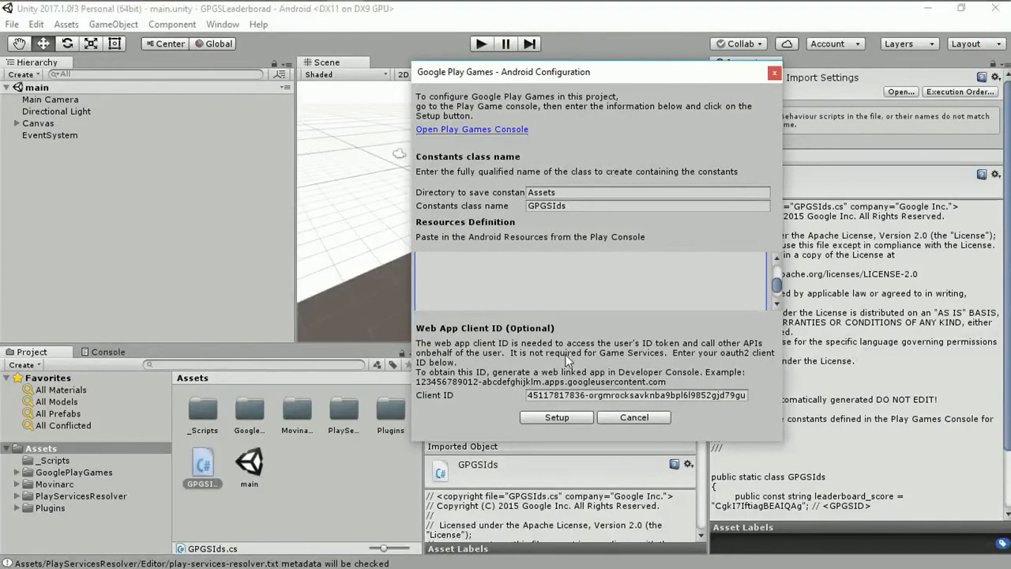
# Enter the Client ID, run Google Play Games setup, and dismiss both confirmation notices
pyautogui.tripleClick(636, 395)
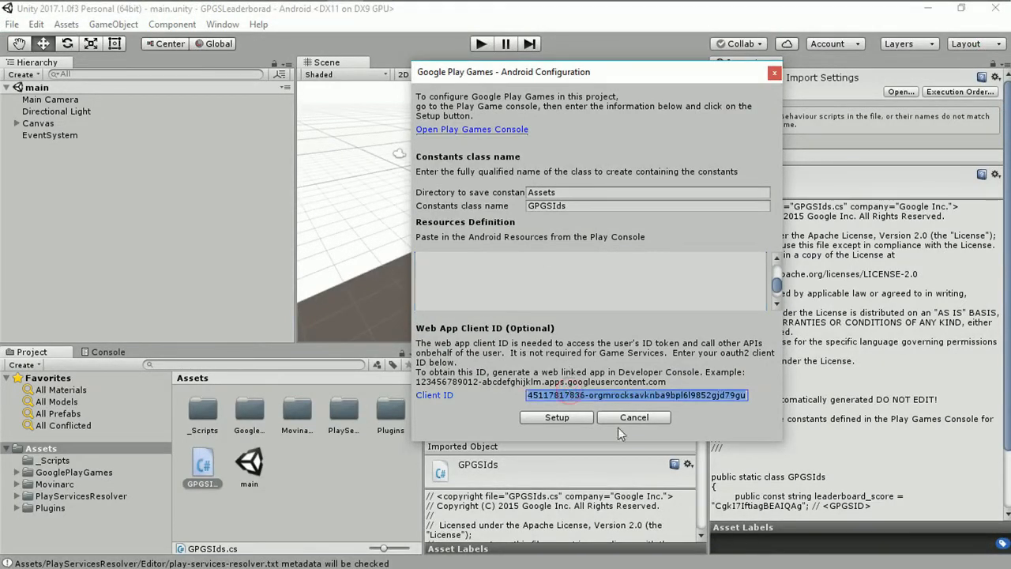
pyautogui.moveTo(556, 417)
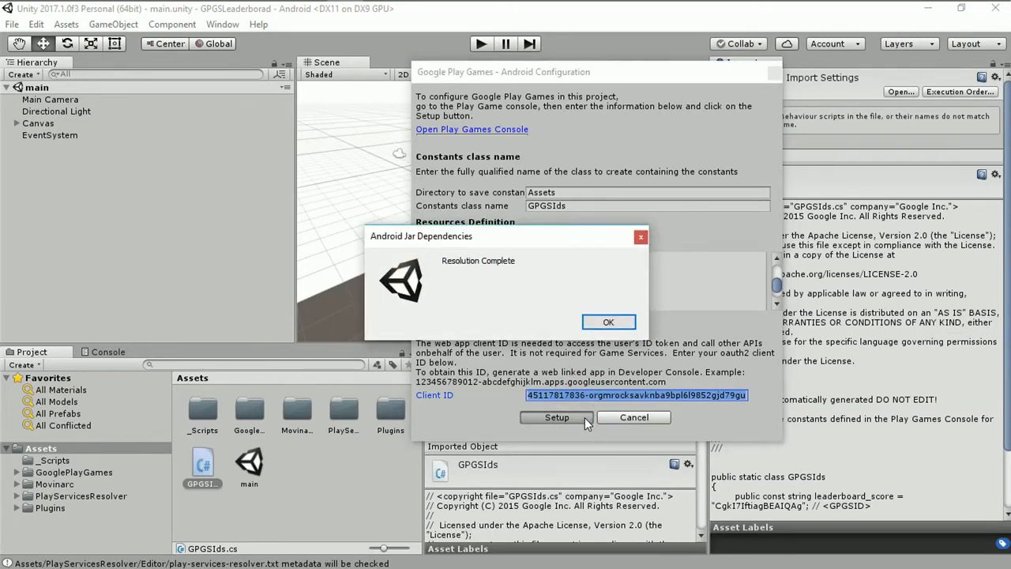
pyautogui.click(609, 322)
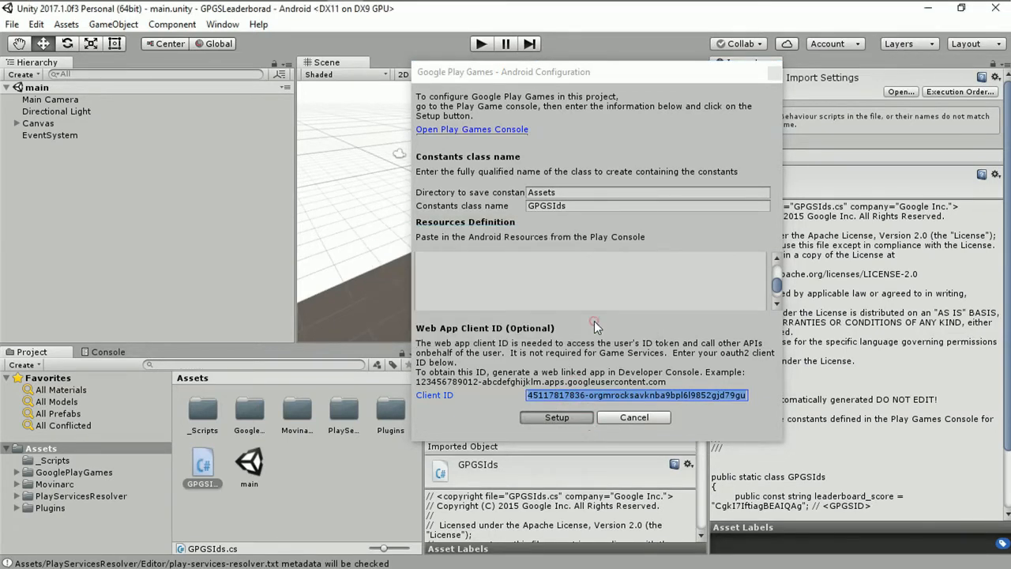
pyautogui.click(556, 417)
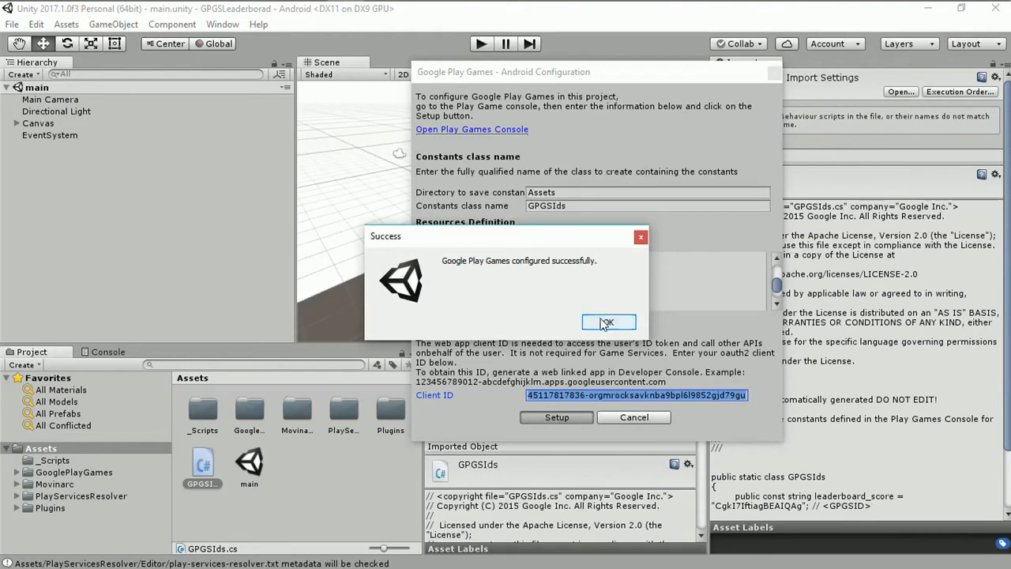
pyautogui.click(609, 323)
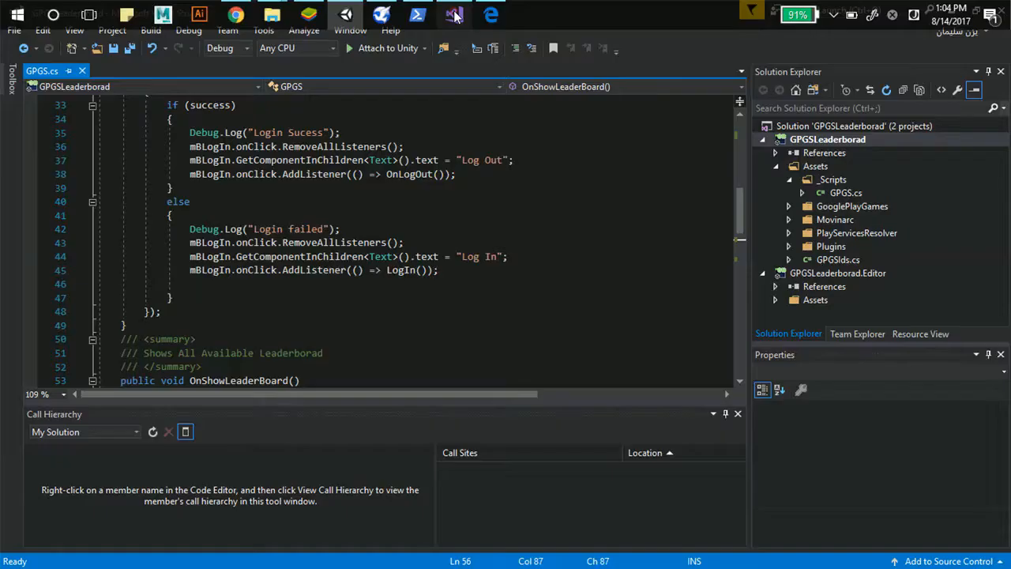
pyautogui.moveTo(328, 229)
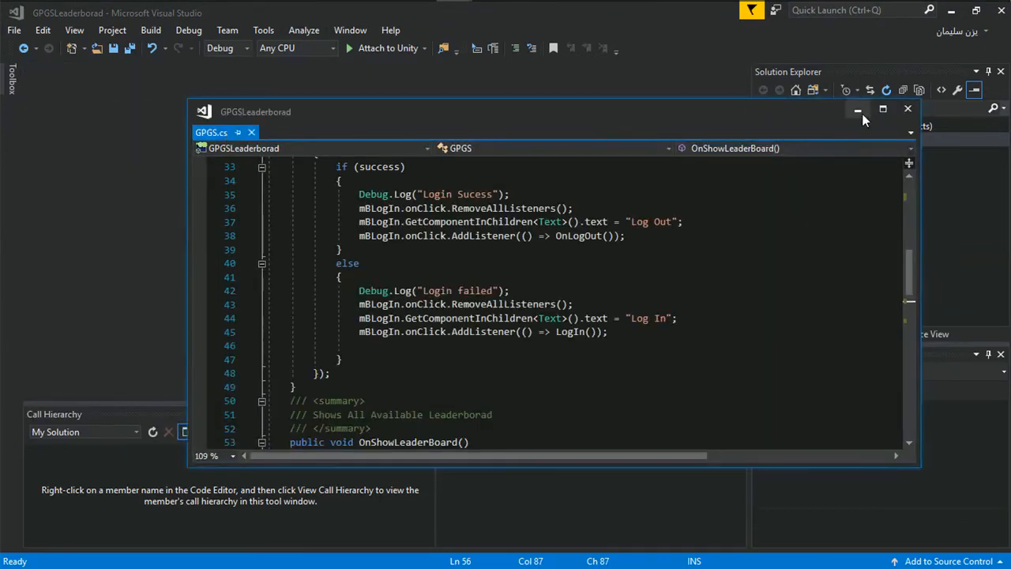
pyautogui.click(883, 109)
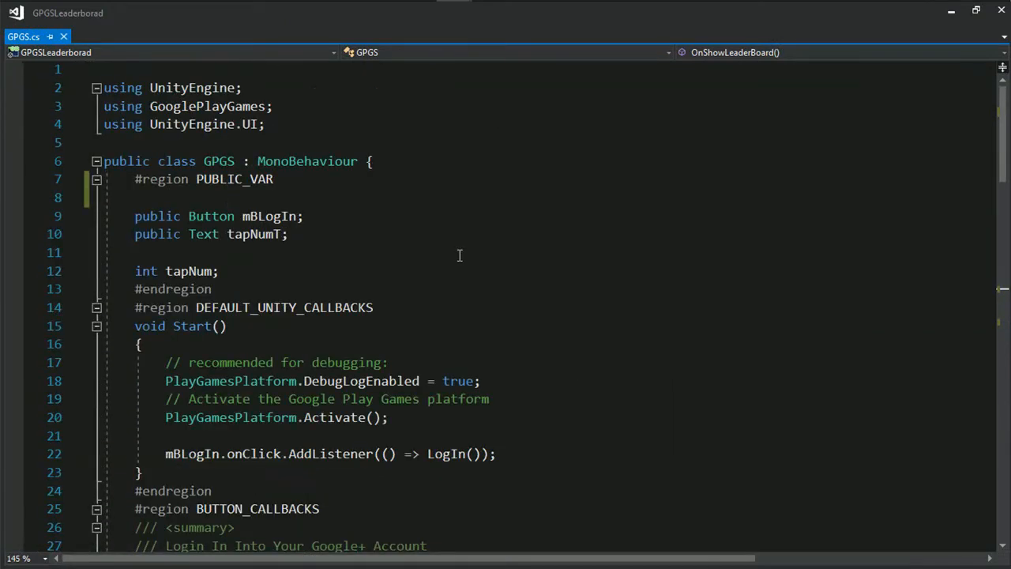
pyautogui.click(292, 234)
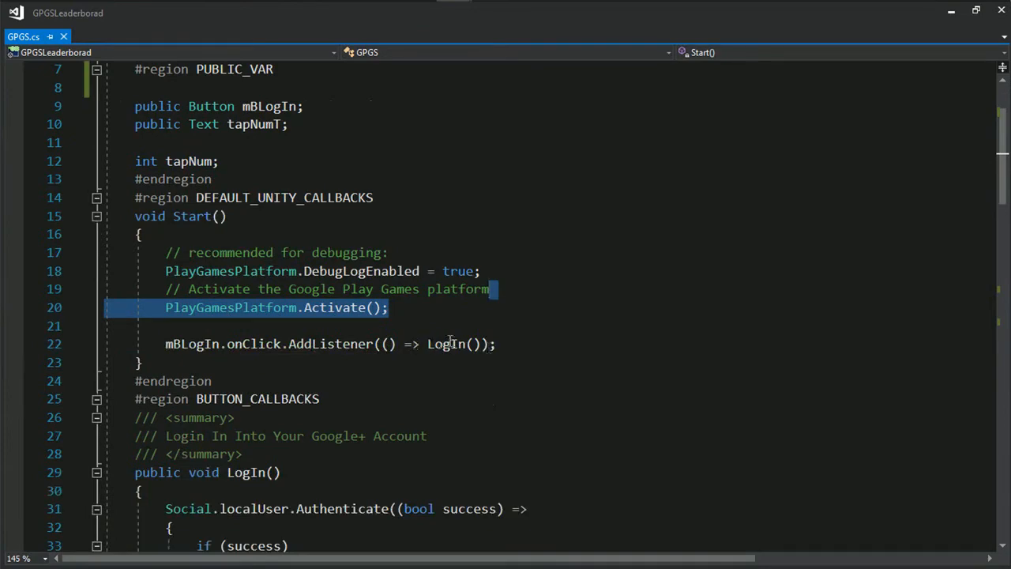
pyautogui.scroll(-3)
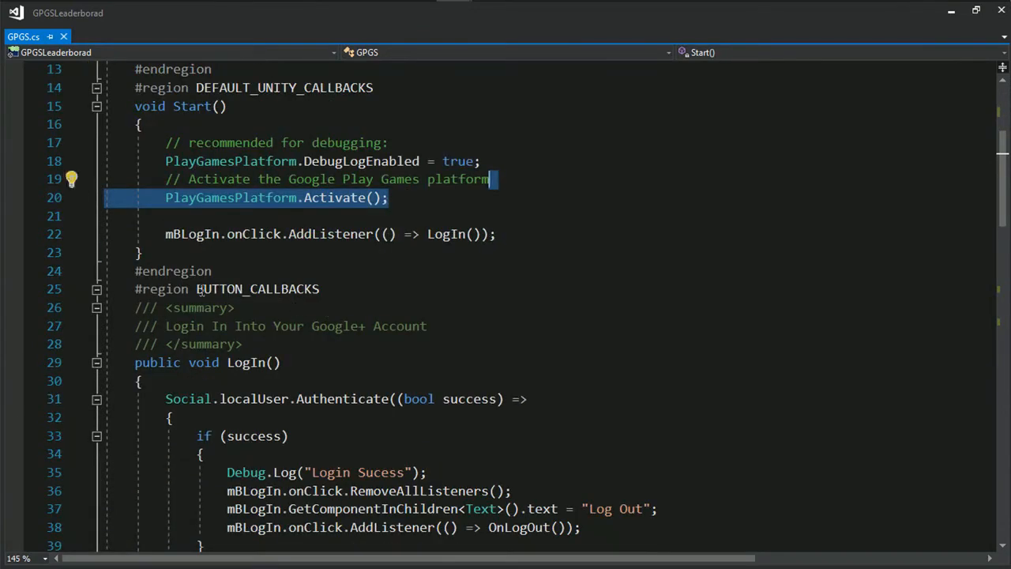
pyautogui.scroll(-3)
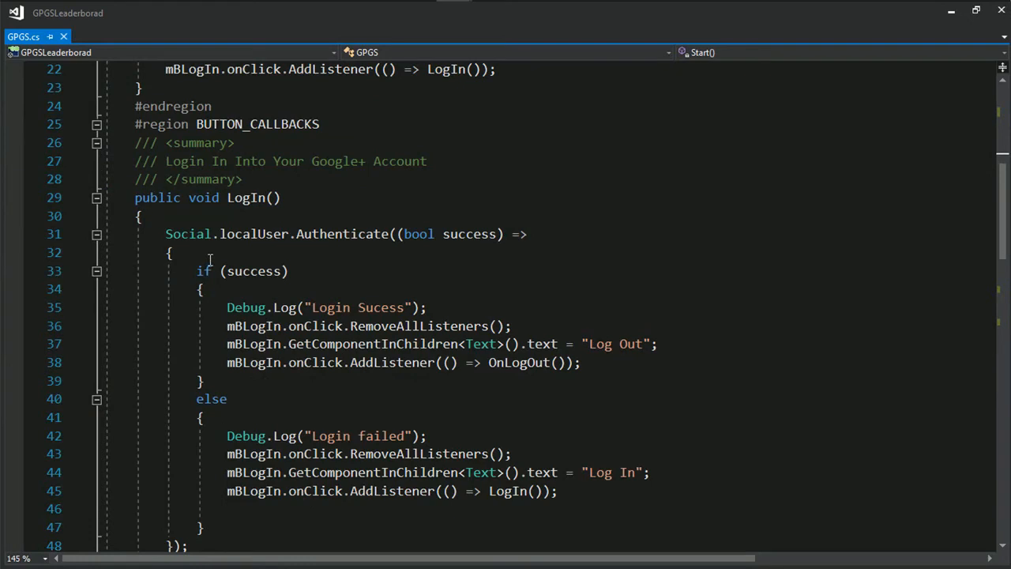
pyautogui.scroll(-3)
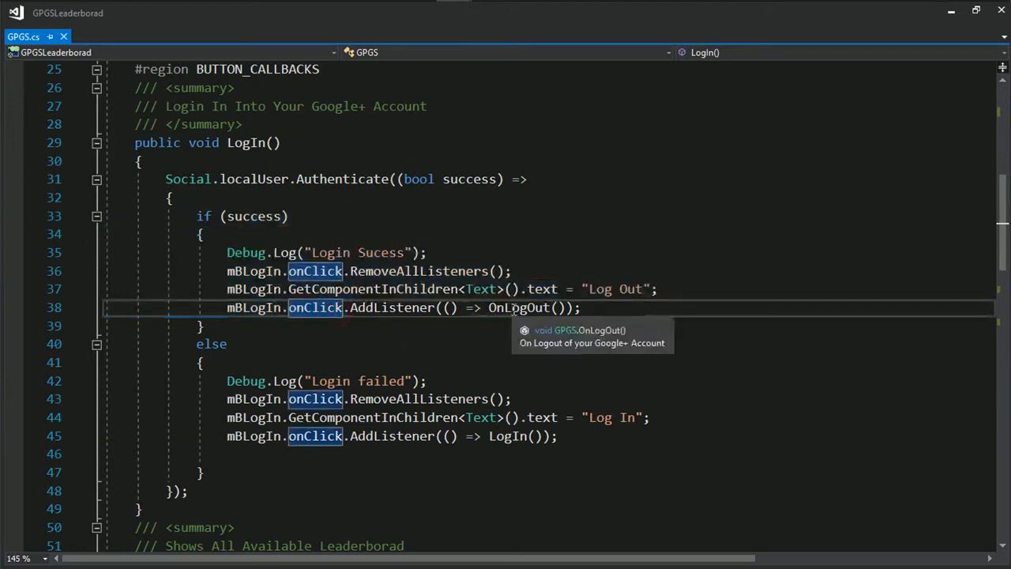
pyautogui.moveTo(536, 366)
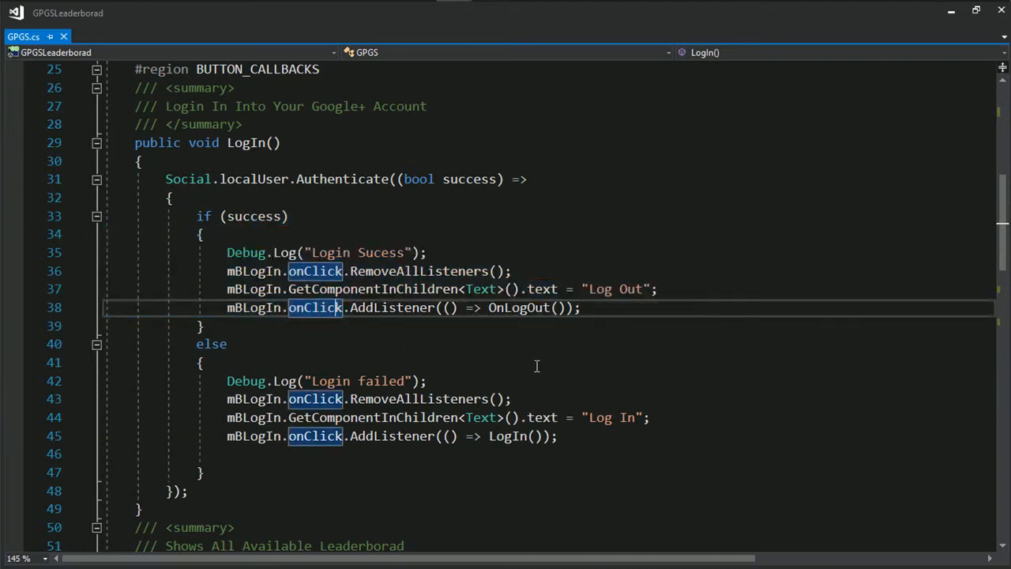
pyautogui.scroll(-3)
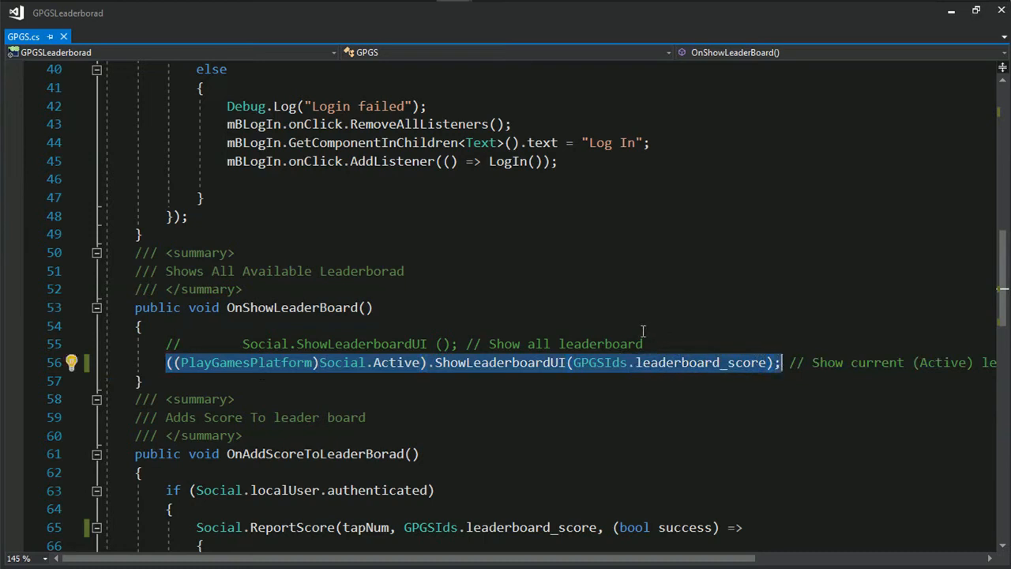
pyautogui.click(245, 344)
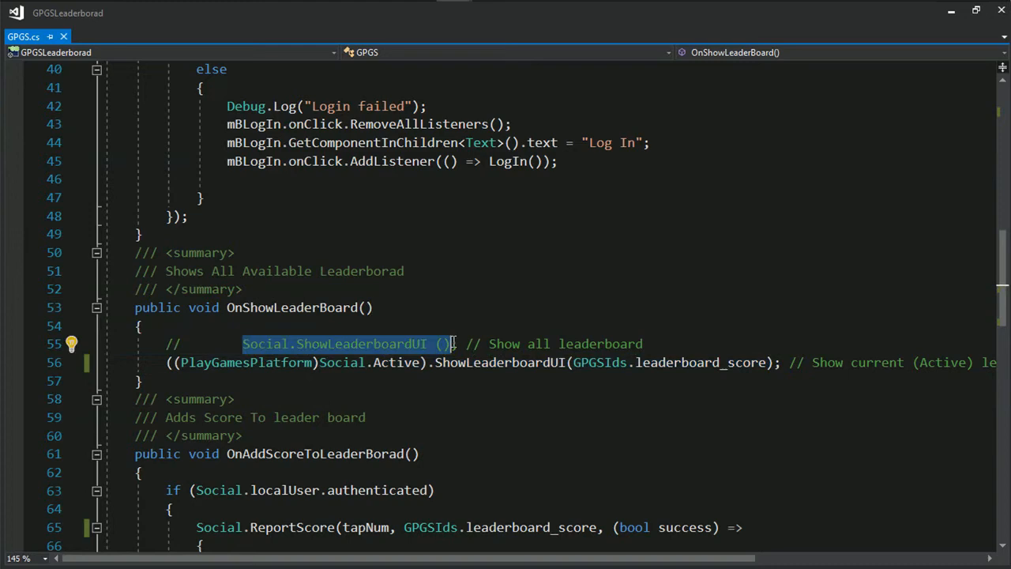
pyautogui.scroll(-3)
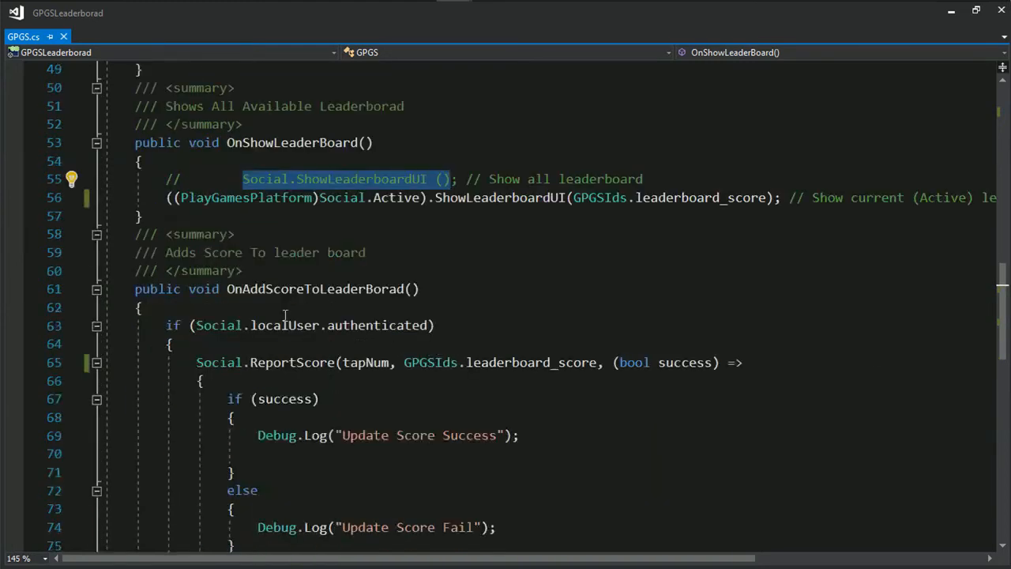
pyautogui.moveTo(321, 289)
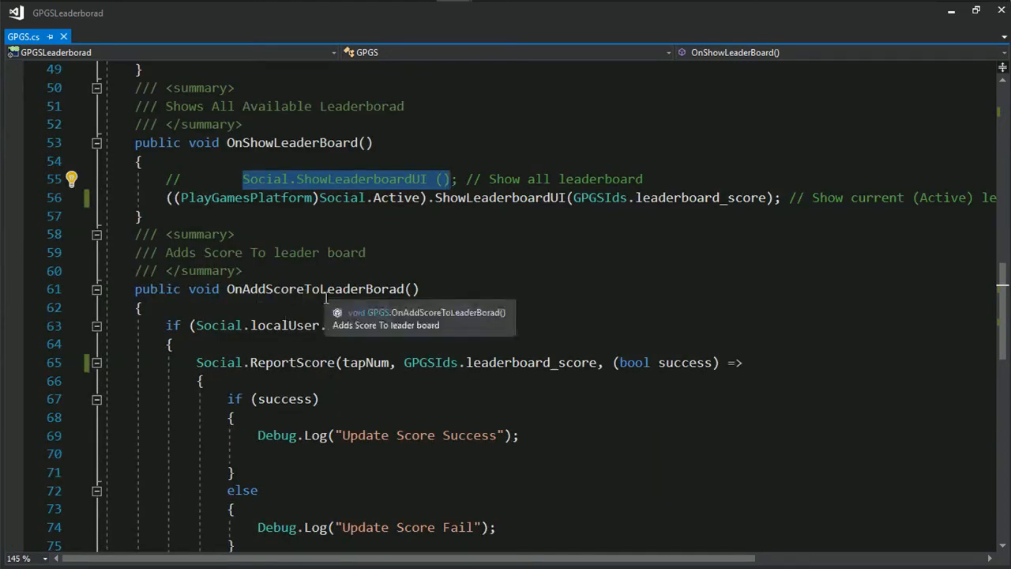
pyautogui.scroll(-3)
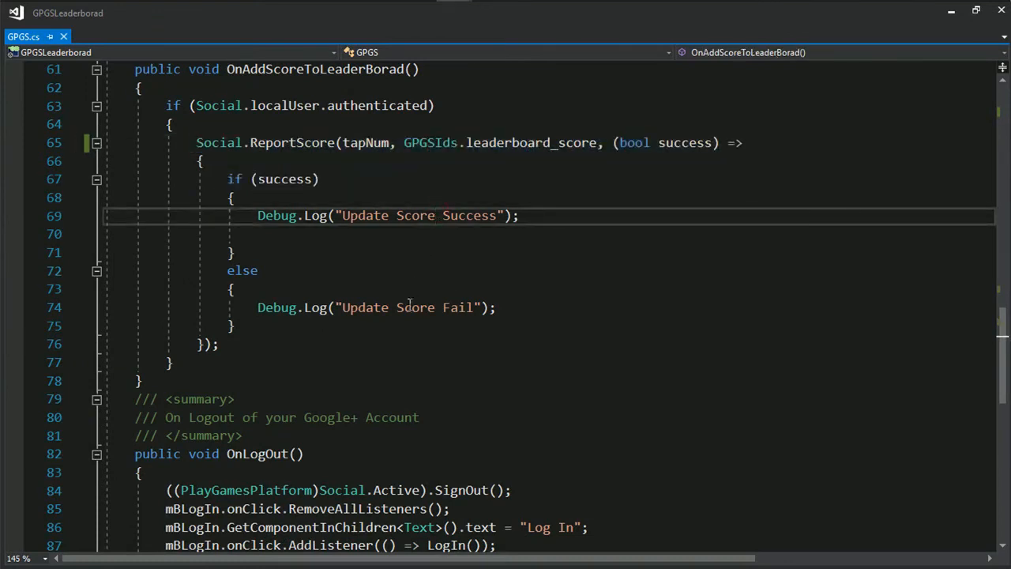
pyautogui.scroll(-3)
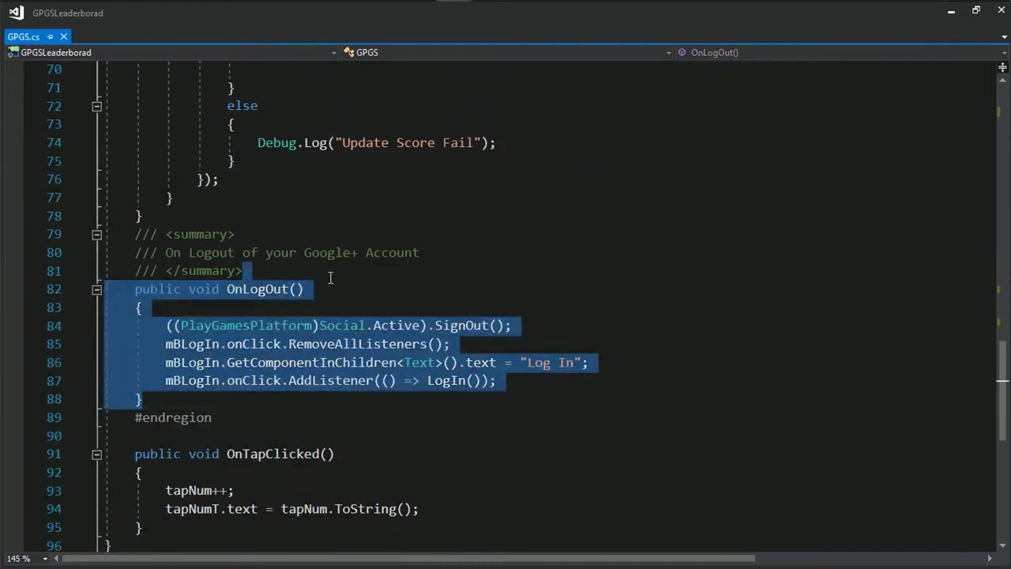
pyautogui.scroll(-3)
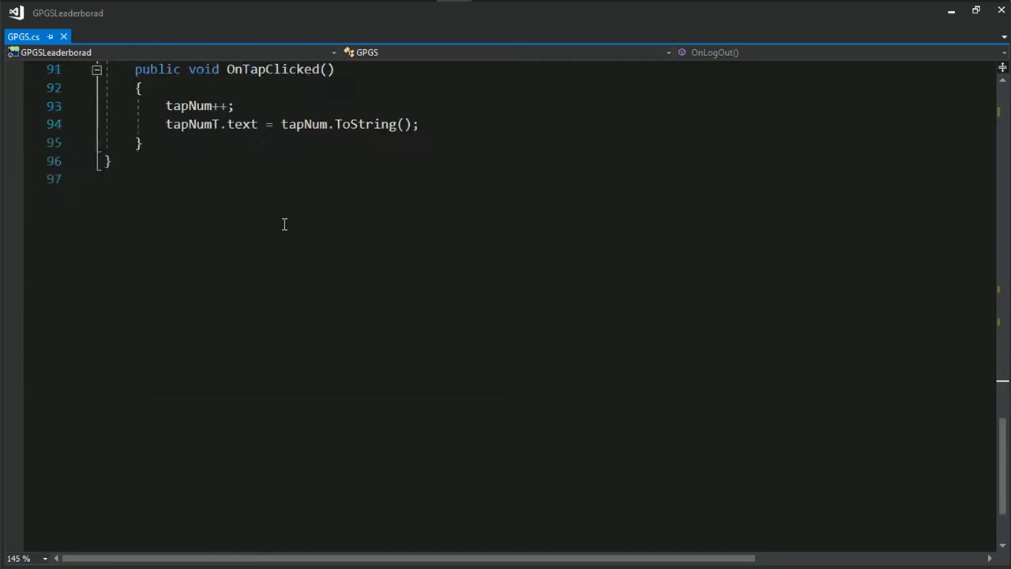
pyautogui.scroll(3)
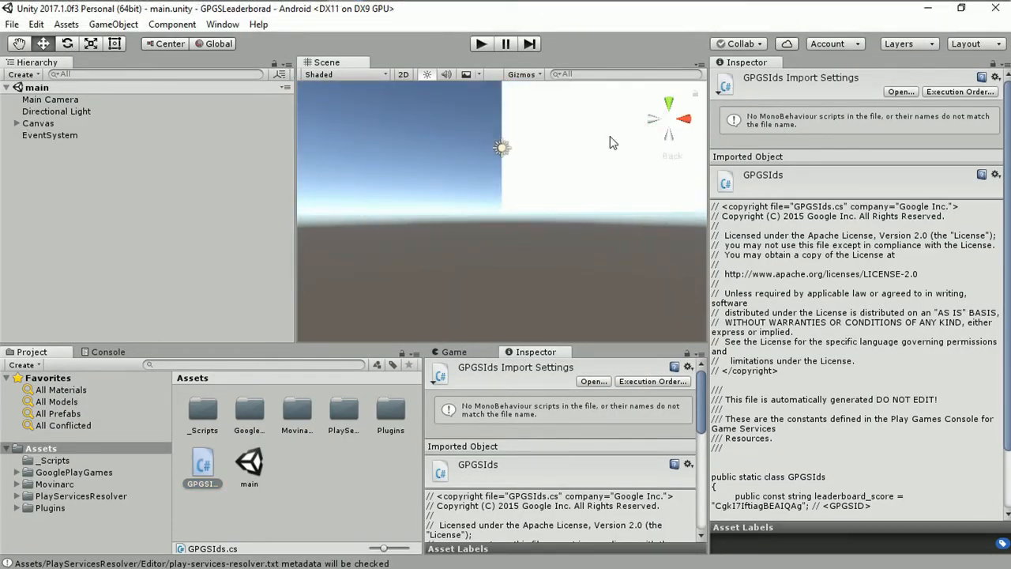
# Inspect the Canvas's GPGS script references from a front view, expanding its child objects
pyautogui.click(38, 123)
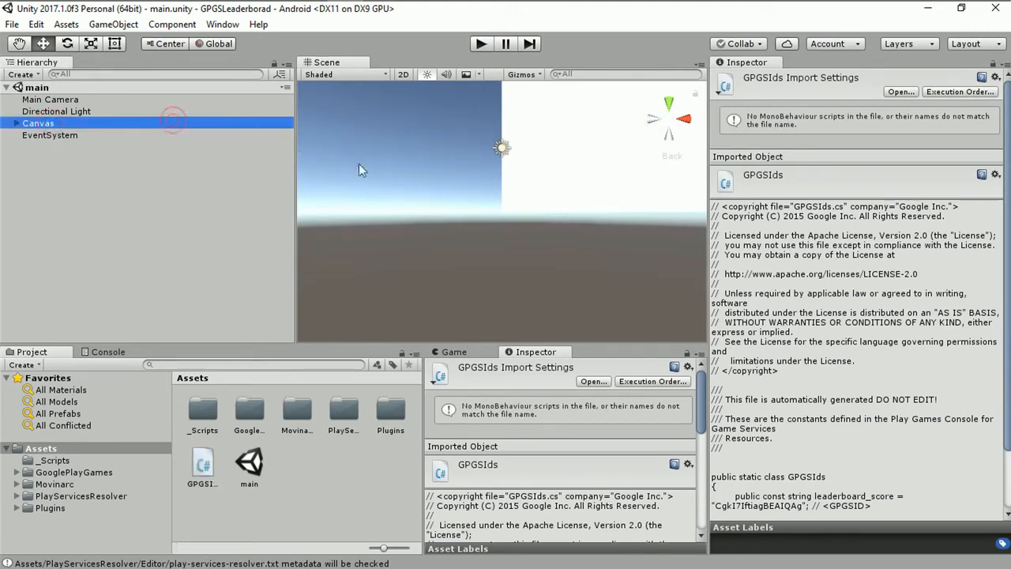
pyautogui.click(38, 124)
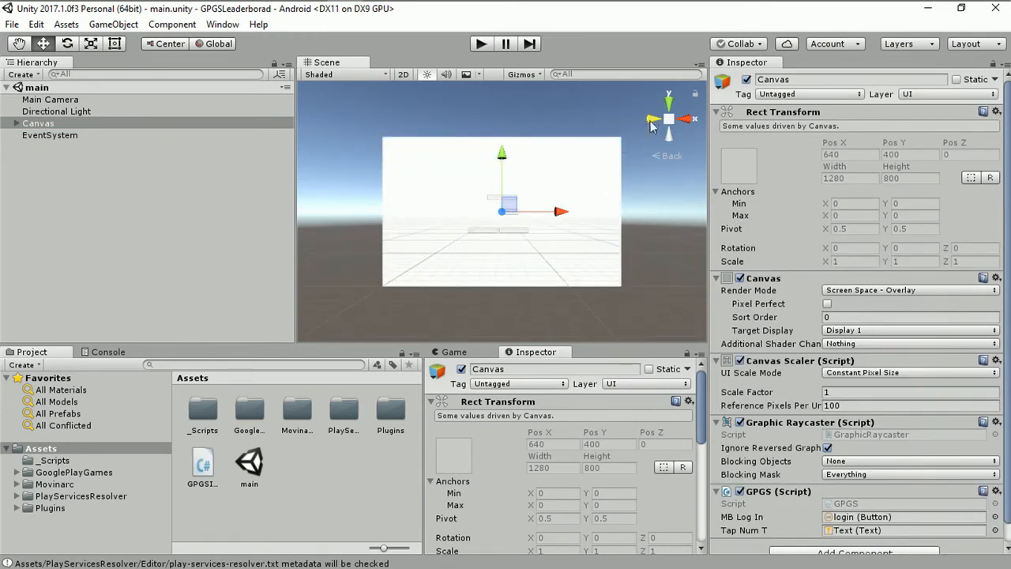
pyautogui.click(669, 119)
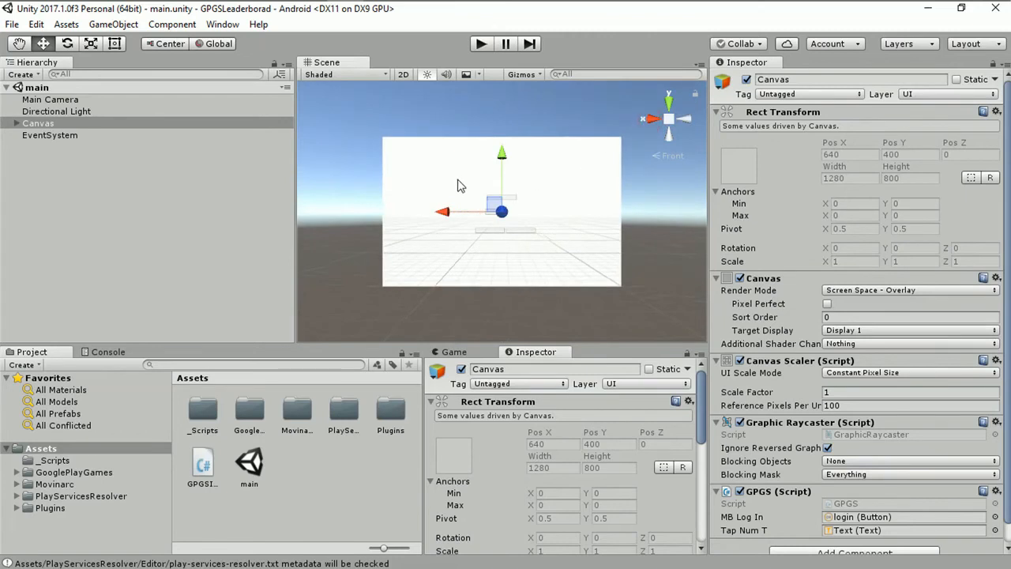
pyautogui.moveTo(300, 132)
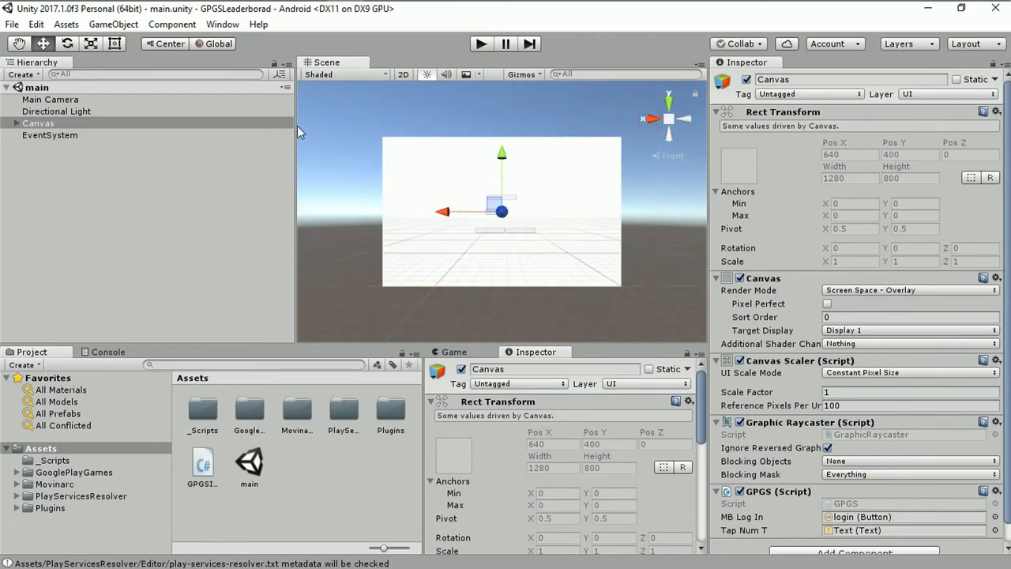
pyautogui.click(8, 123)
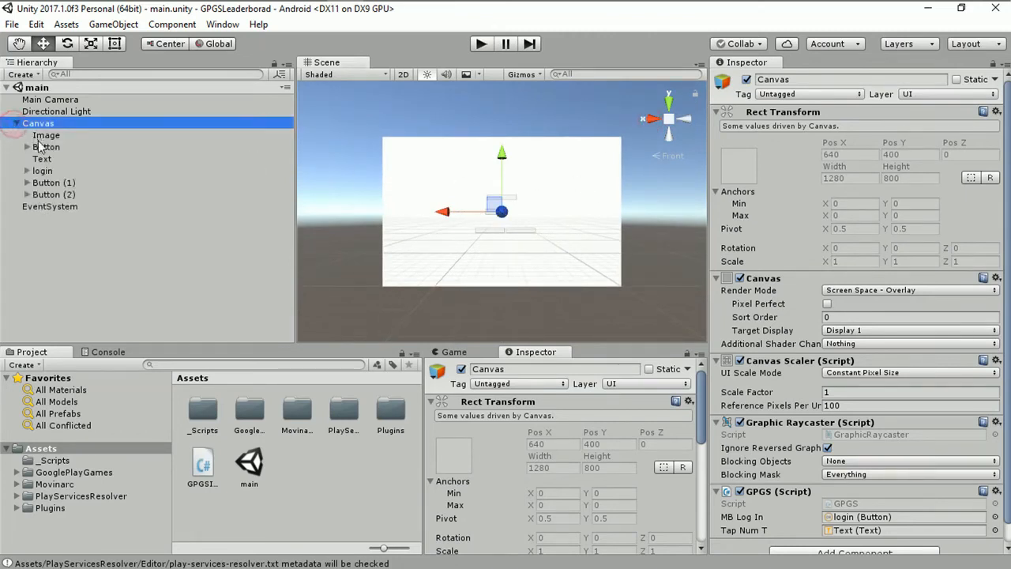
pyautogui.click(46, 134)
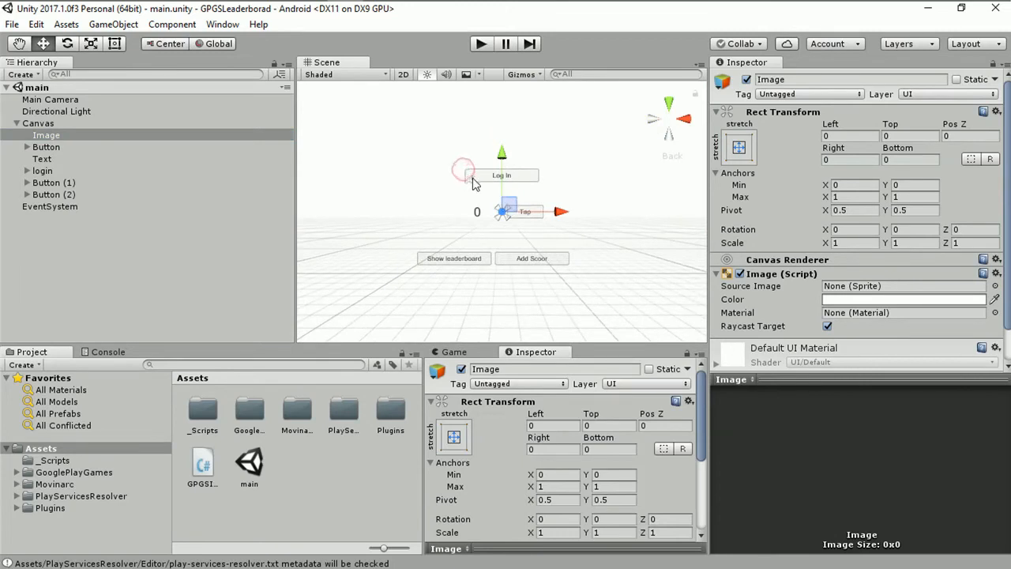
# Check the leaderboard button and the Tap button's On Click call to GPGS.OnTapClicked
pyautogui.click(42, 171)
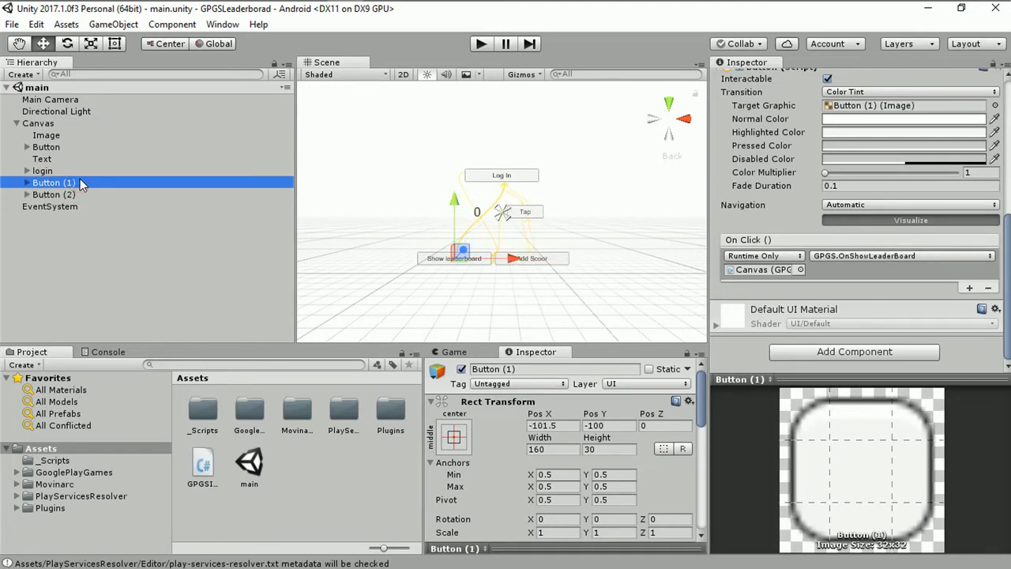
pyautogui.moveTo(138, 158)
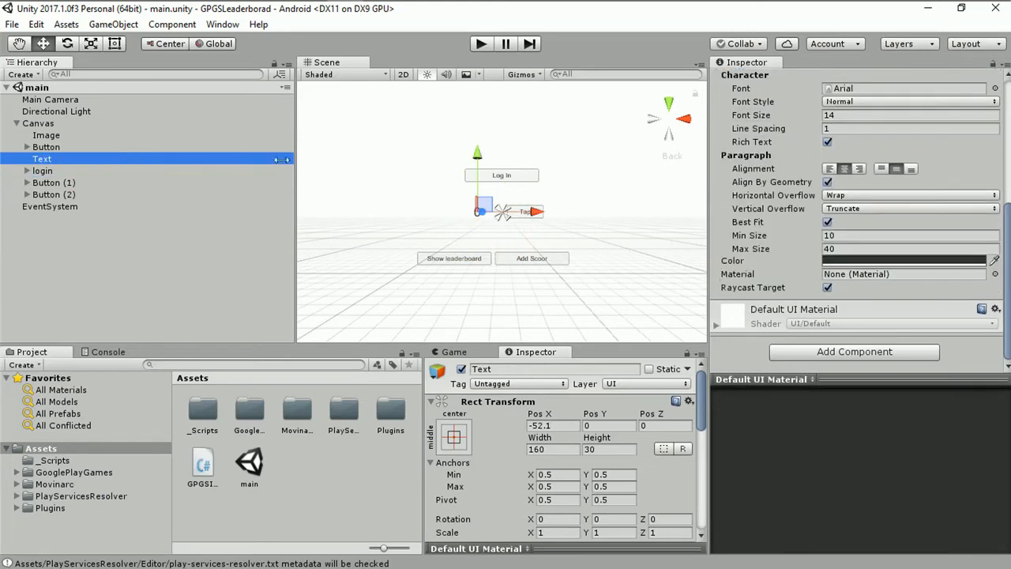
pyautogui.click(38, 123)
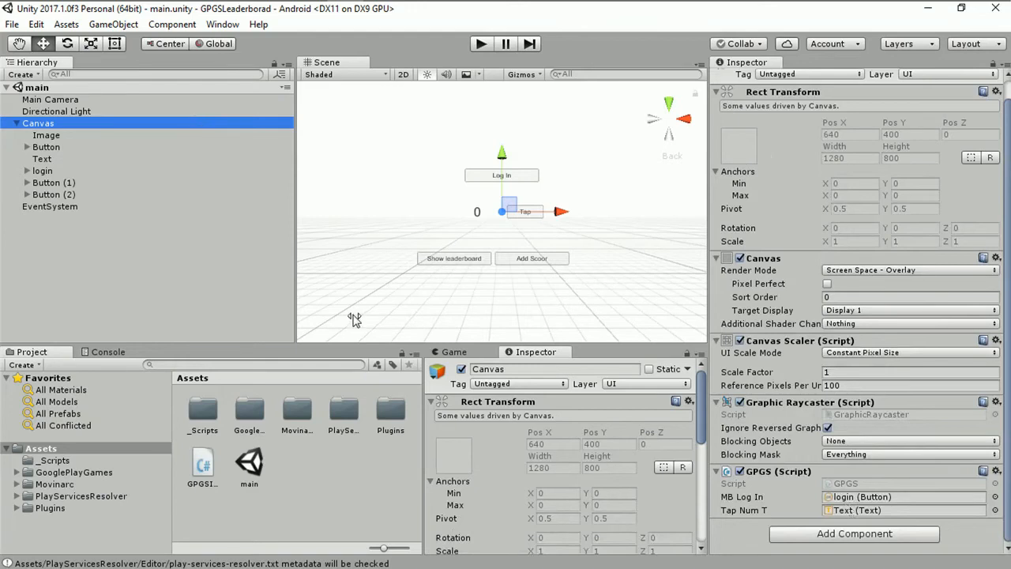
pyautogui.moveTo(91, 175)
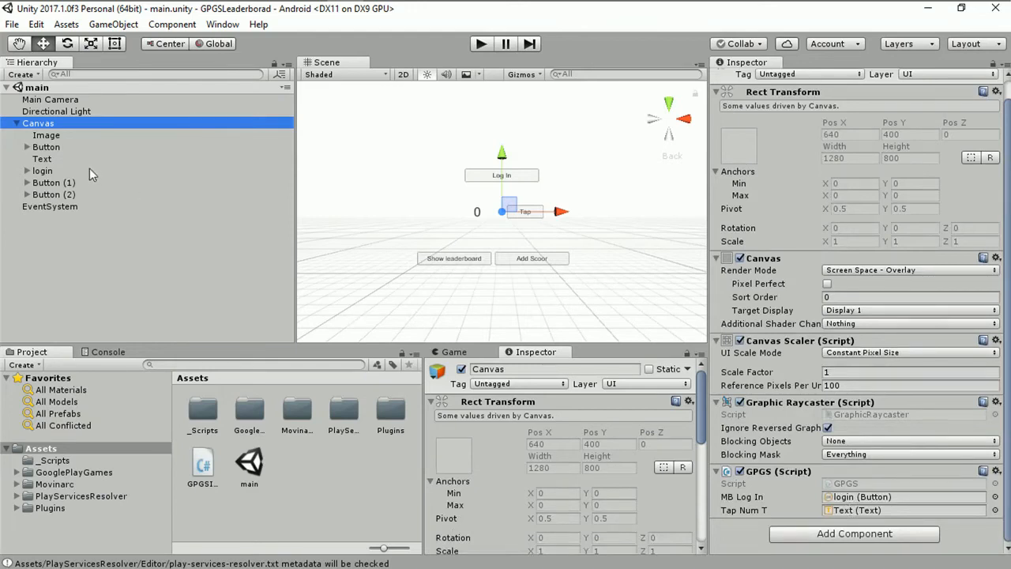
pyautogui.click(45, 147)
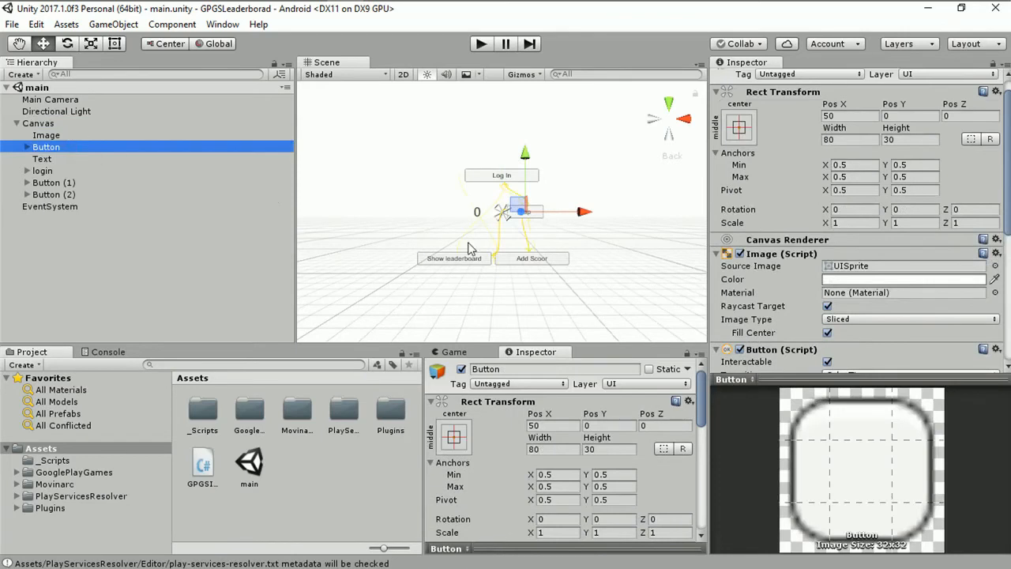
pyautogui.scroll(-3)
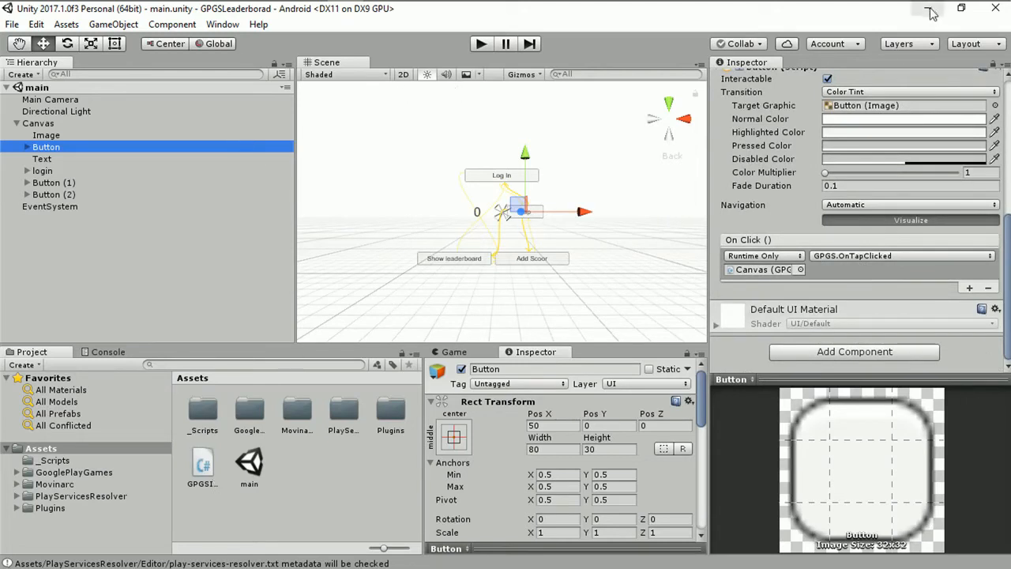
pyautogui.moveTo(930, 12)
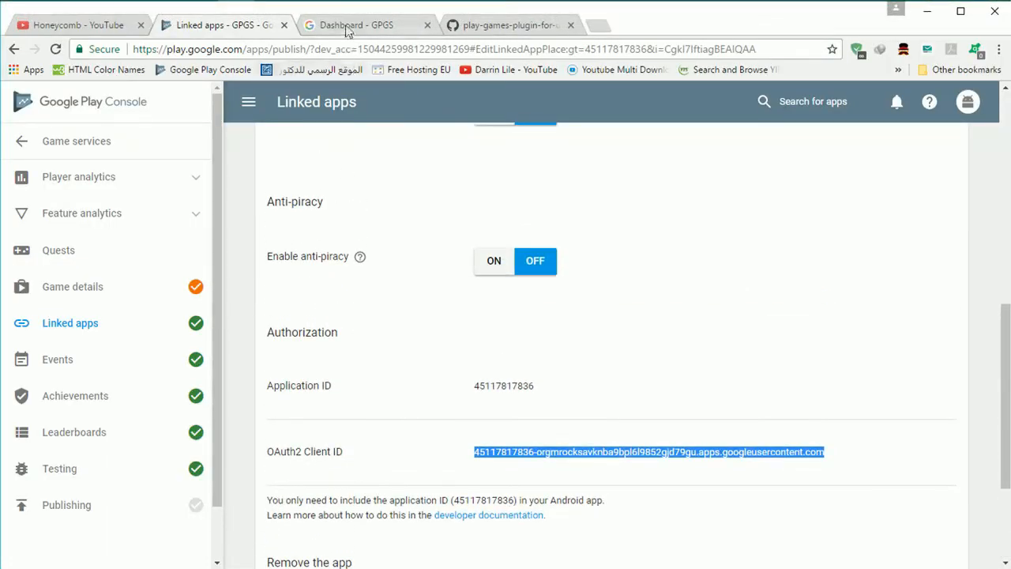
# Compare the linked app's OAuth2 Client ID against the Google APIs project credentials page
pyautogui.click(355, 24)
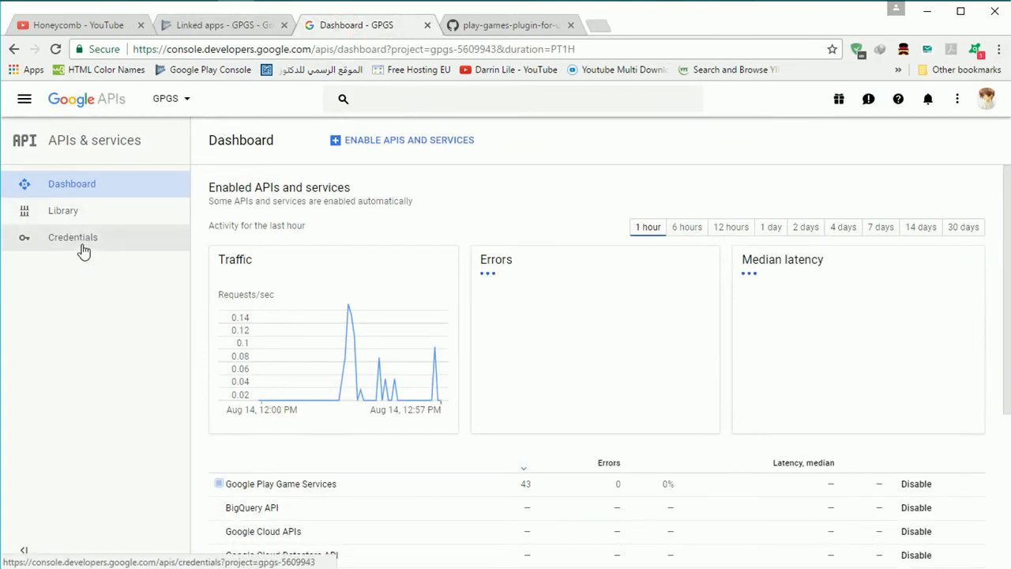
pyautogui.click(73, 237)
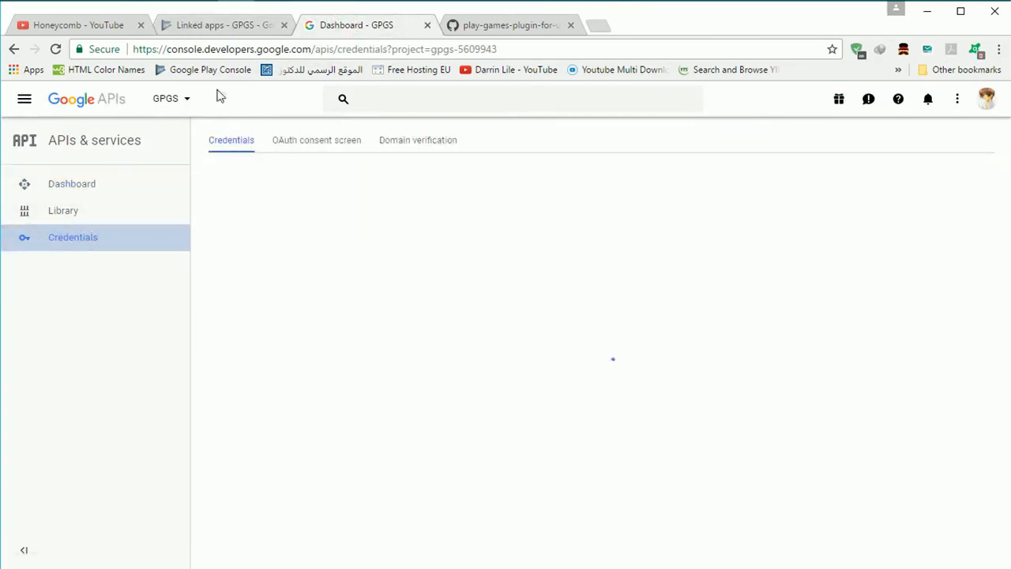
pyautogui.click(221, 24)
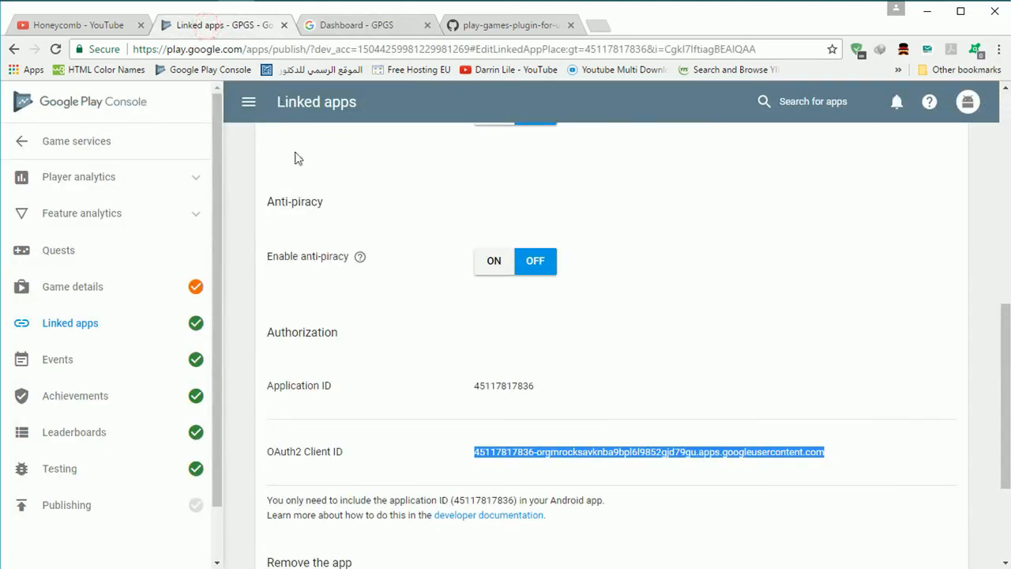
pyautogui.scroll(3)
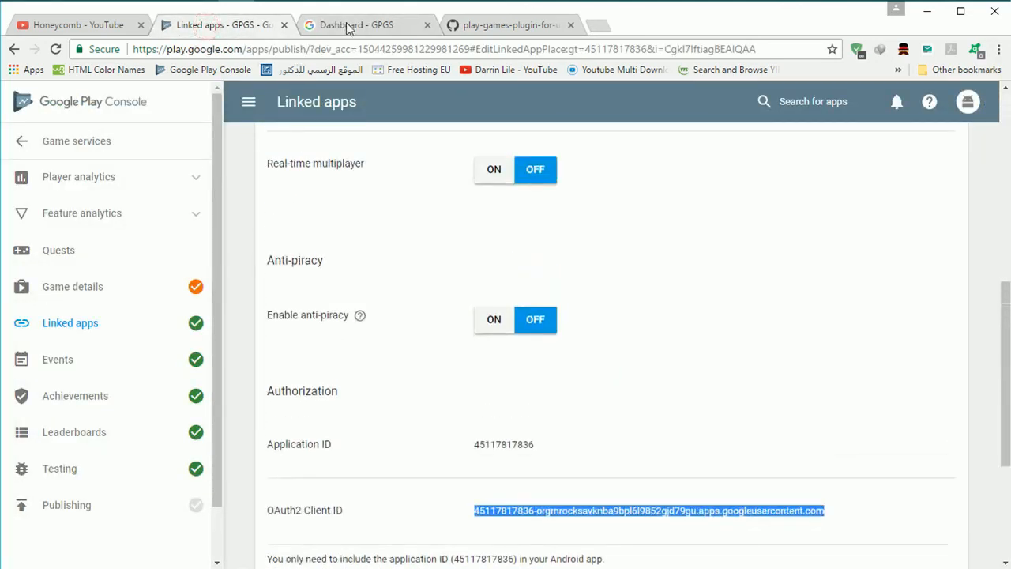
pyautogui.click(356, 24)
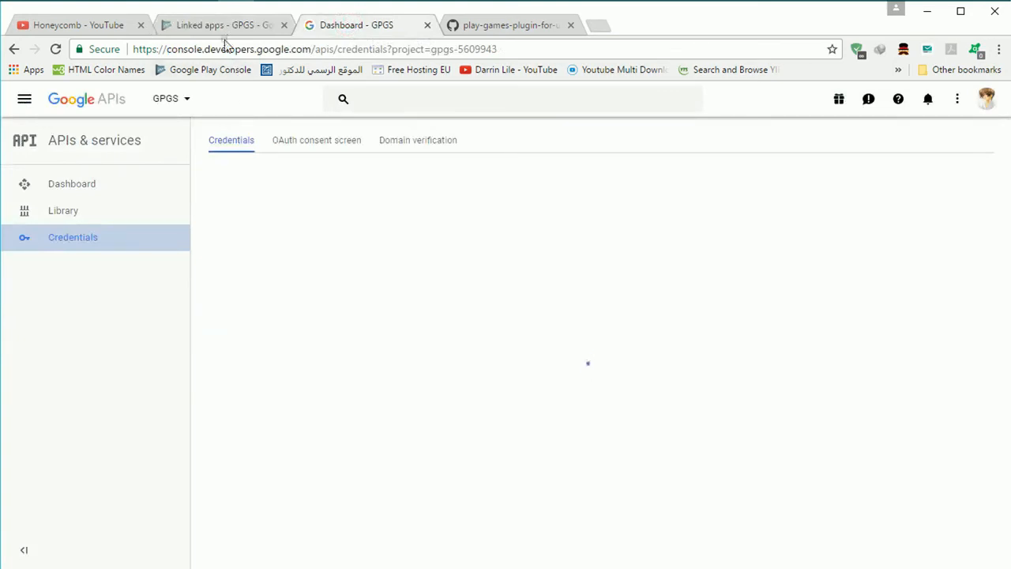
pyautogui.click(221, 25)
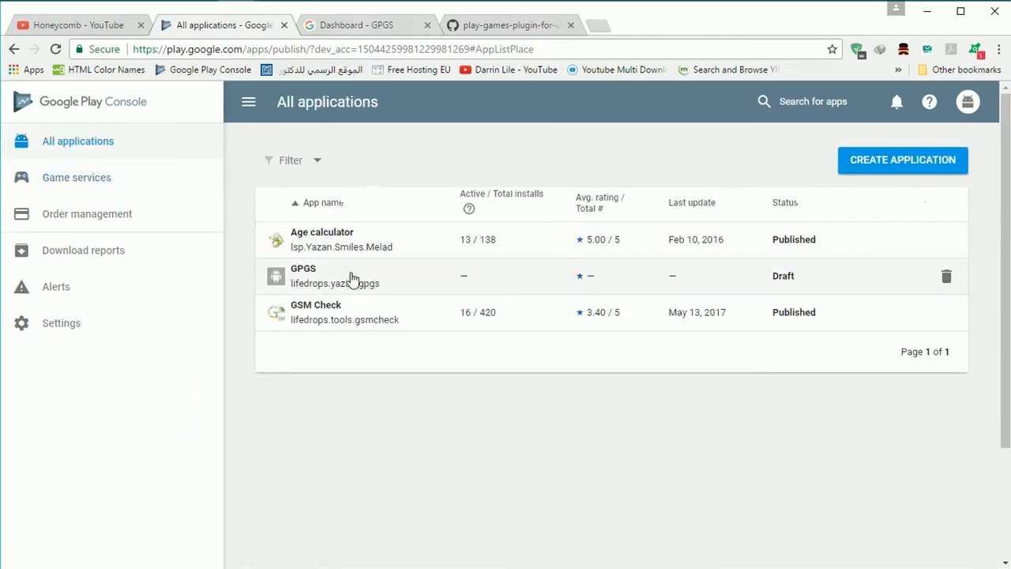
# Review the GPGS app's App signing enrollment steps, then return to the credentials list
pyautogui.click(303, 276)
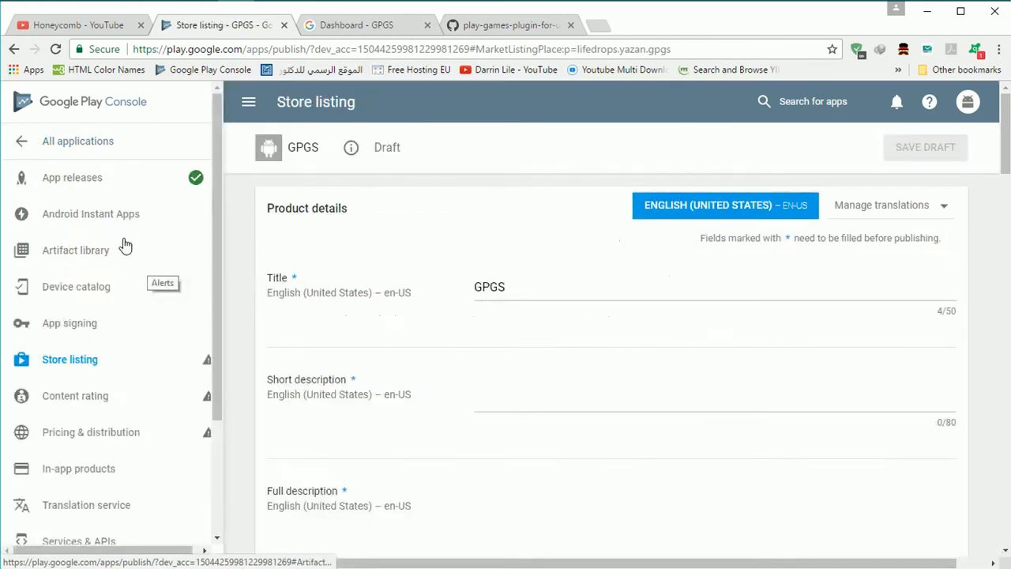
pyautogui.click(68, 323)
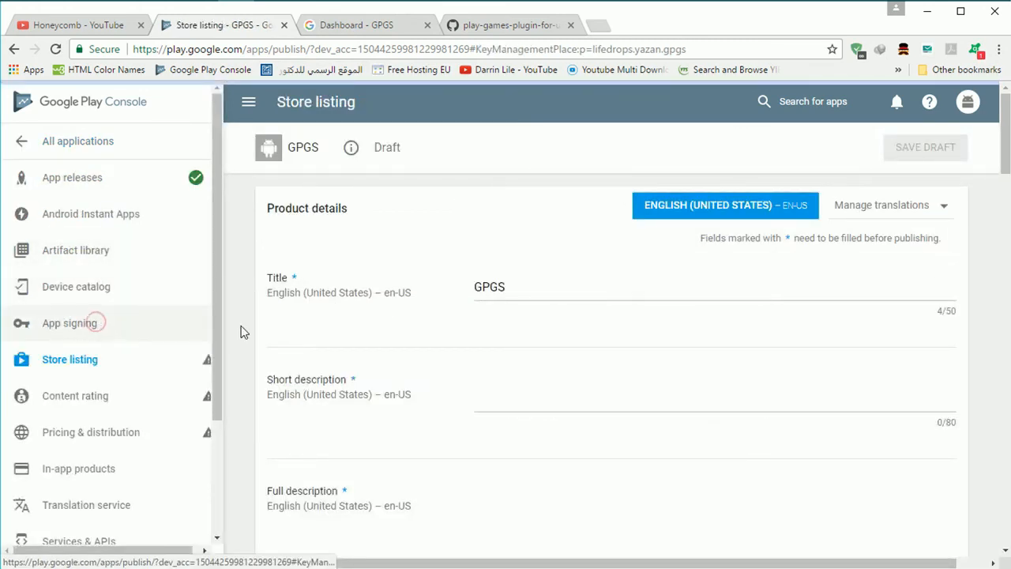
pyautogui.click(69, 322)
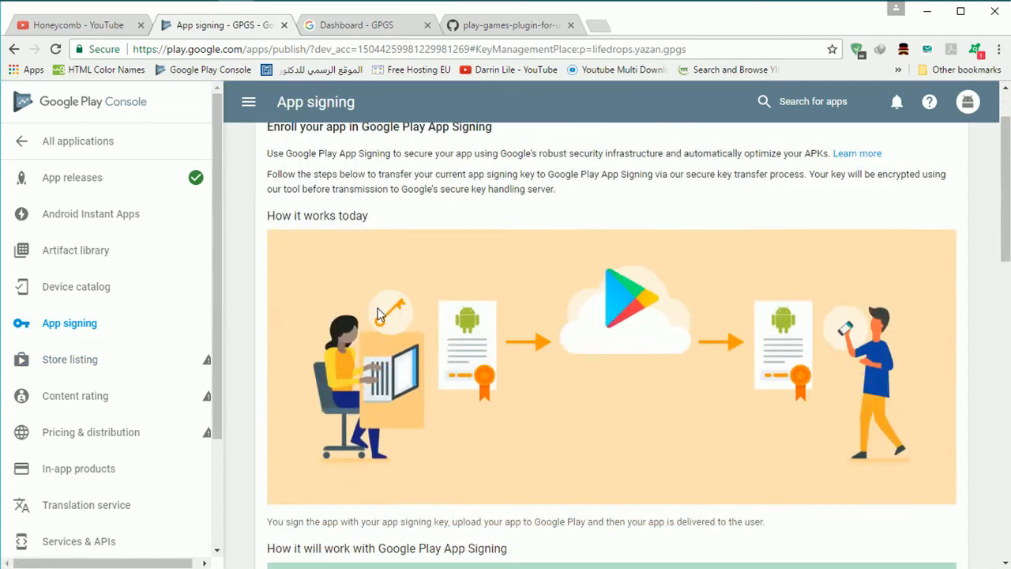
pyautogui.scroll(-3)
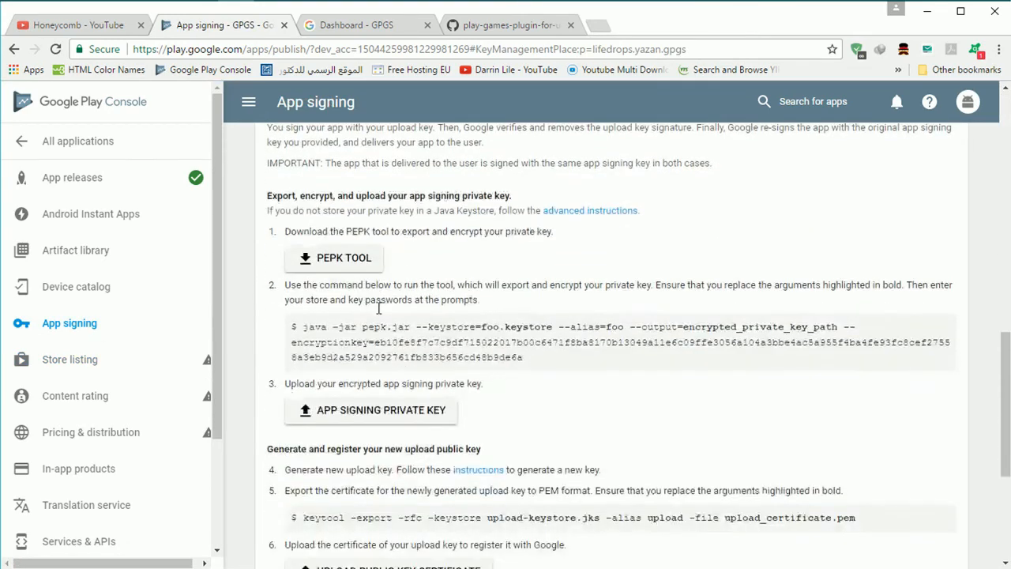
pyautogui.scroll(-3)
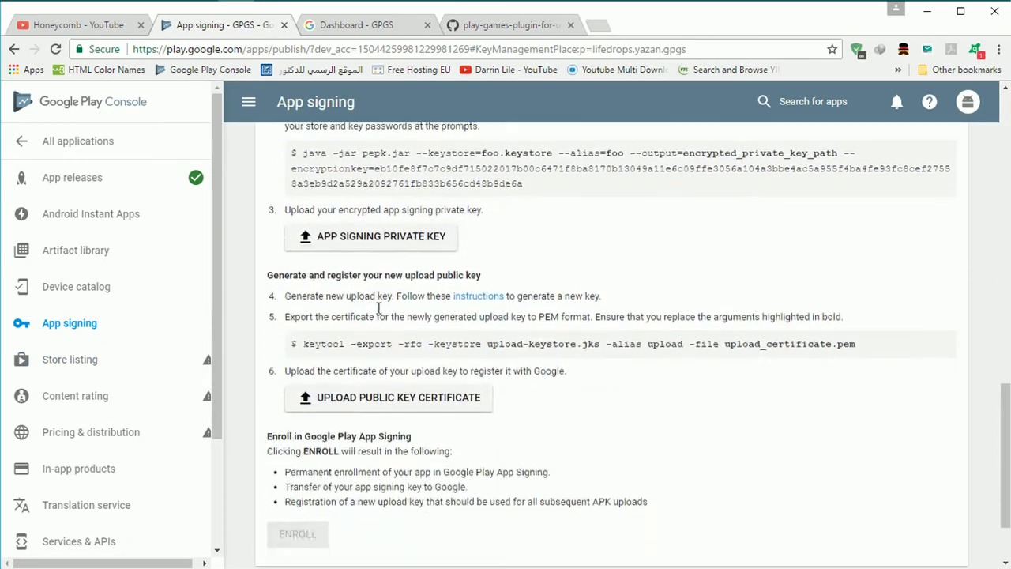
pyautogui.scroll(3)
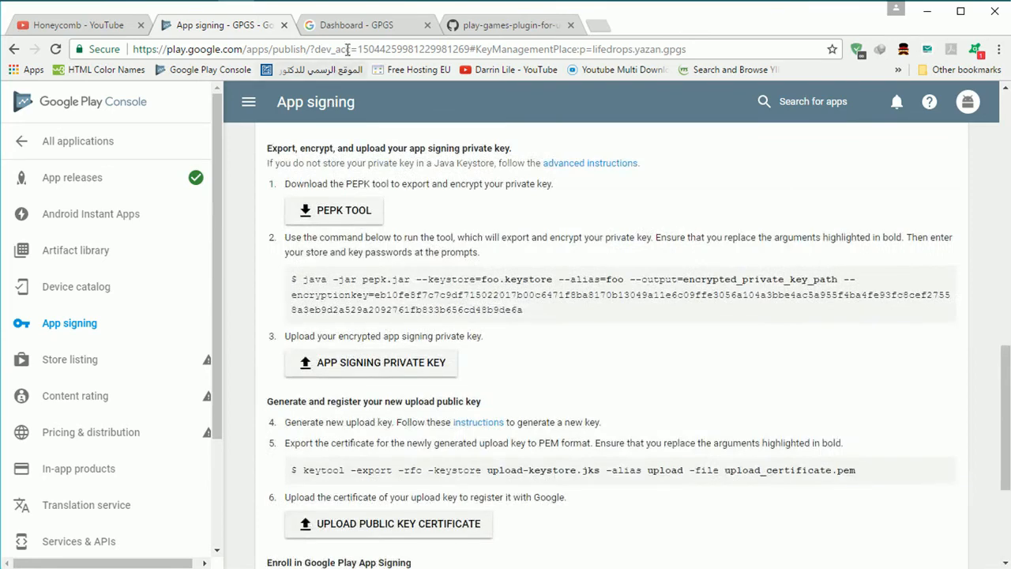
pyautogui.click(355, 24)
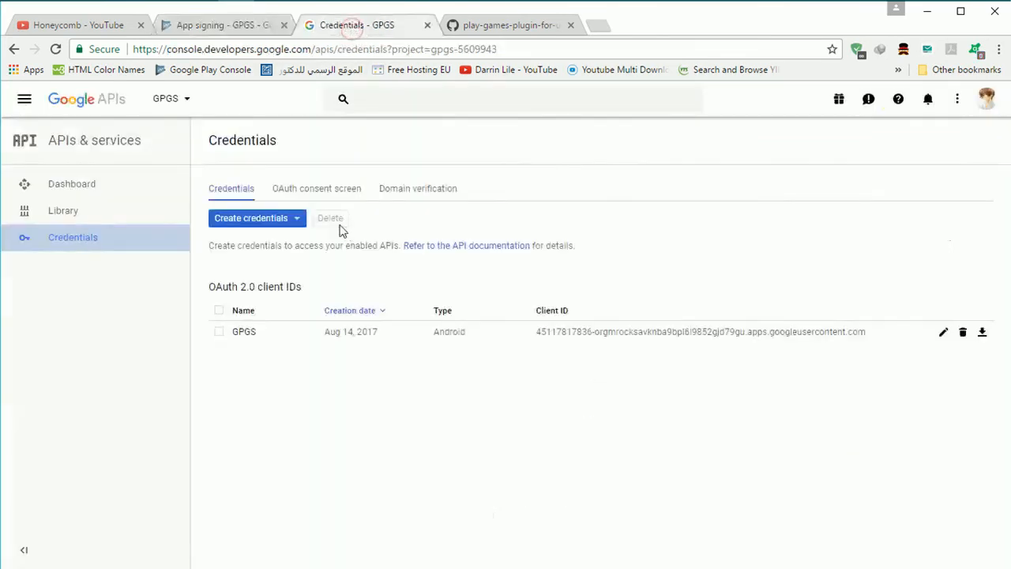
# Check the GPGS Android OAuth client's SHA-1 fingerprint and package name lifedrops.tools.gsmcheck
pyautogui.click(243, 331)
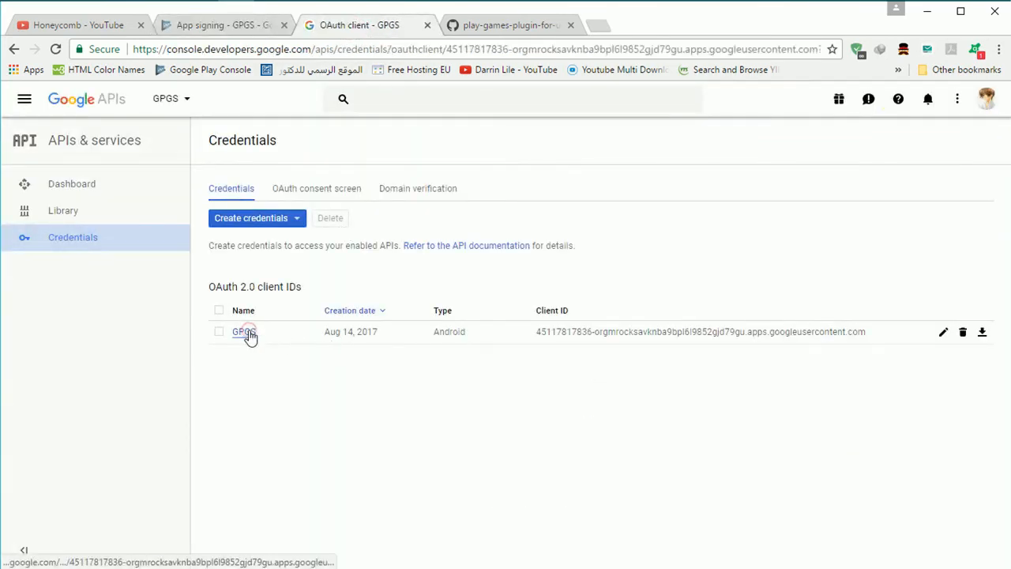
pyautogui.click(242, 331)
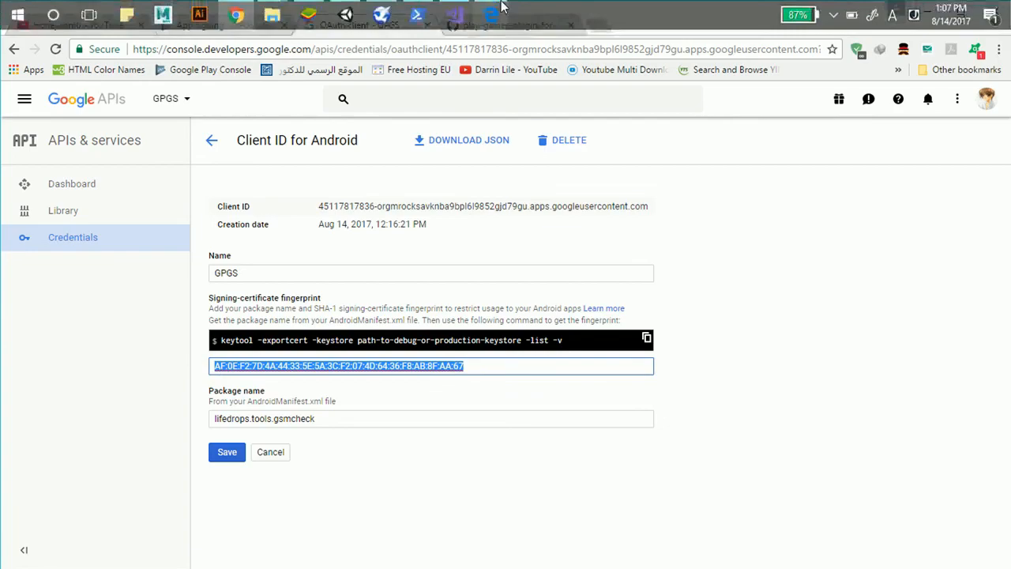
pyautogui.click(417, 12)
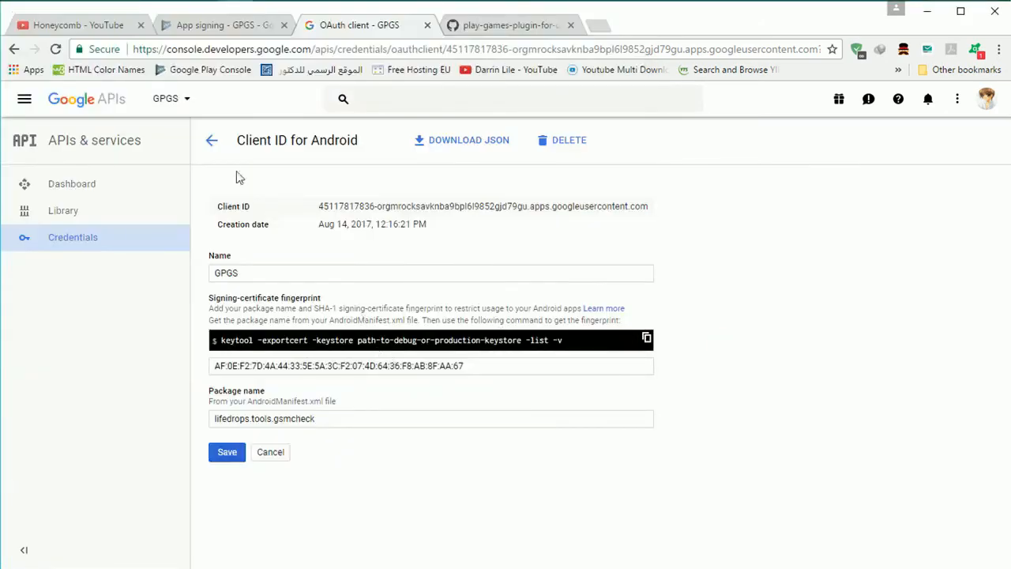
pyautogui.click(222, 24)
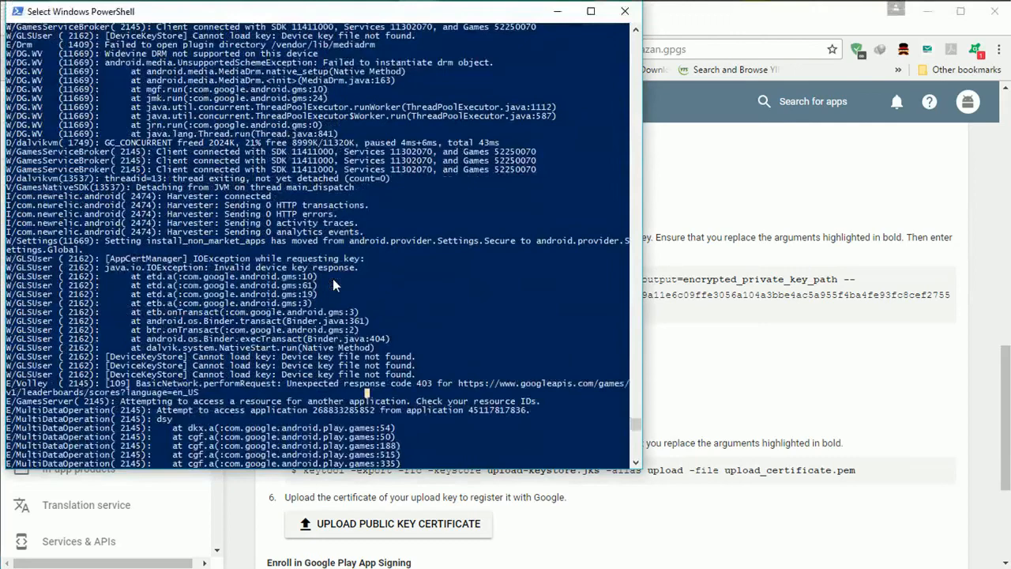
# Scroll the PowerShell adb log to the 403 leaderboard error lines
pyautogui.scroll(-3)
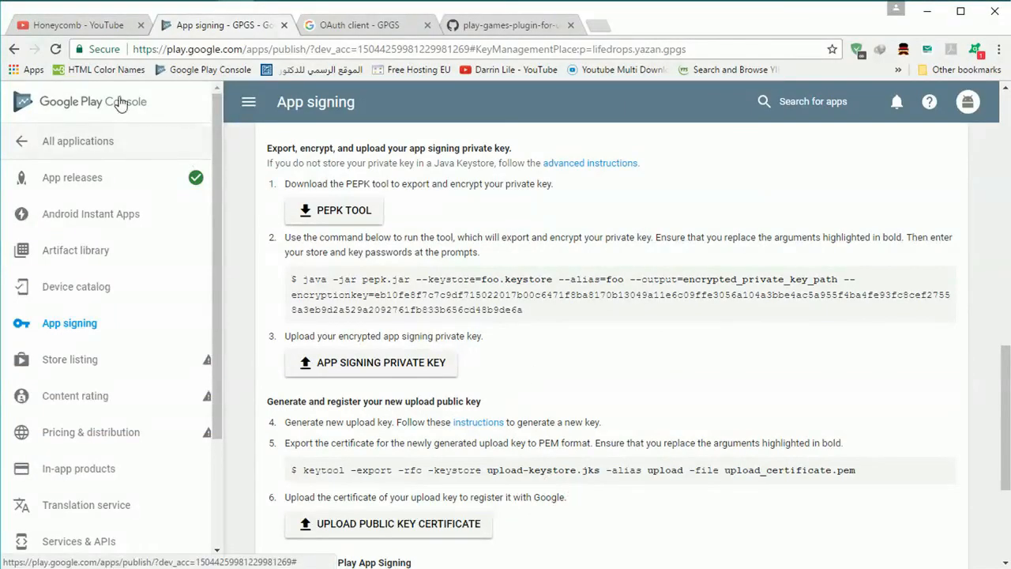
# Switch to the Honeycomb YouTube channel and scroll up to its header
pyautogui.click(76, 24)
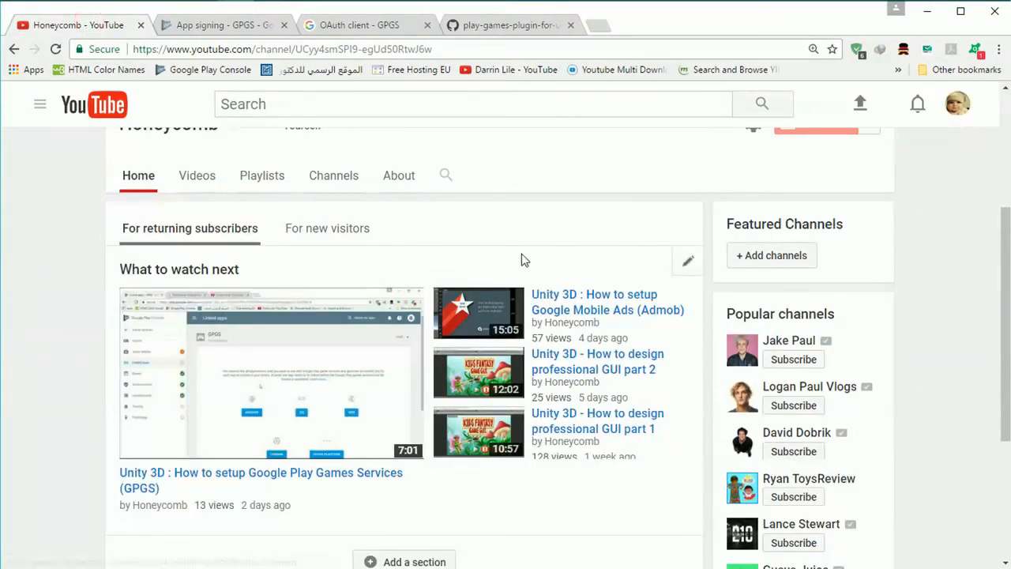
pyautogui.scroll(3)
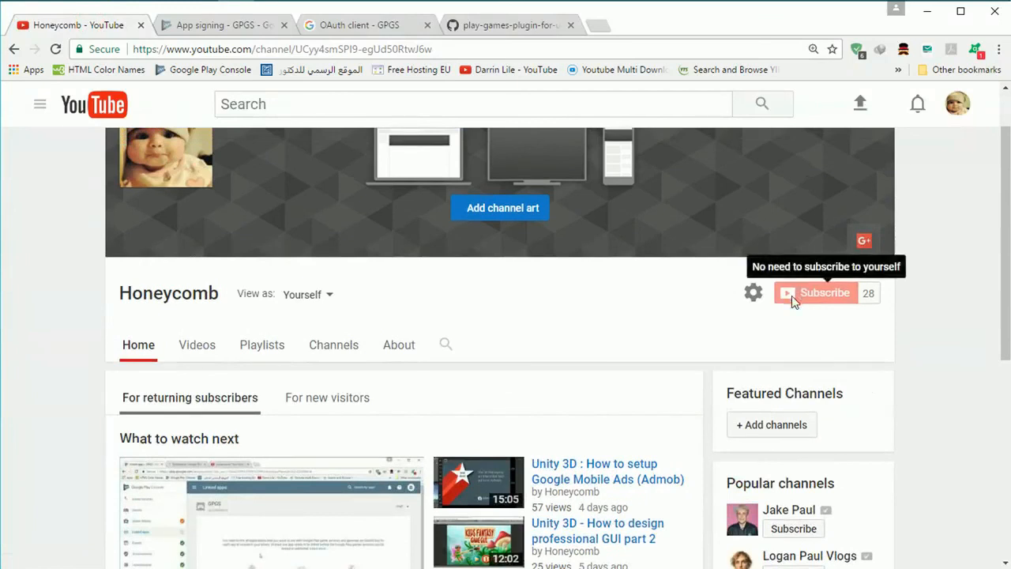
pyautogui.moveTo(689, 322)
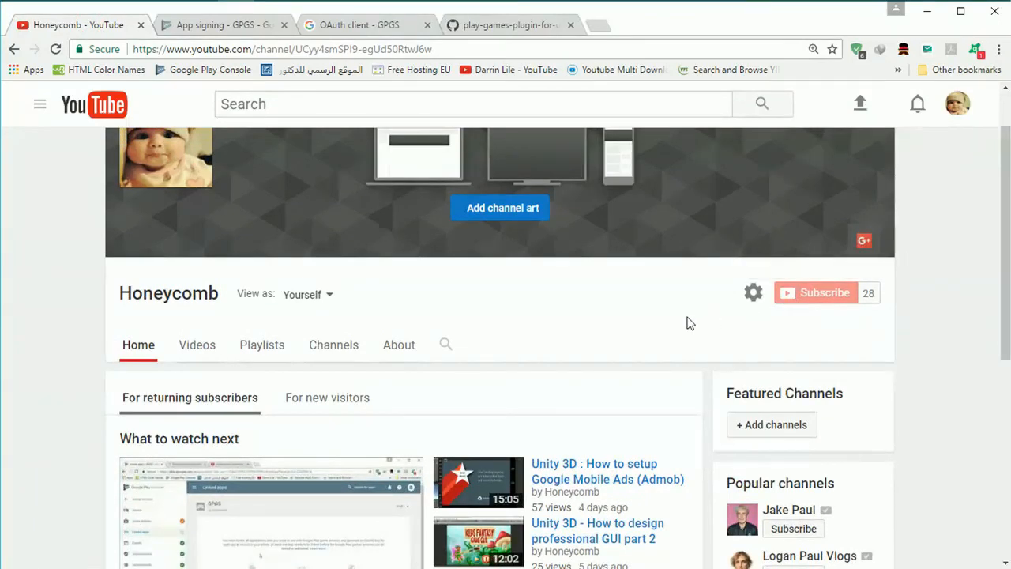